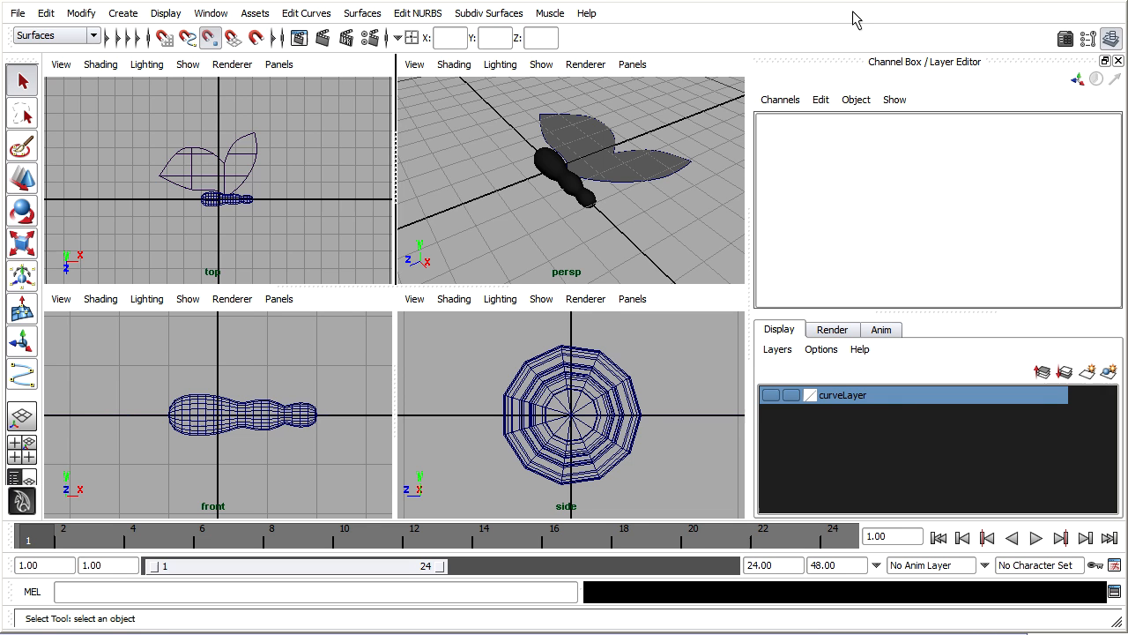
{"action": "mouse_move", "coordinate": [604, 172]}
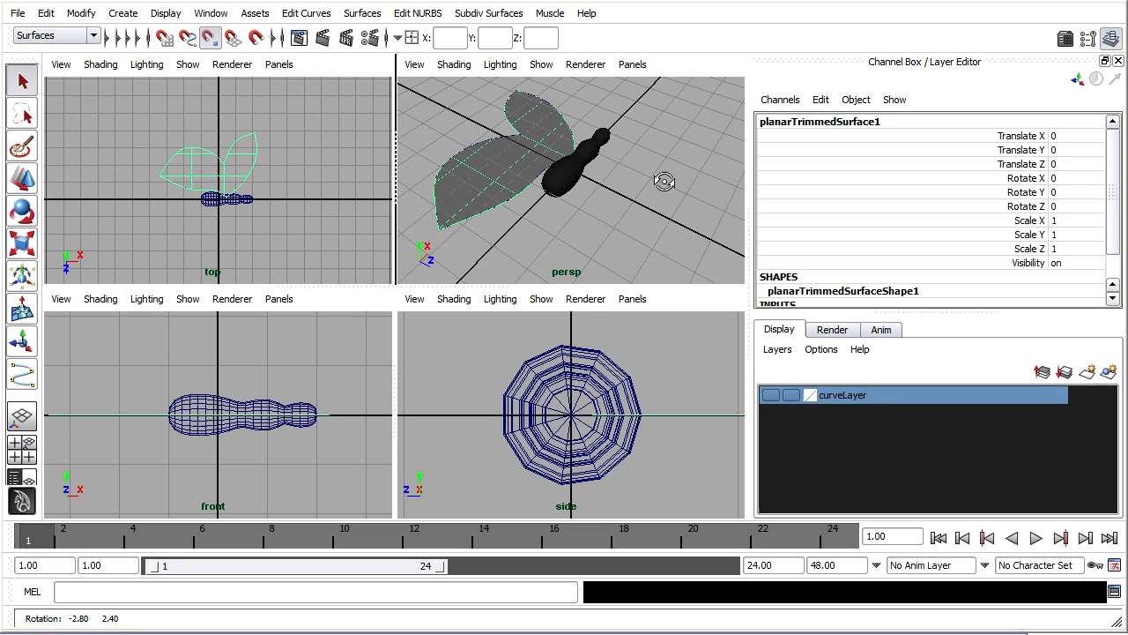
Select the revolved body and, with point snapping on, move it to Translate X -0.472.
{"action": "left_click", "coordinate": [582, 150]}
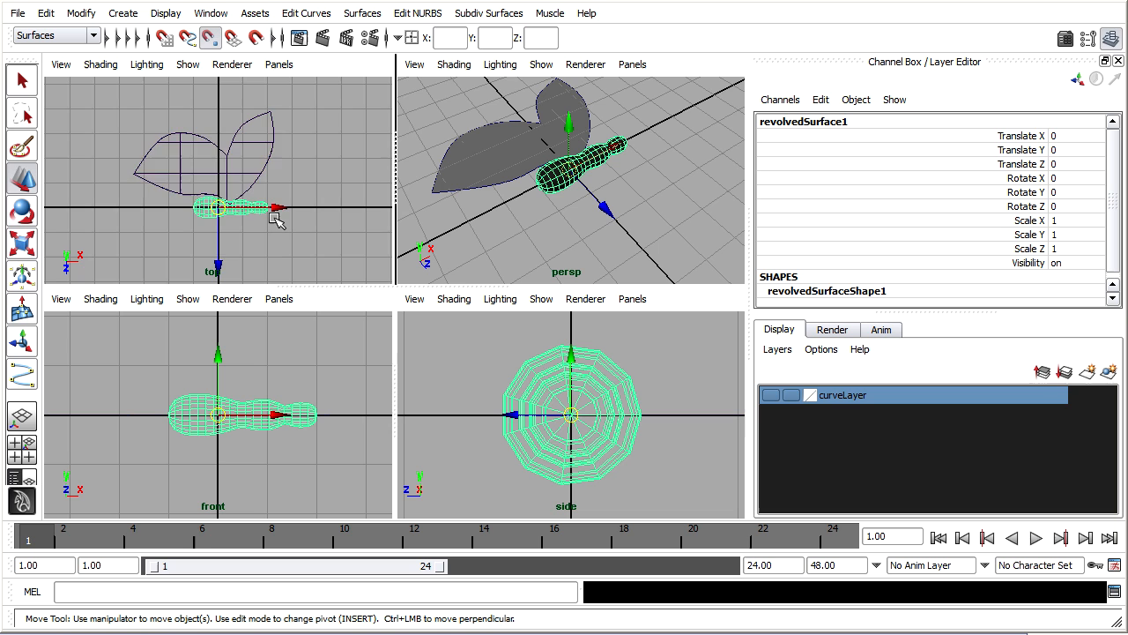
{"action": "left_click", "coordinate": [211, 37]}
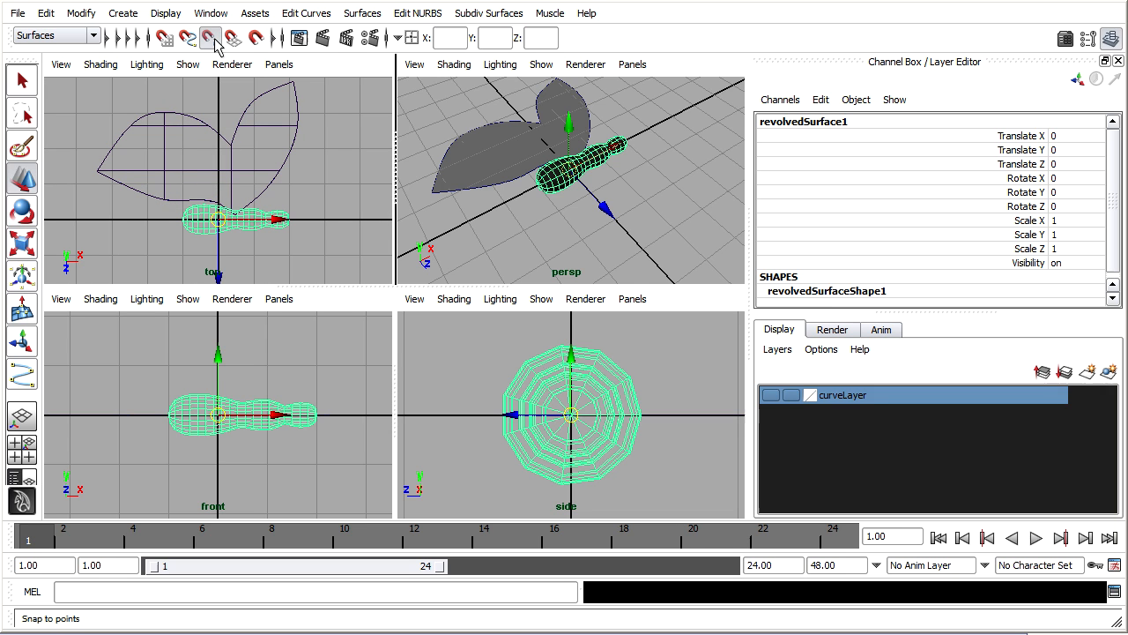
{"action": "mouse_move", "coordinate": [211, 41]}
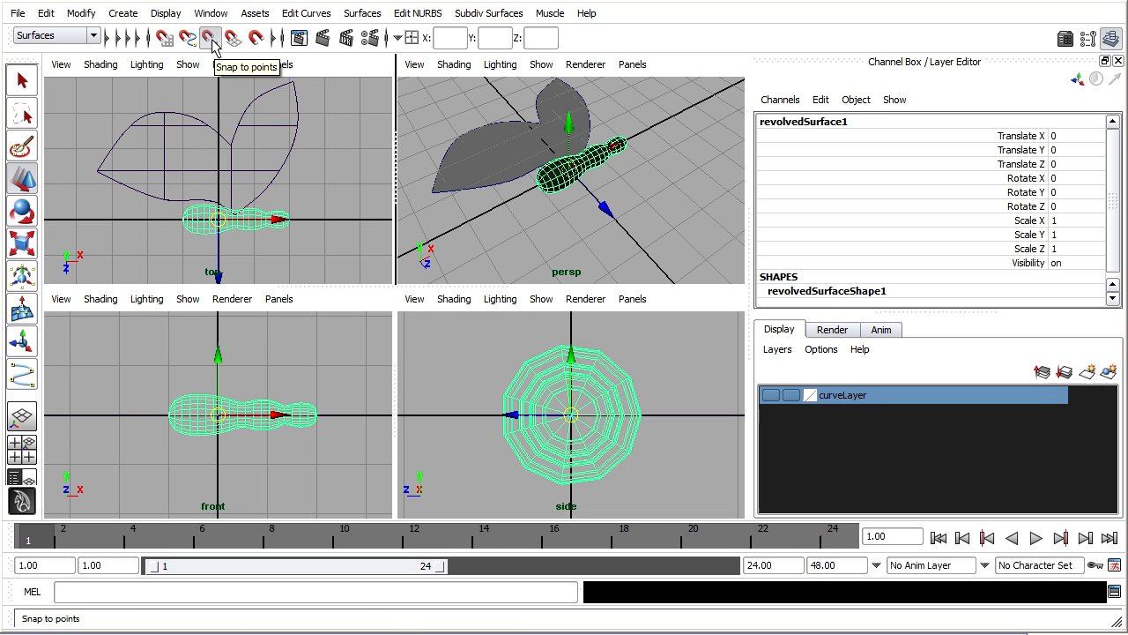
{"action": "left_click_drag", "start_coordinate": [279, 219], "coordinate": [258, 220]}
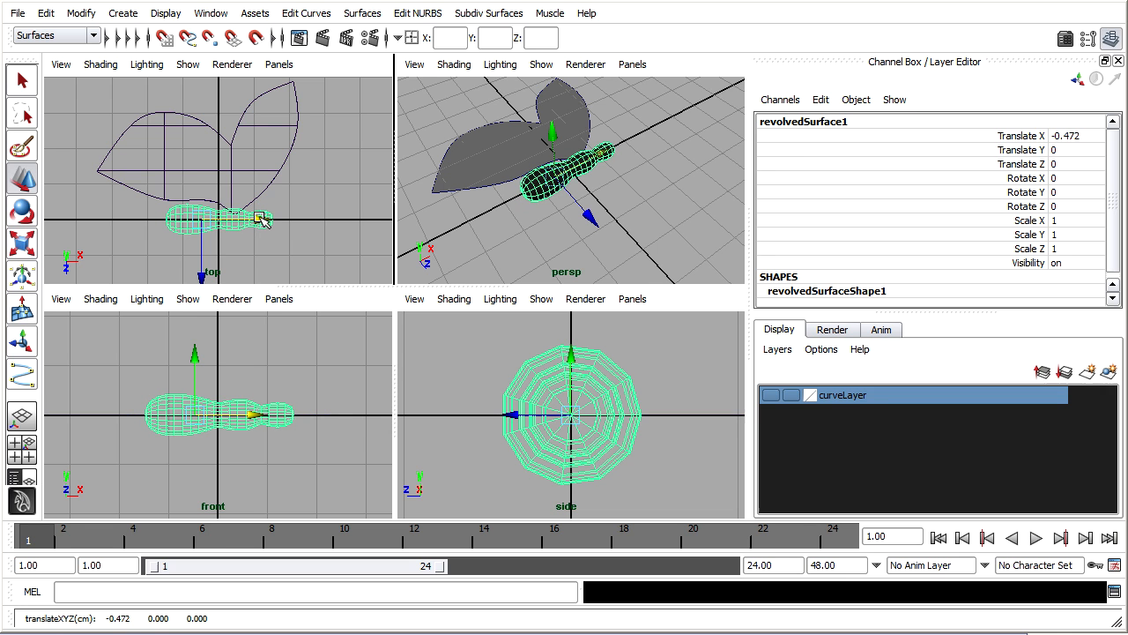
{"action": "mouse_move", "coordinate": [254, 170]}
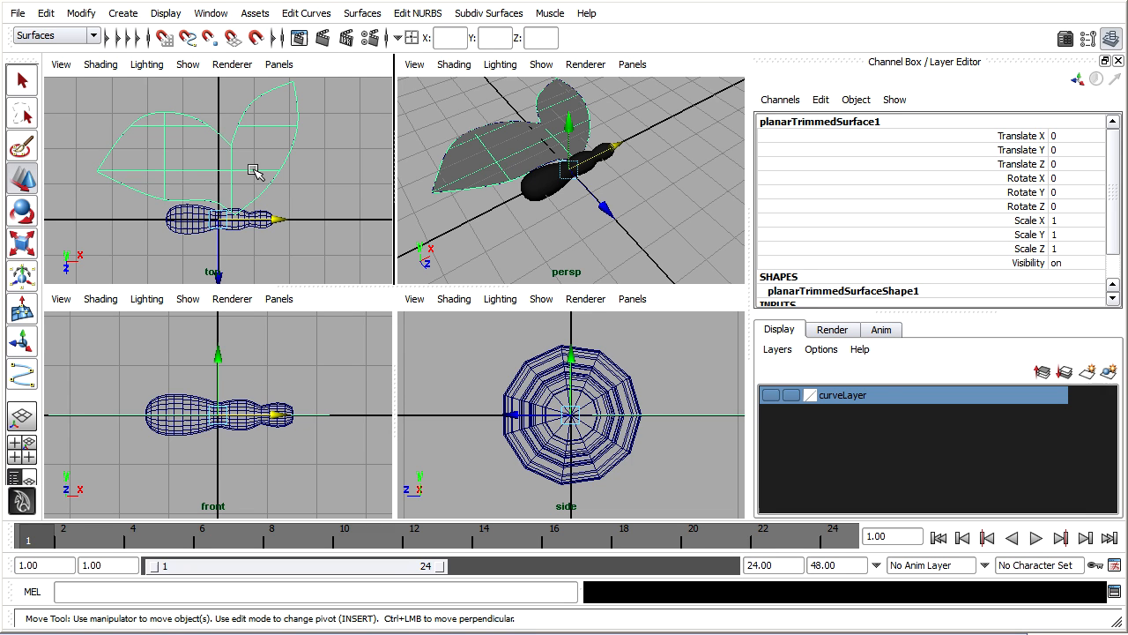
{"action": "mouse_move", "coordinate": [255, 108]}
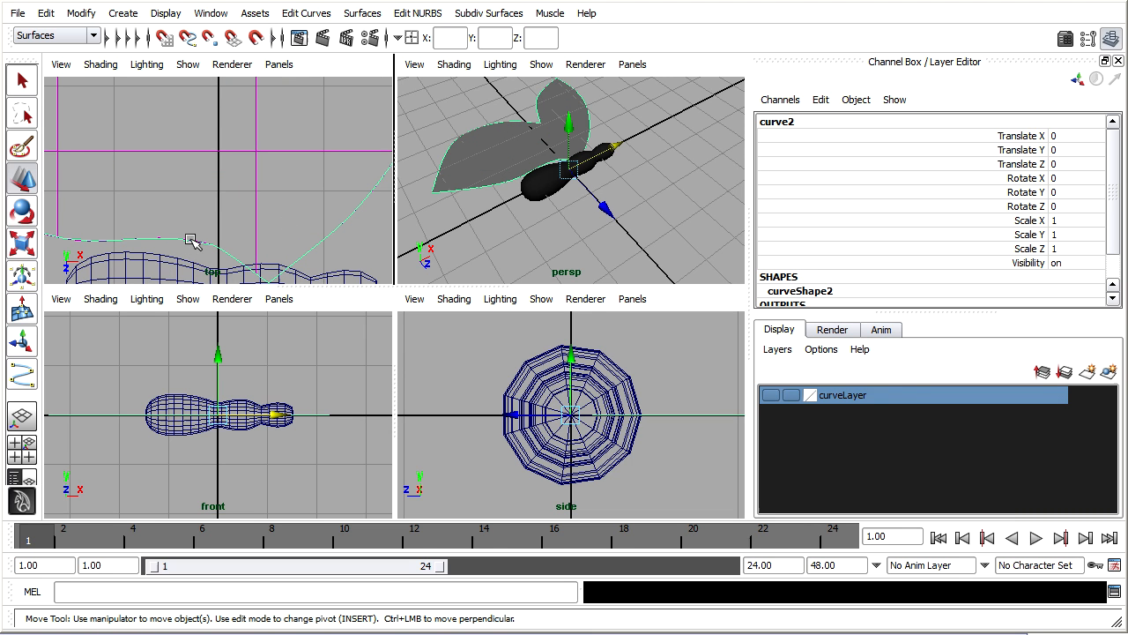
{"action": "mouse_move", "coordinate": [513, 150]}
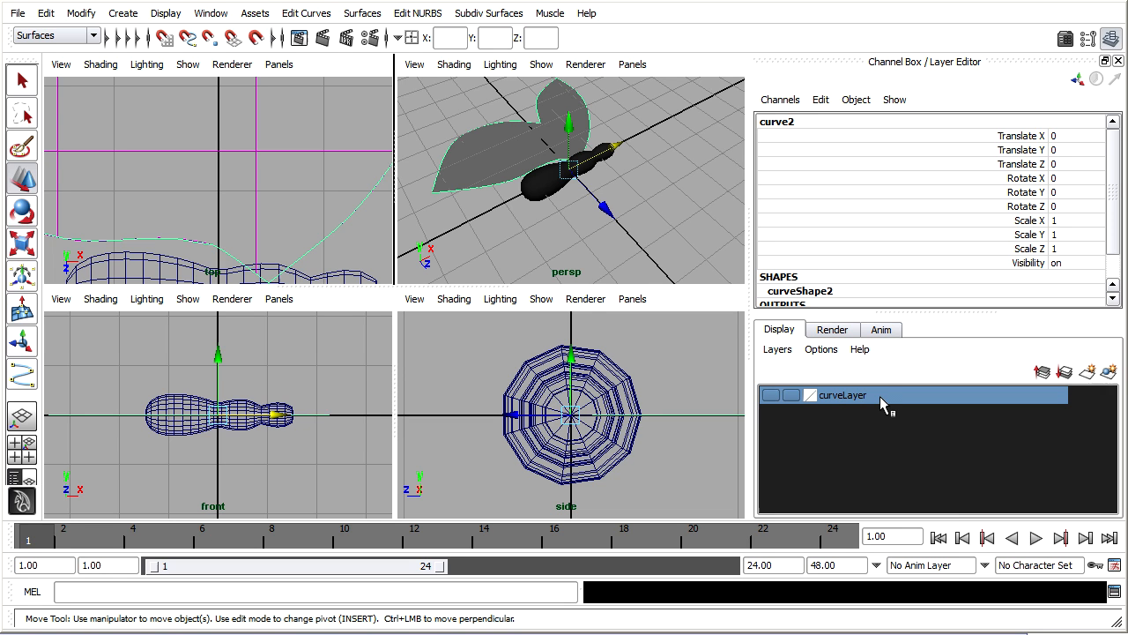
{"action": "mouse_move", "coordinate": [885, 404]}
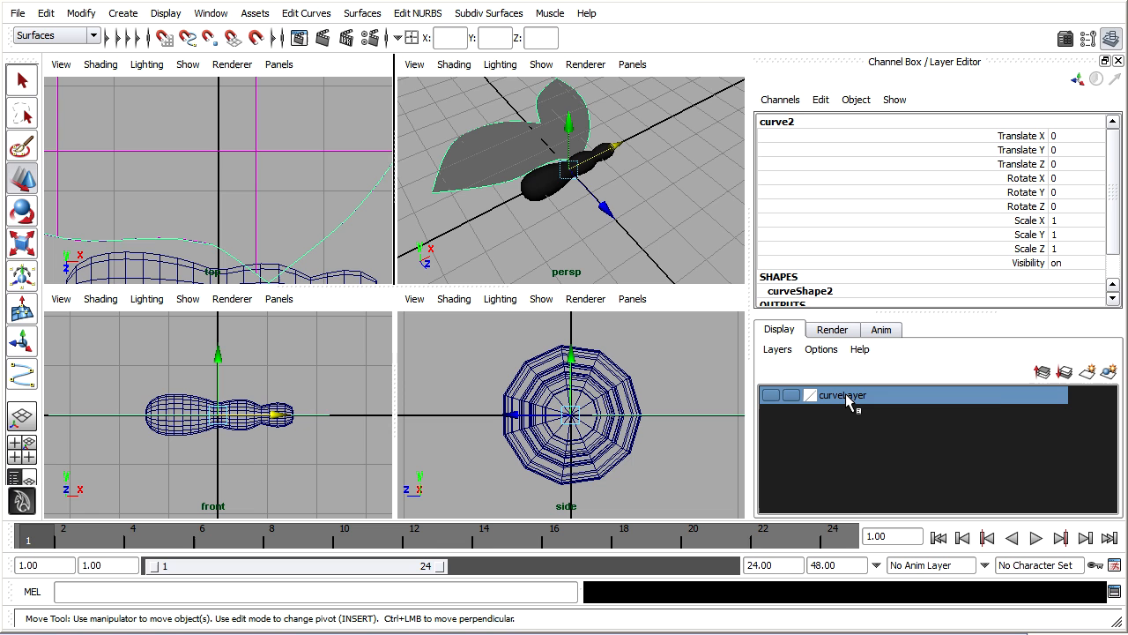
Add curve2 to curveLayer and toggle the layer's visibility.
{"action": "right_click", "coordinate": [842, 395]}
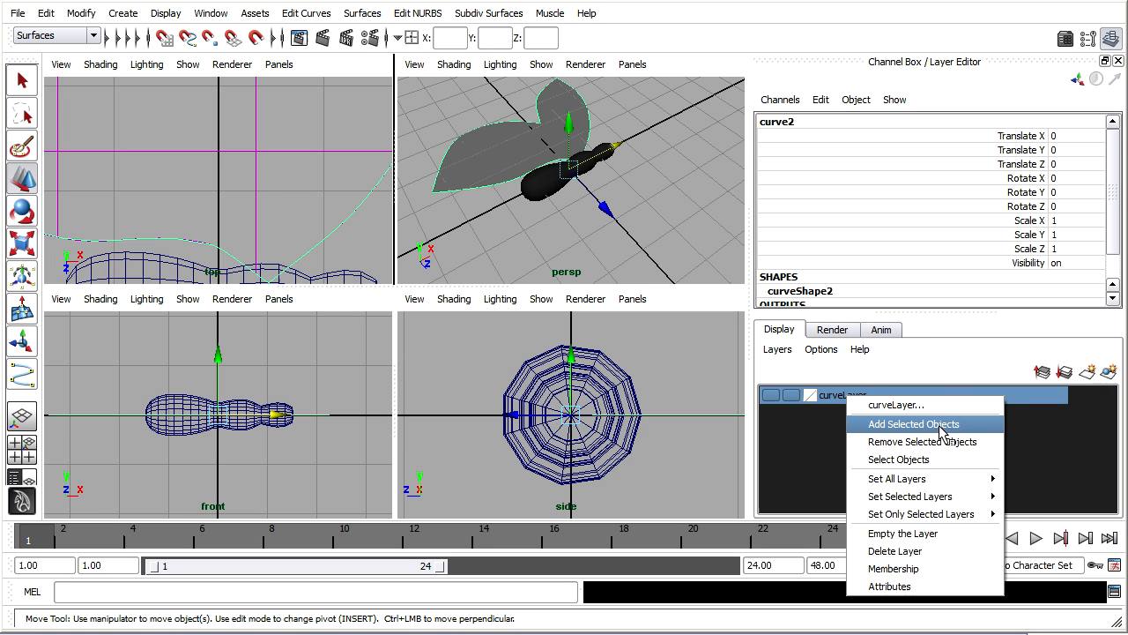
{"action": "left_click", "coordinate": [912, 424]}
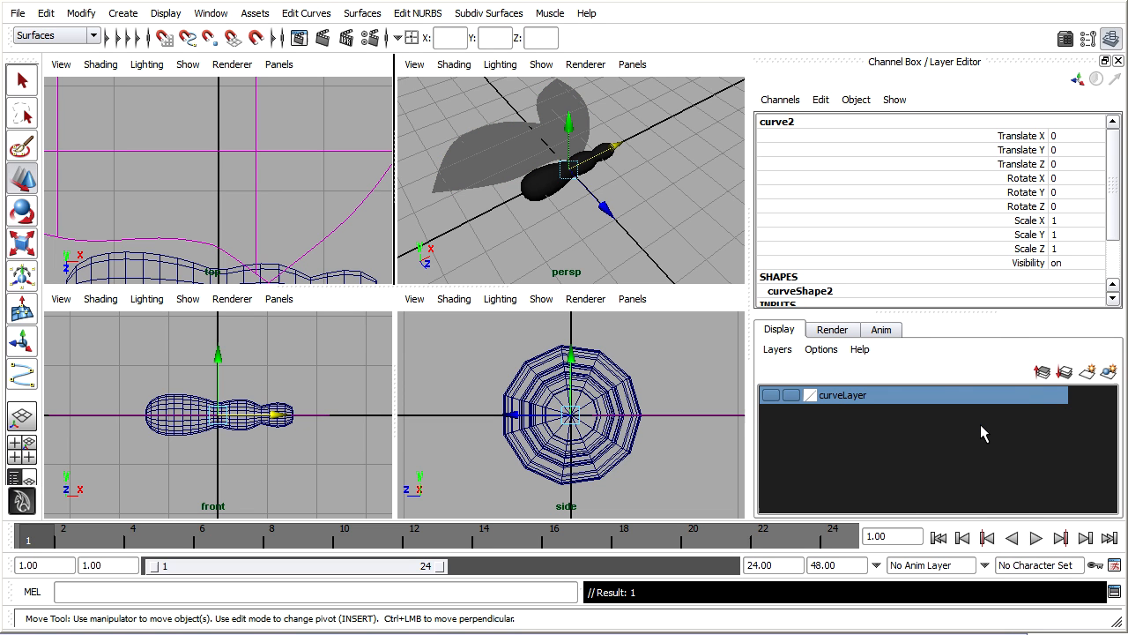
{"action": "mouse_move", "coordinate": [687, 241]}
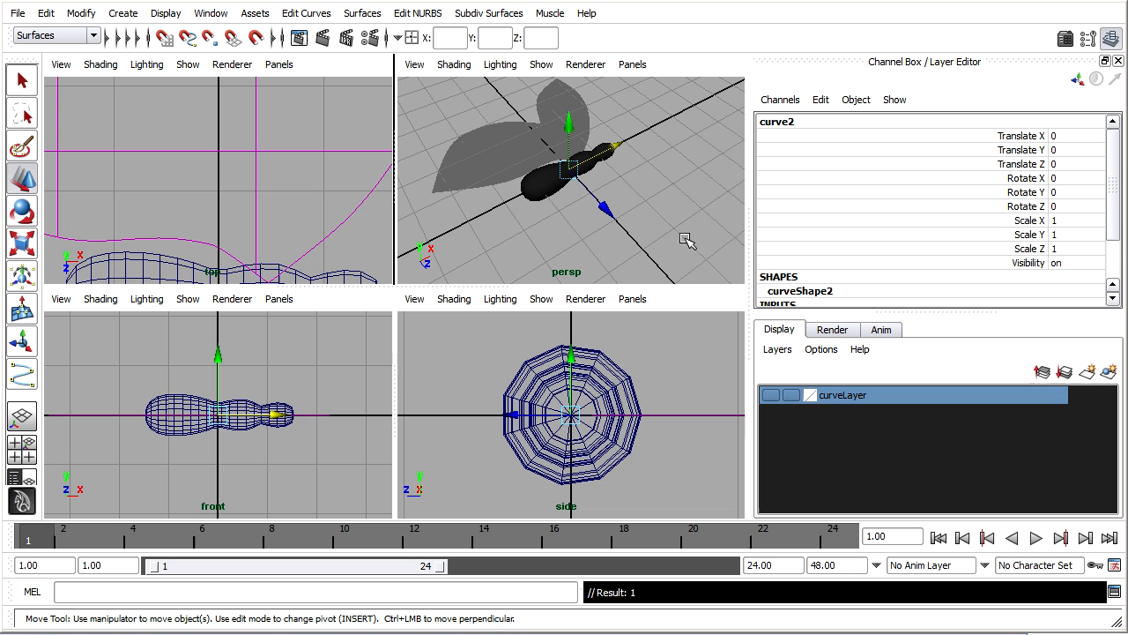
{"action": "left_click", "coordinate": [770, 395]}
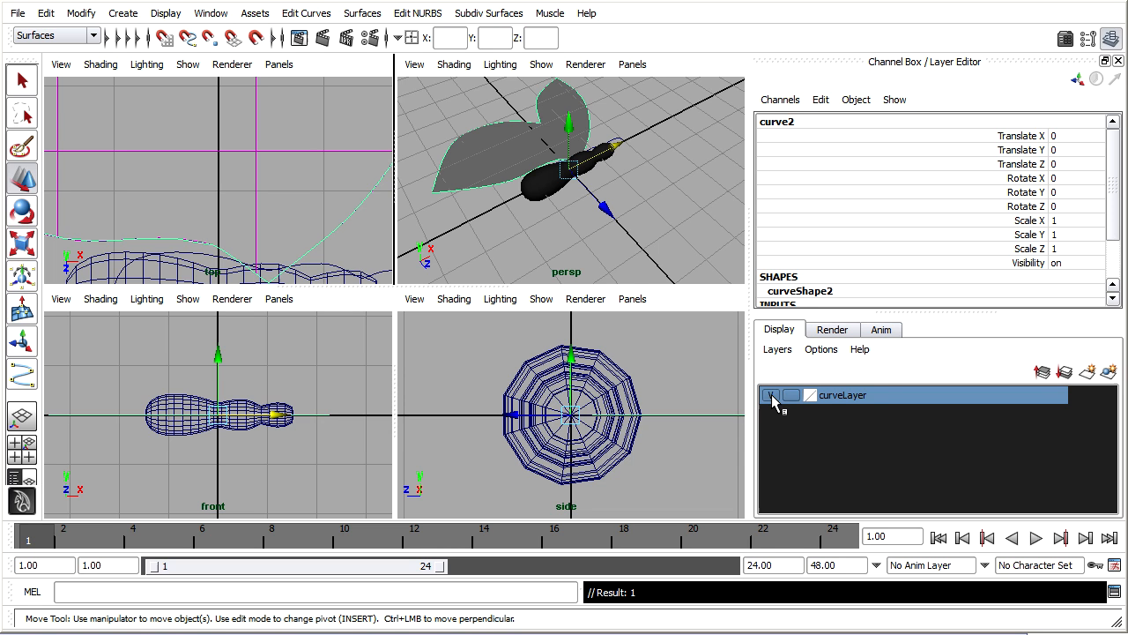
{"action": "left_click", "coordinate": [770, 394]}
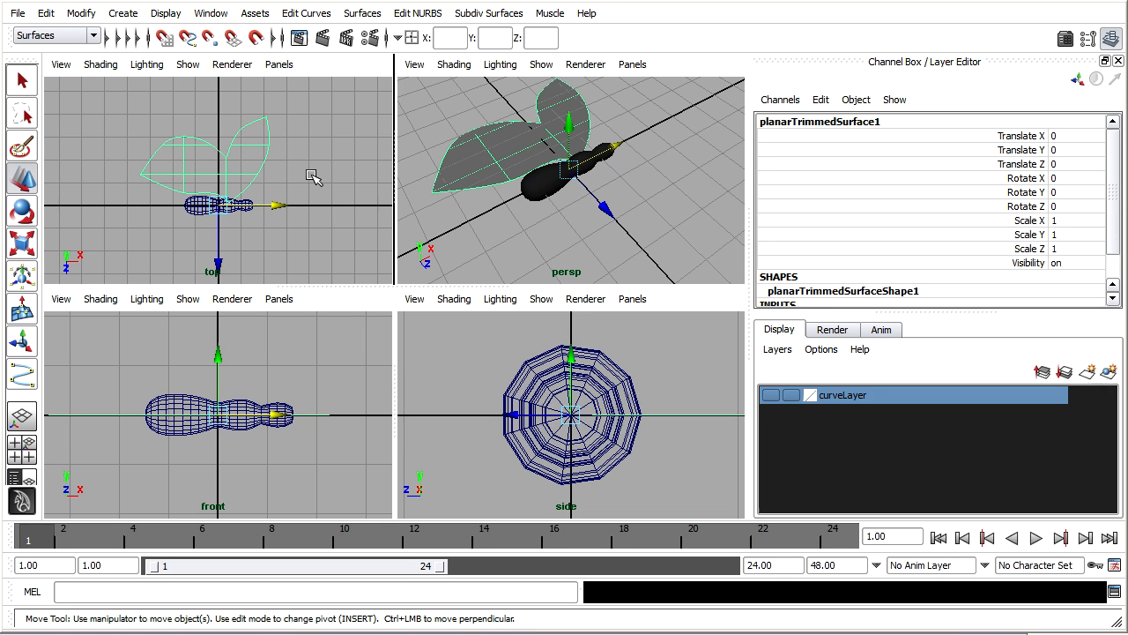
{"action": "mouse_move", "coordinate": [319, 187]}
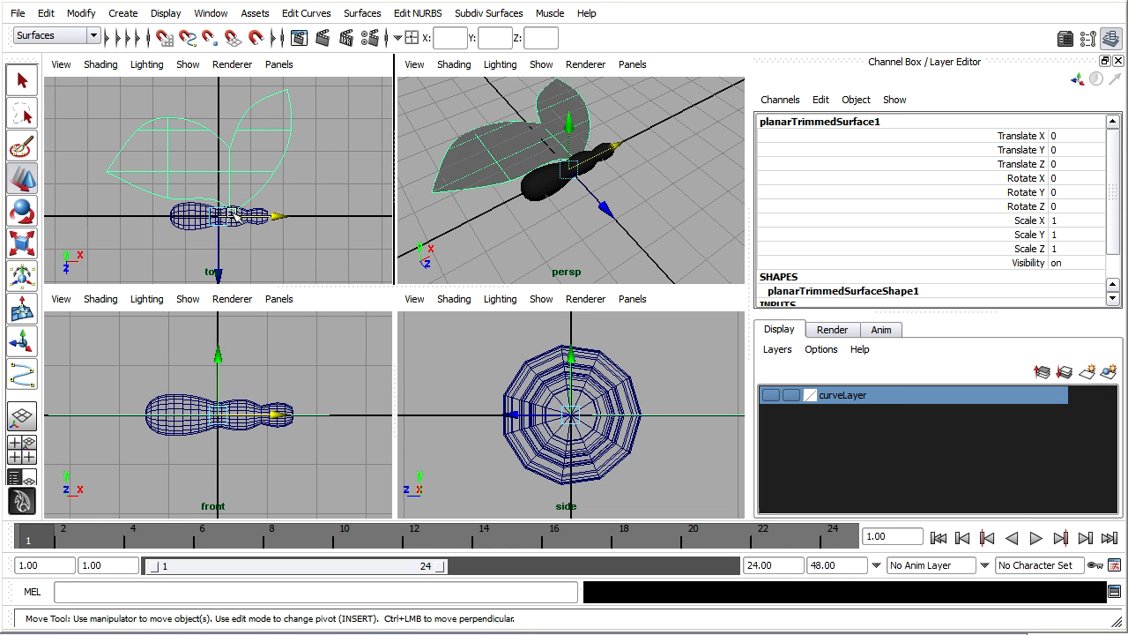
{"action": "mouse_move", "coordinate": [333, 218]}
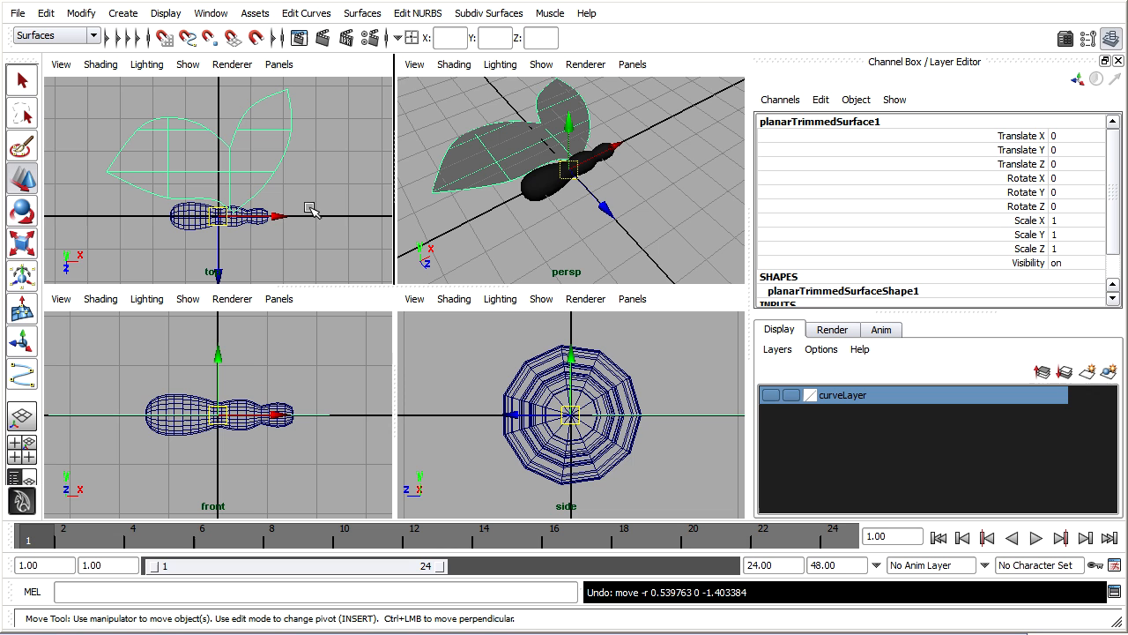
{"action": "mouse_move", "coordinate": [123, 57]}
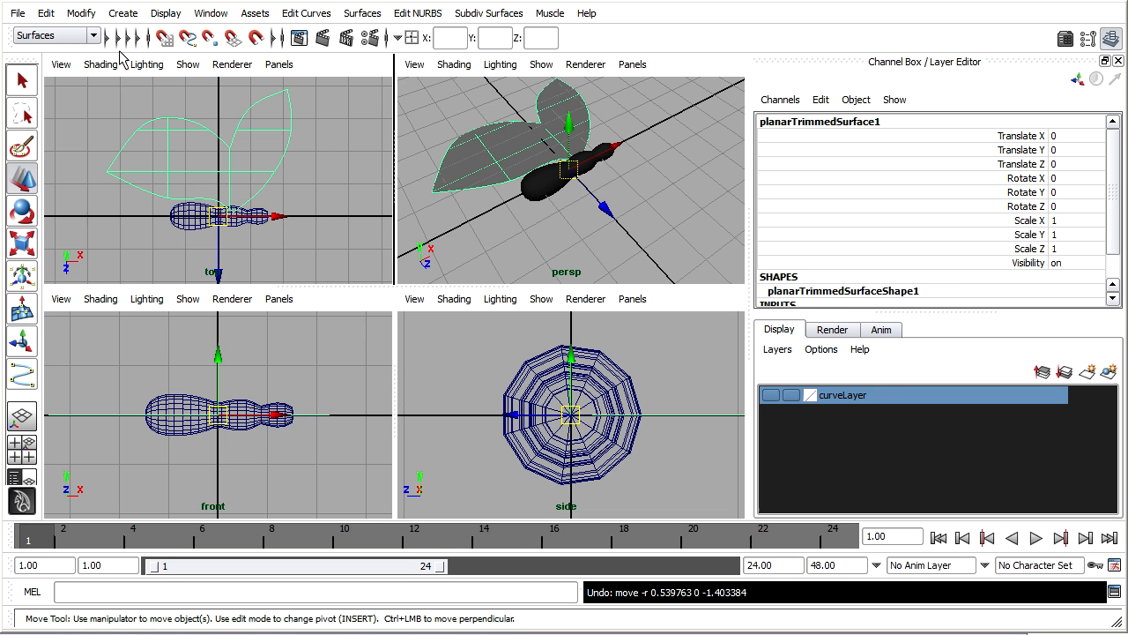
Reset Duplicate Special settings and duplicate the wings with Scale Z -1.
{"action": "left_click", "coordinate": [45, 12]}
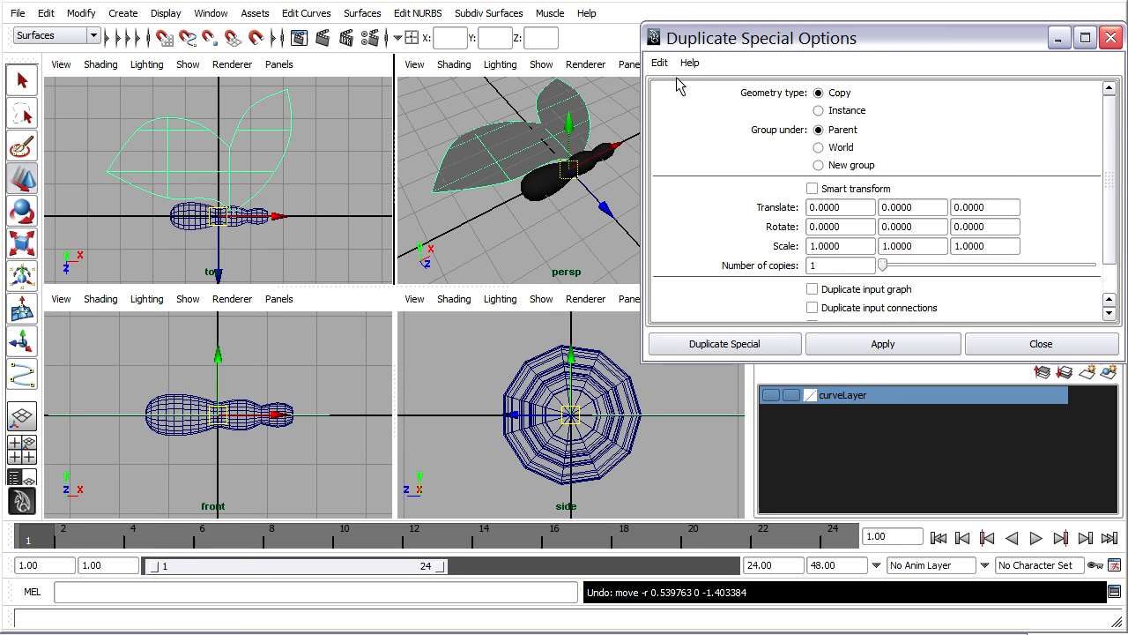
{"action": "left_click", "coordinate": [658, 62]}
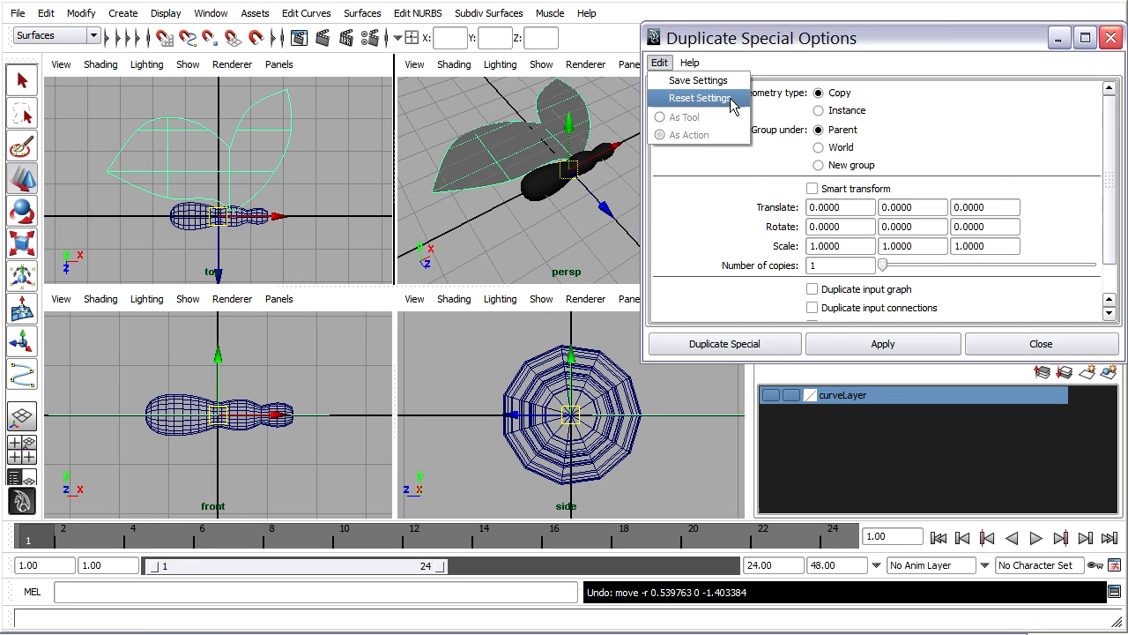
{"action": "left_click", "coordinate": [699, 98]}
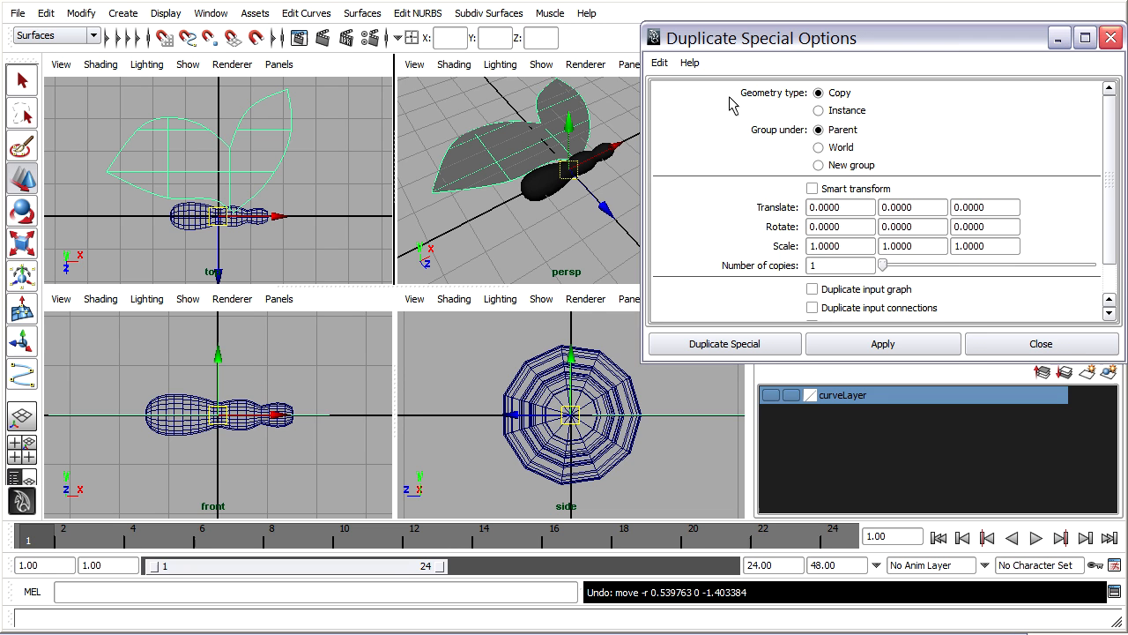
{"action": "mouse_move", "coordinate": [890, 104]}
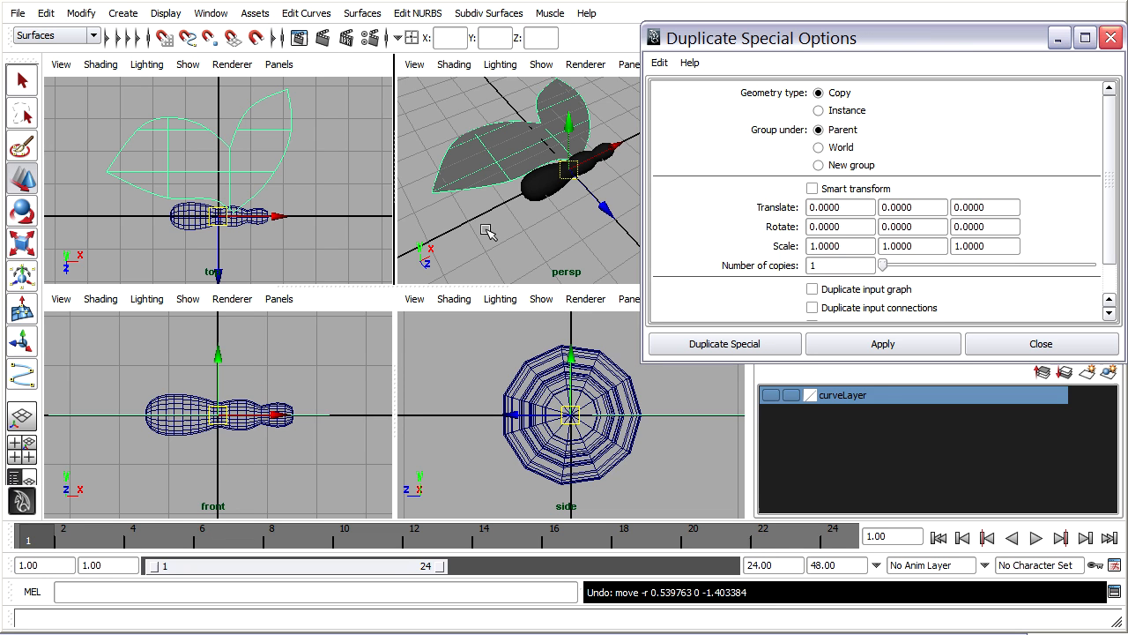
{"action": "mouse_move", "coordinate": [495, 213]}
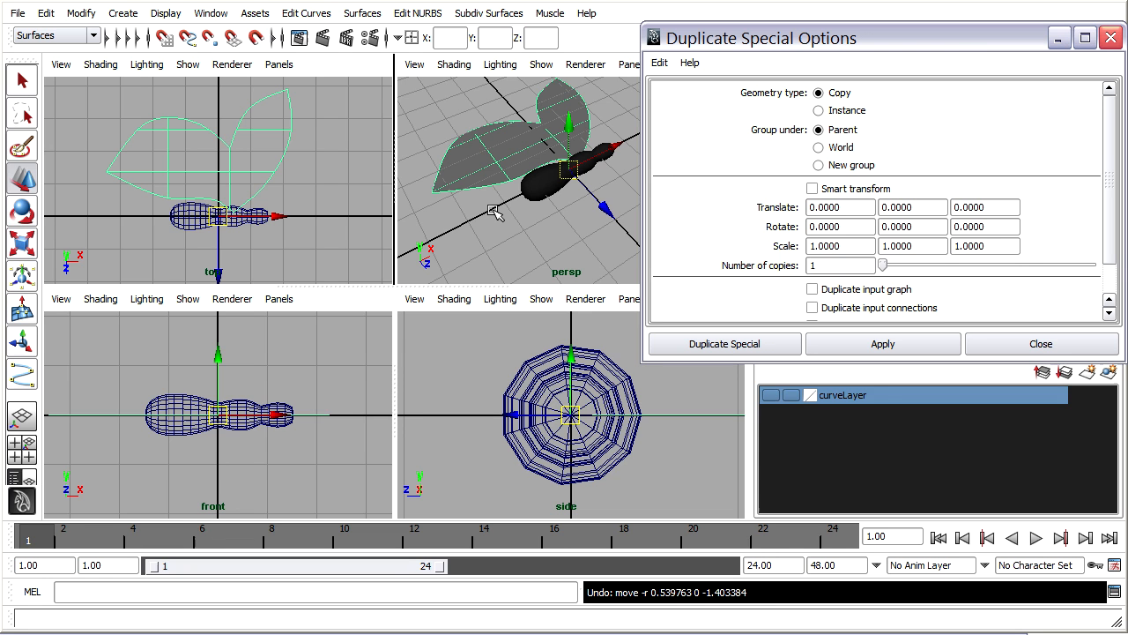
{"action": "mouse_move", "coordinate": [617, 229]}
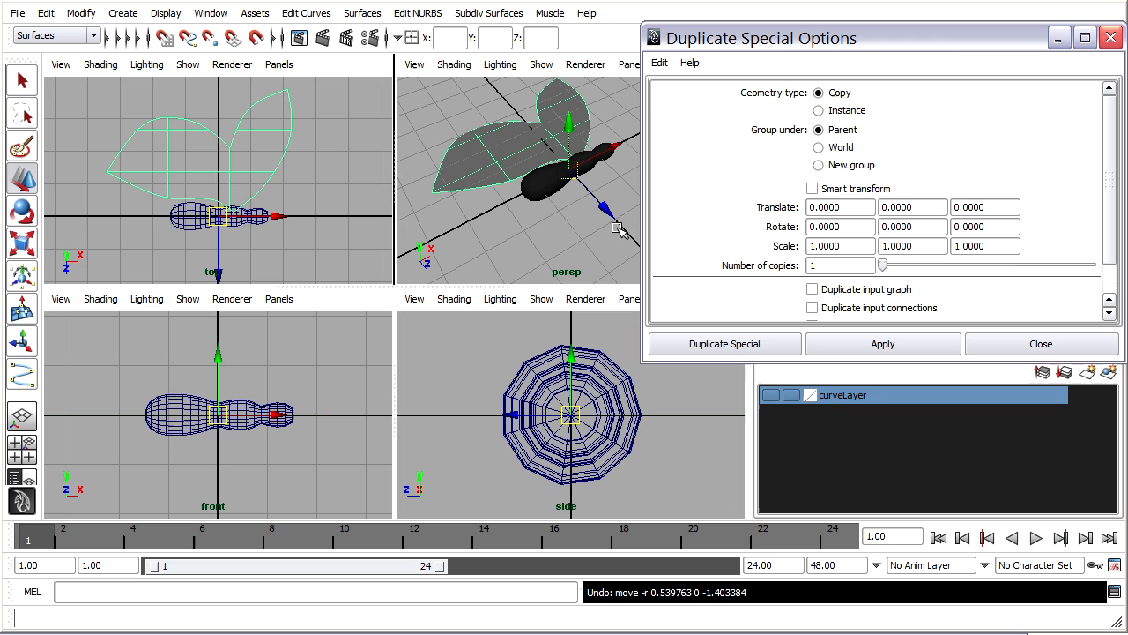
{"action": "mouse_move", "coordinate": [626, 227]}
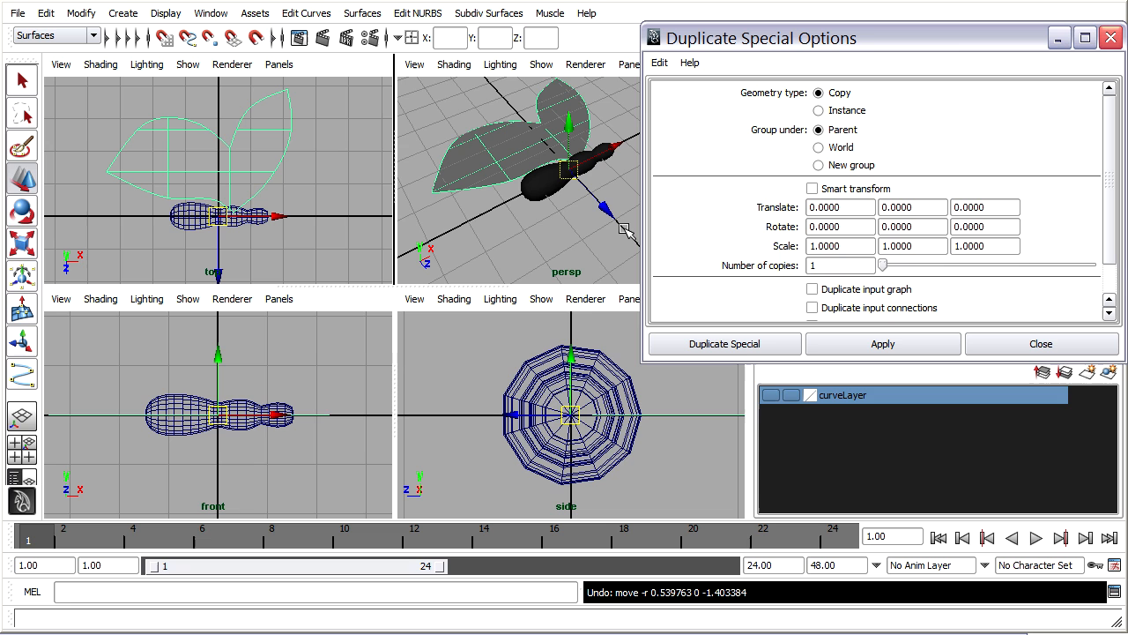
{"action": "mouse_move", "coordinate": [665, 237]}
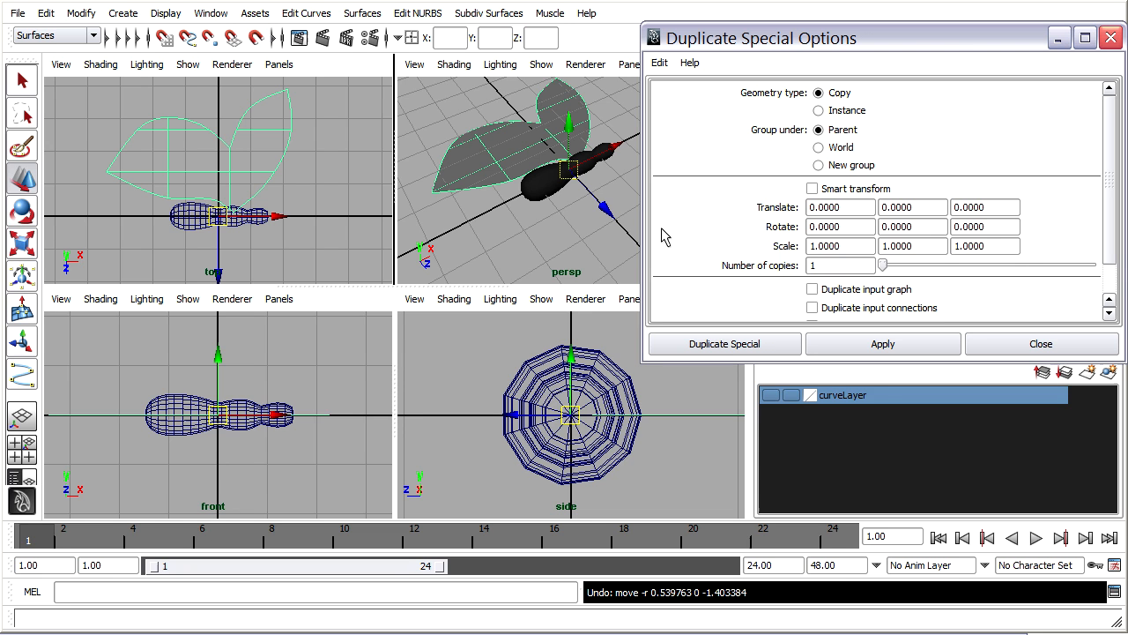
{"action": "mouse_move", "coordinate": [985, 246]}
{"action": "type", "text": "-1.0000"}
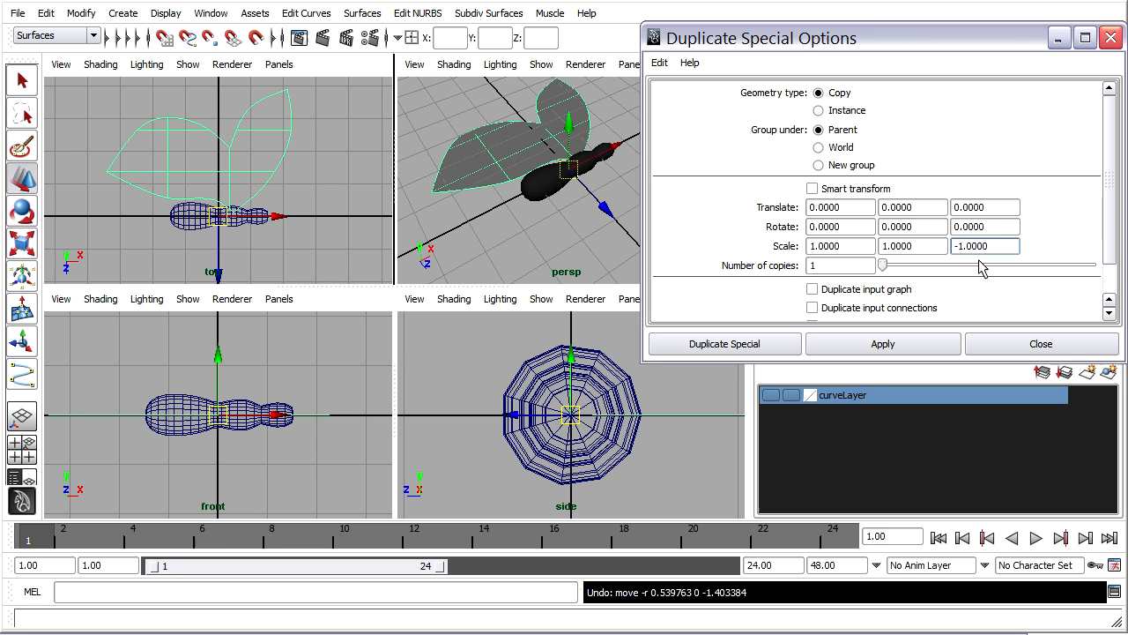
{"action": "left_click", "coordinate": [723, 343]}
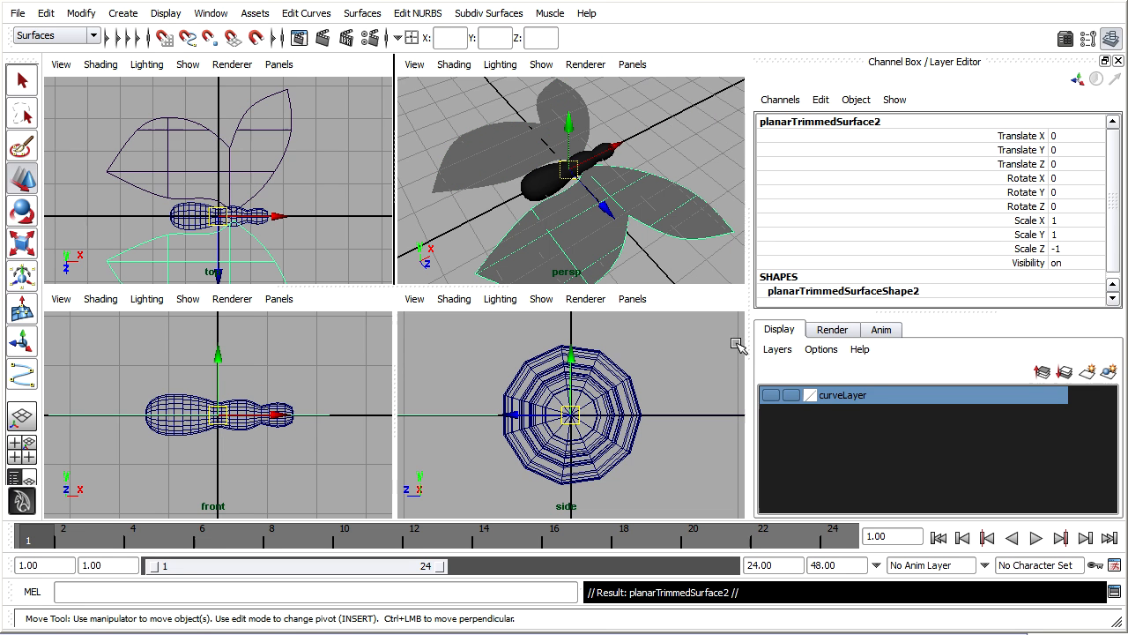
{"action": "mouse_move", "coordinate": [669, 238]}
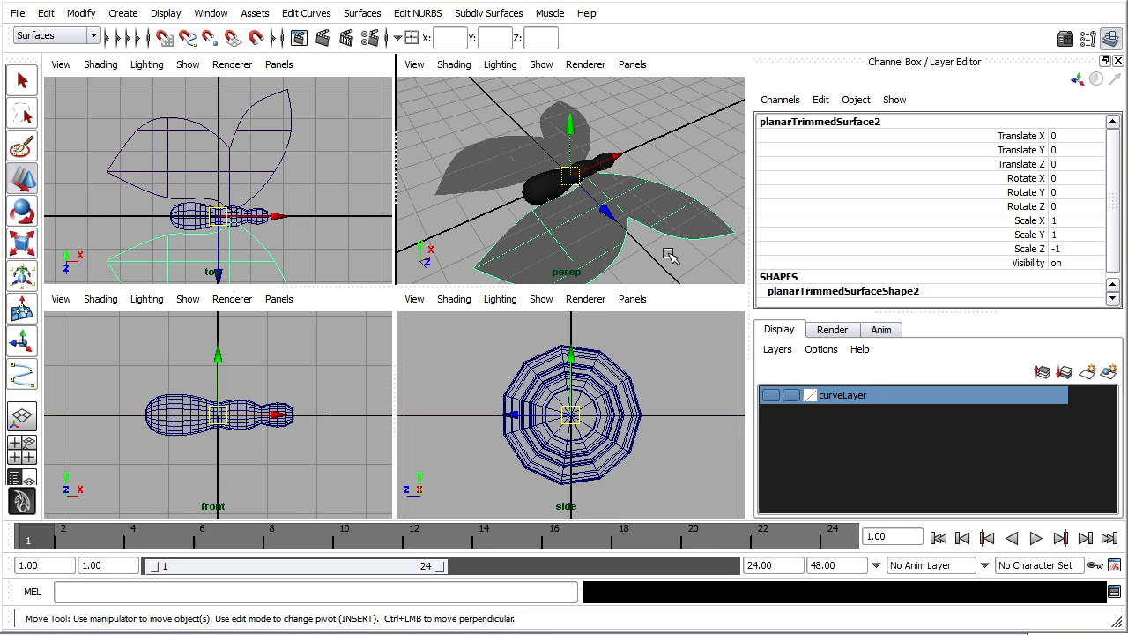
{"action": "mouse_move", "coordinate": [670, 260]}
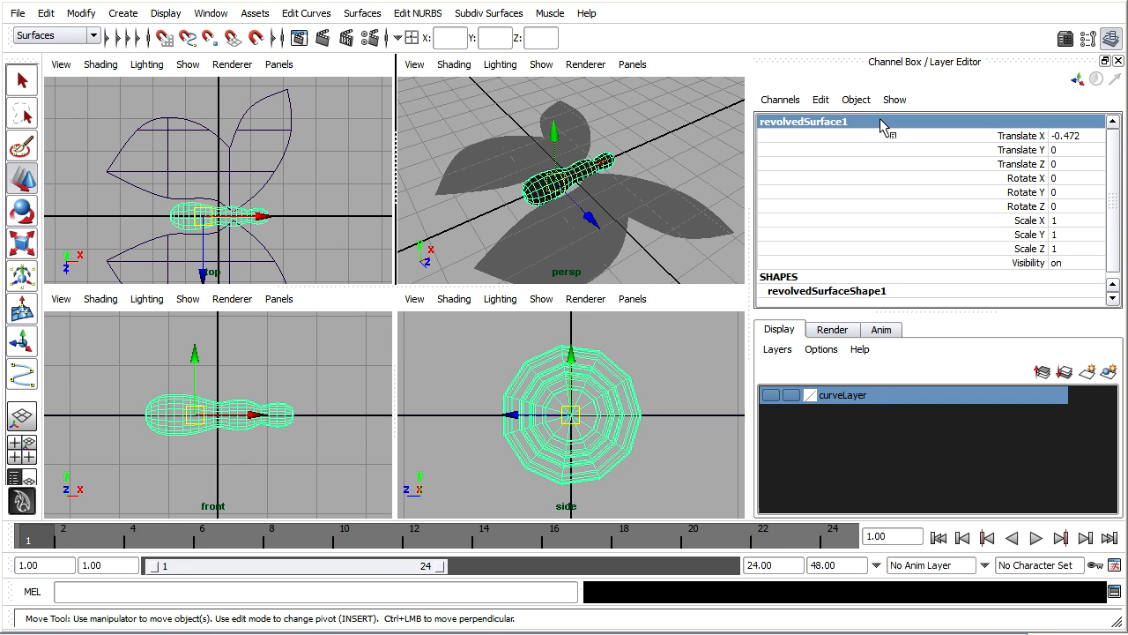
Rename the surfaces body, wingLeft and wingRight in the Channel Box.
{"action": "double_click", "coordinate": [802, 122]}
{"action": "type", "text": "body"}
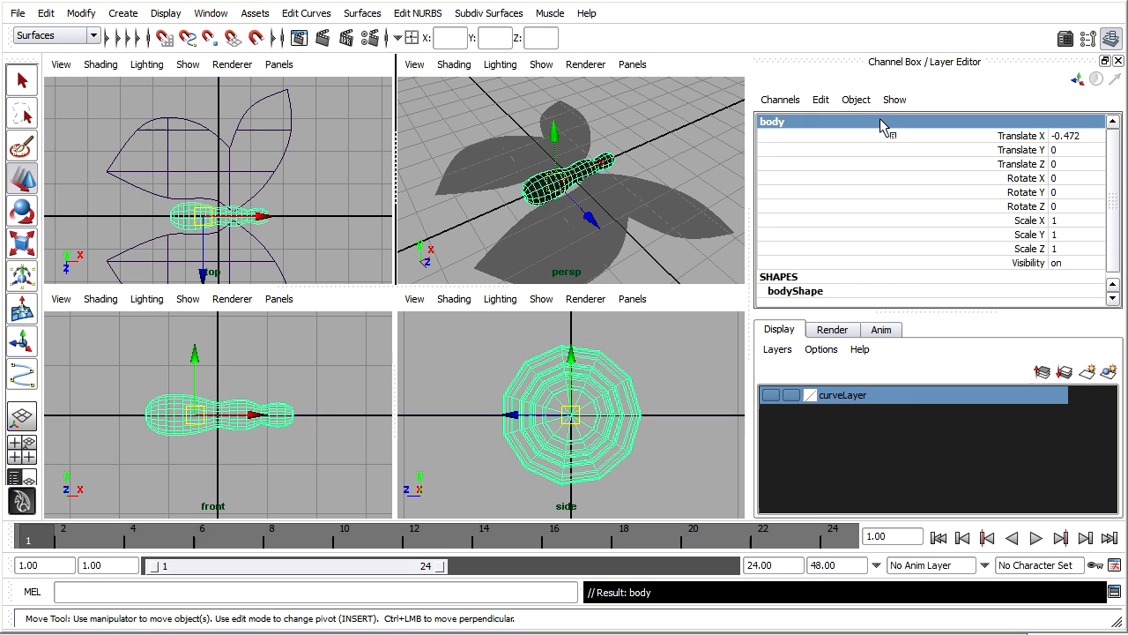
{"action": "left_click", "coordinate": [502, 172]}
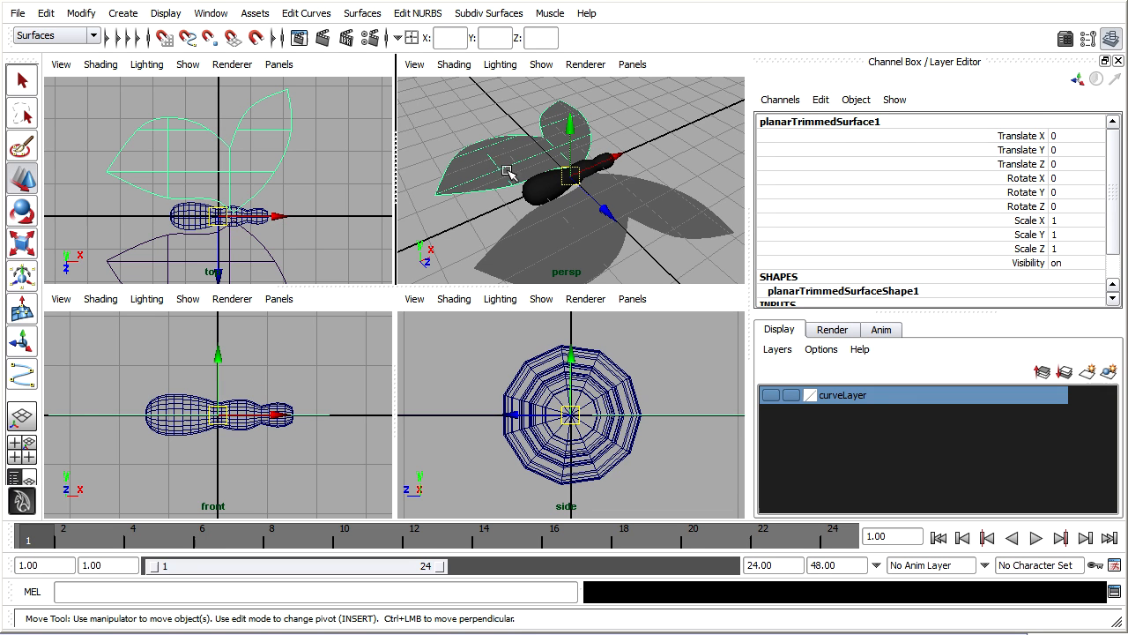
{"action": "double_click", "coordinate": [818, 120]}
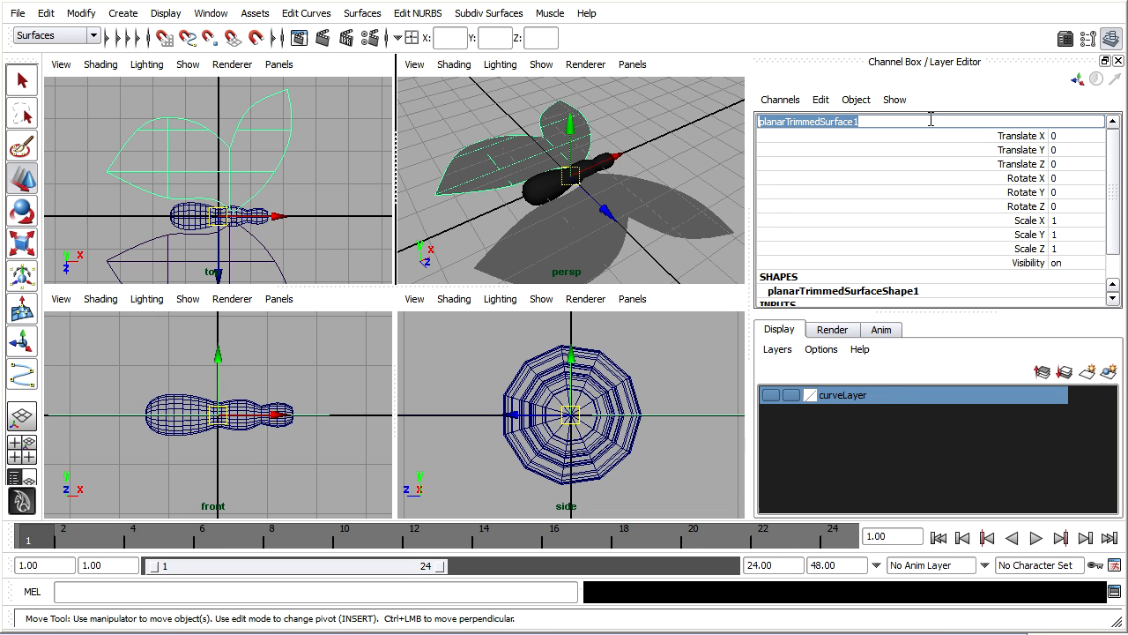
{"action": "type", "text": "wingLeft"}
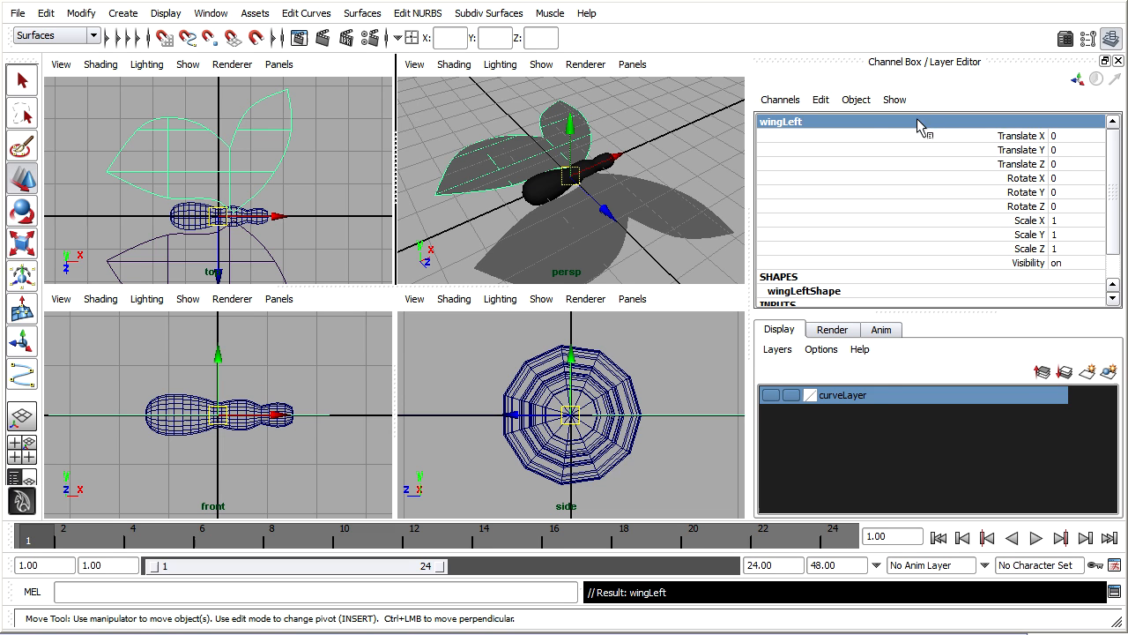
{"action": "left_click", "coordinate": [566, 242]}
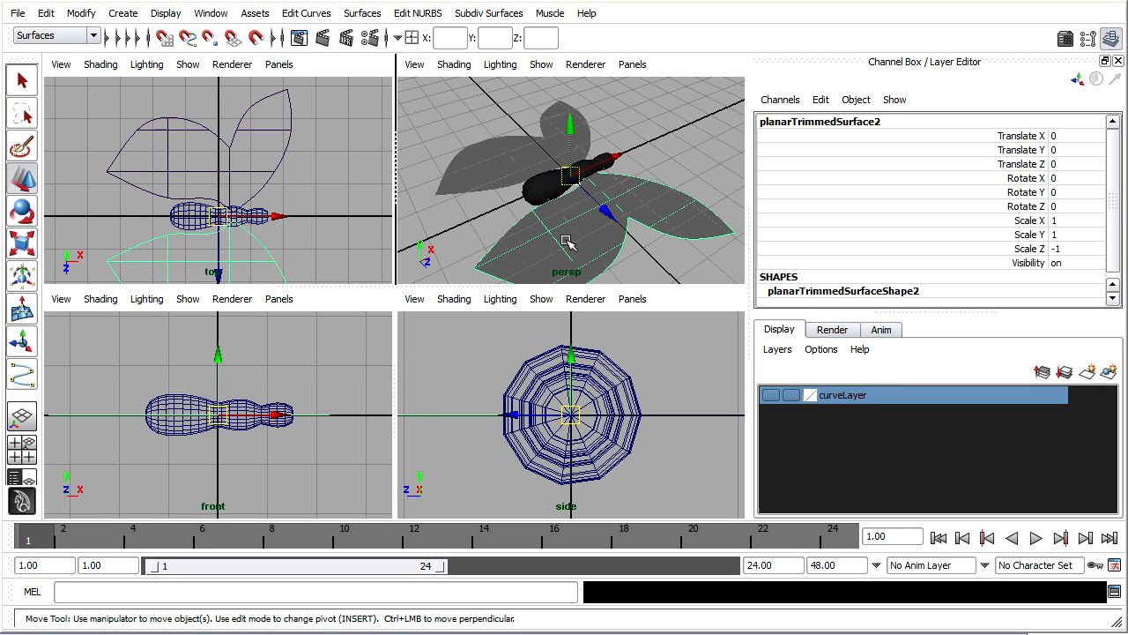
{"action": "double_click", "coordinate": [819, 121]}
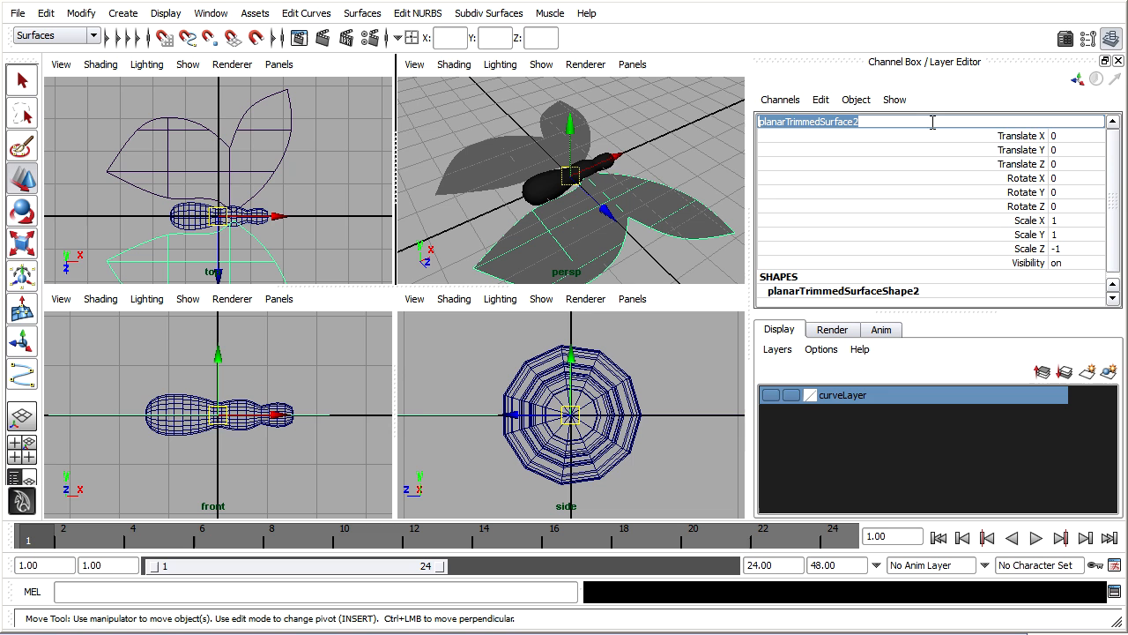
{"action": "type", "text": "wingRight"}
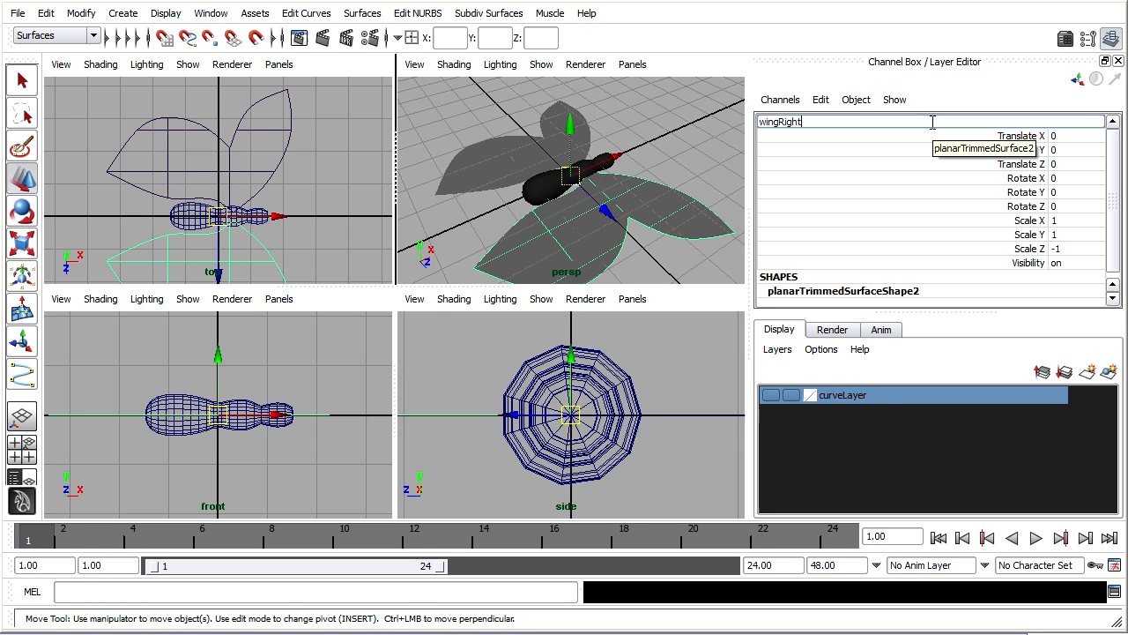
{"action": "key", "text": "Return"}
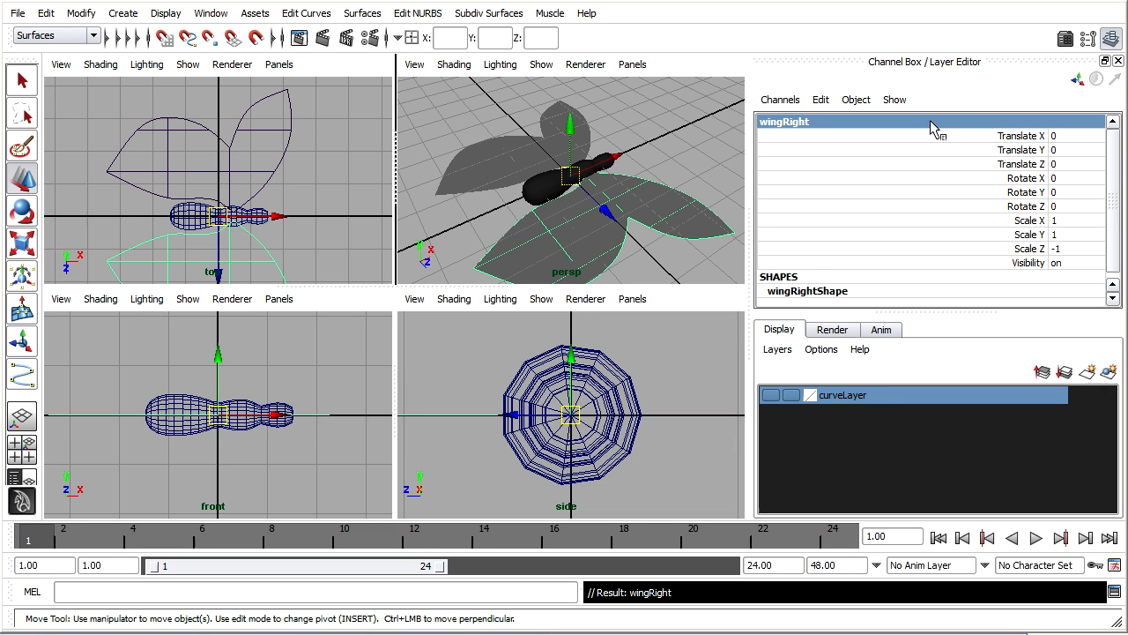
{"action": "left_click", "coordinate": [538, 159]}
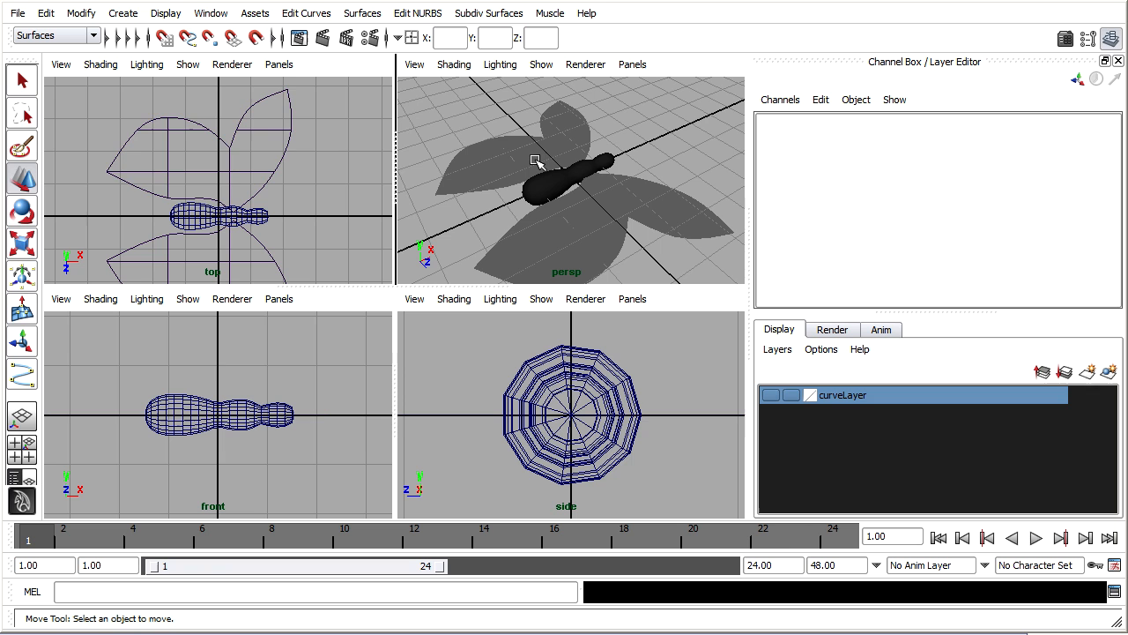
{"action": "left_click", "coordinate": [536, 158]}
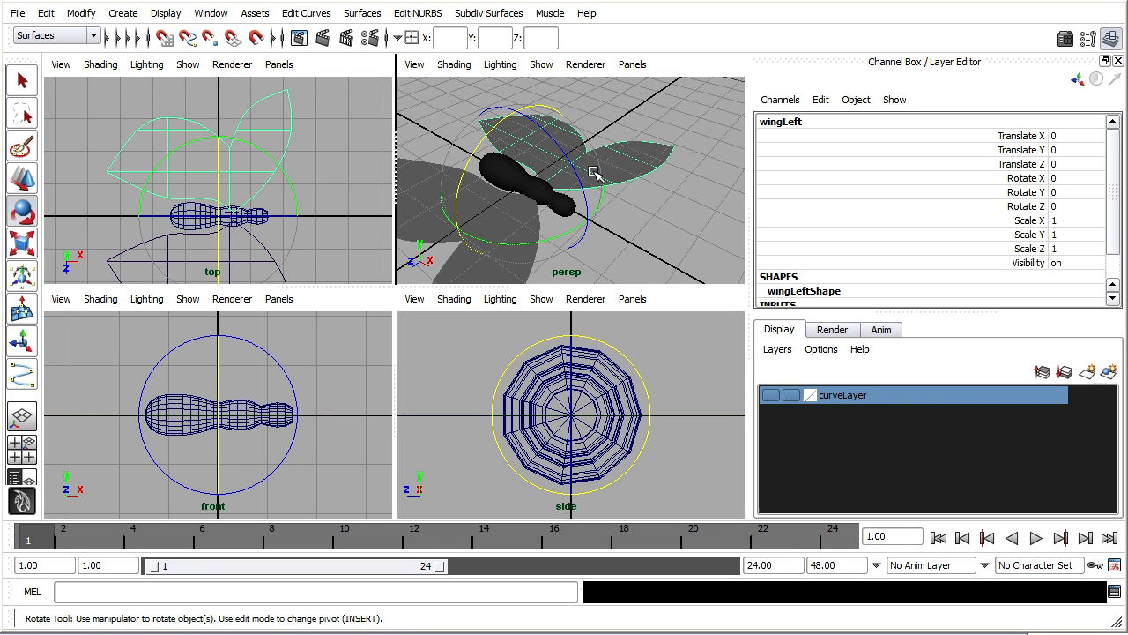
Test-tilt wingLeft about 36 degrees, then pick wingRight's Rotate X and open channel Edit menu.
{"action": "left_click_drag", "start_coordinate": [595, 172], "coordinate": [485, 172]}
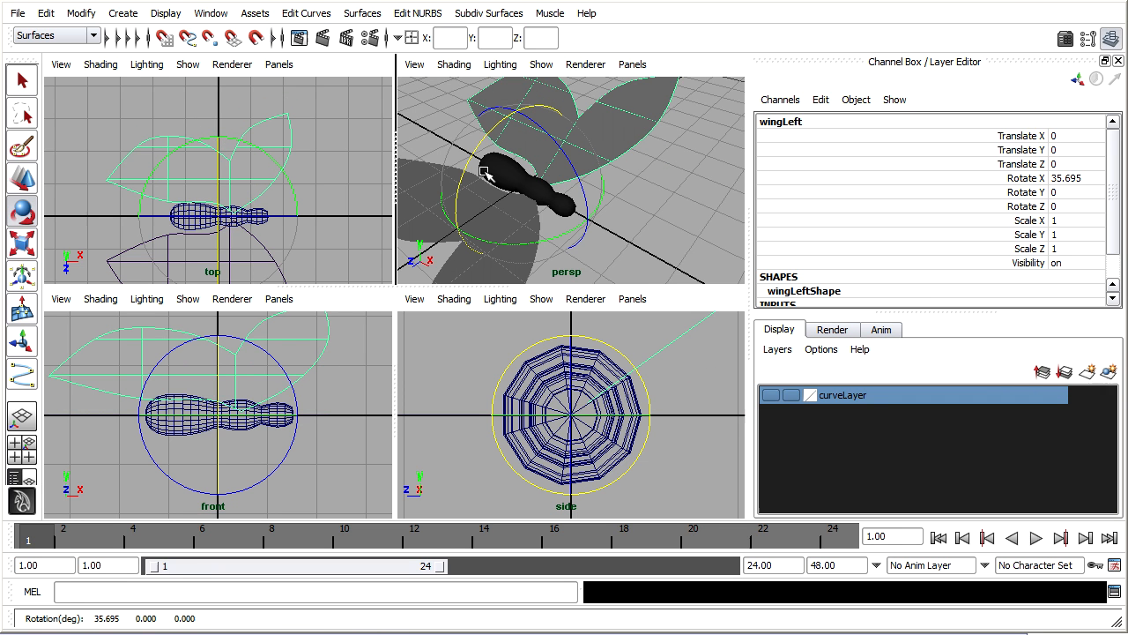
{"action": "mouse_move", "coordinate": [661, 174]}
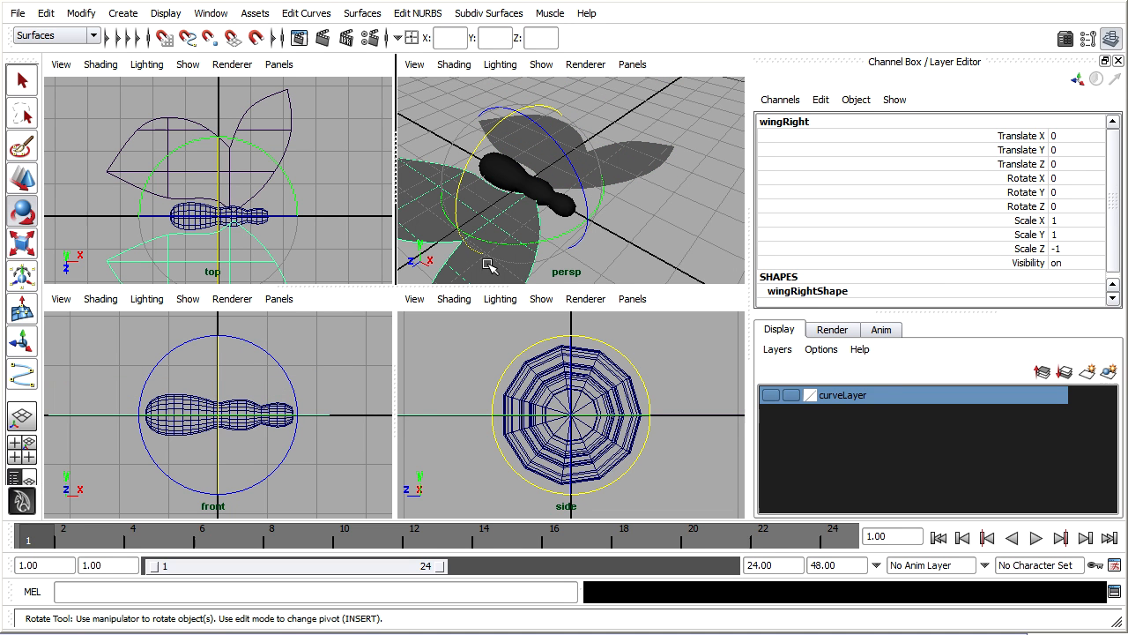
{"action": "mouse_move", "coordinate": [989, 183]}
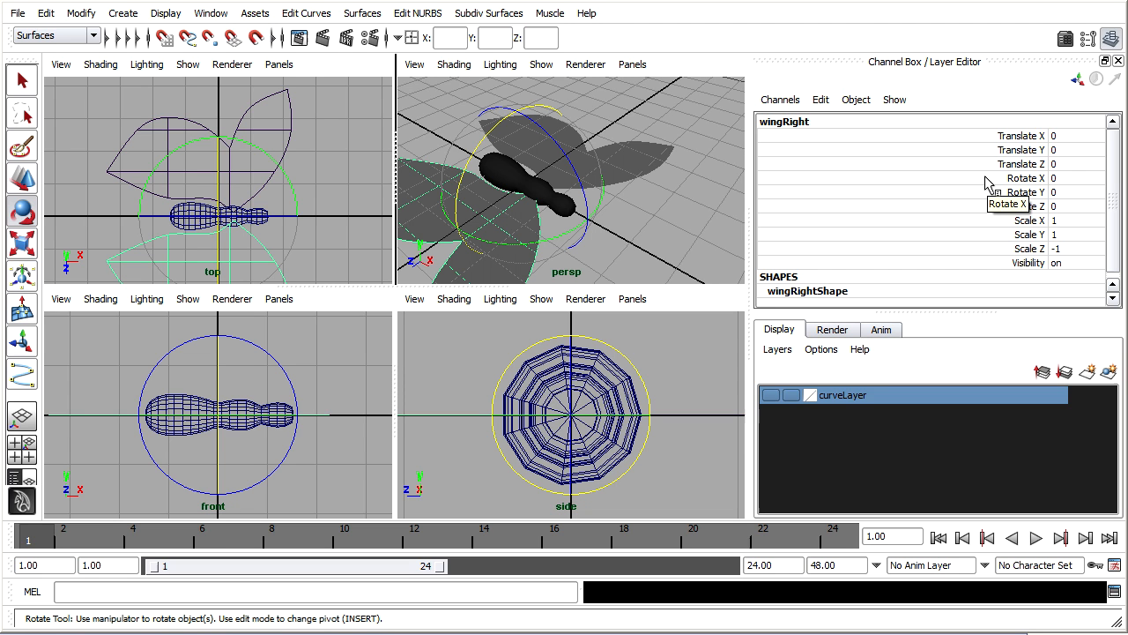
{"action": "mouse_move", "coordinate": [1071, 182]}
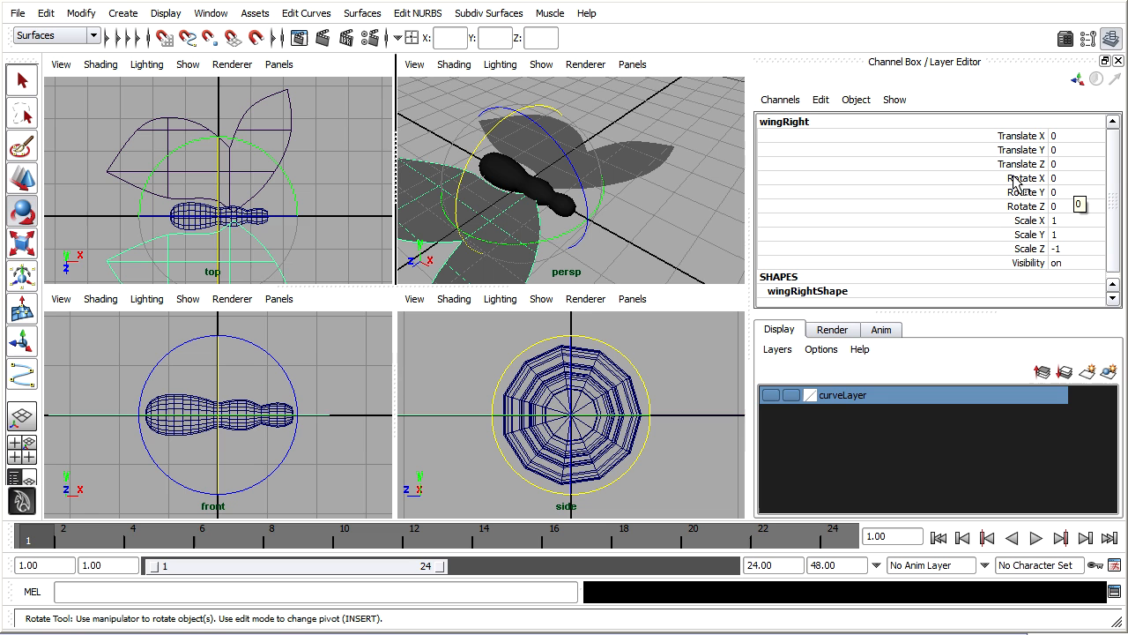
{"action": "left_click", "coordinate": [1022, 177]}
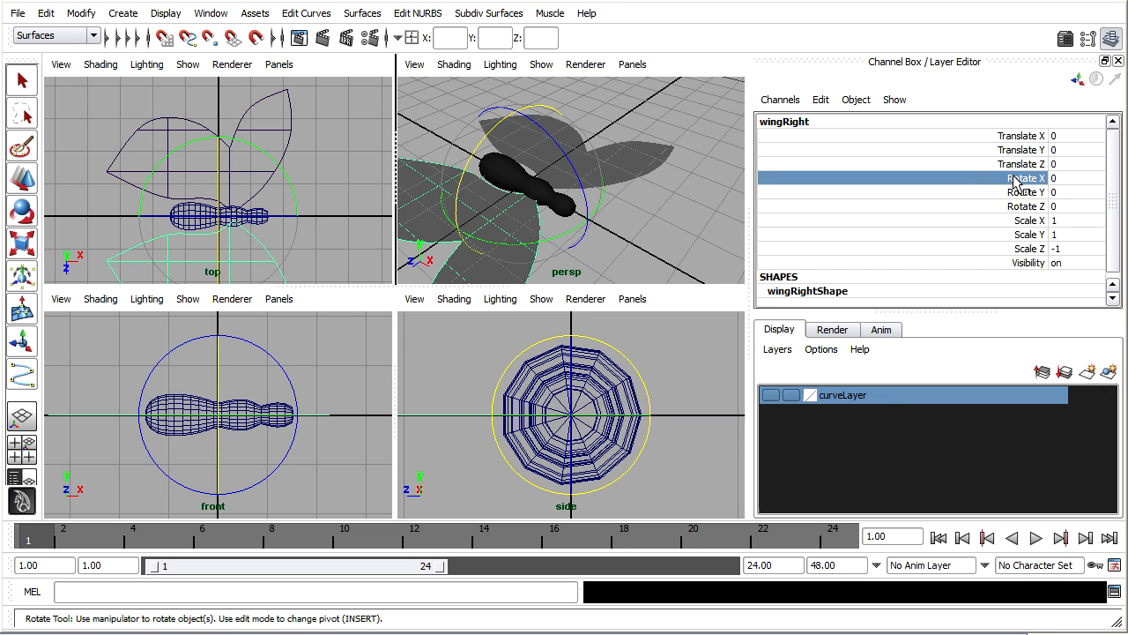
{"action": "mouse_move", "coordinate": [960, 184]}
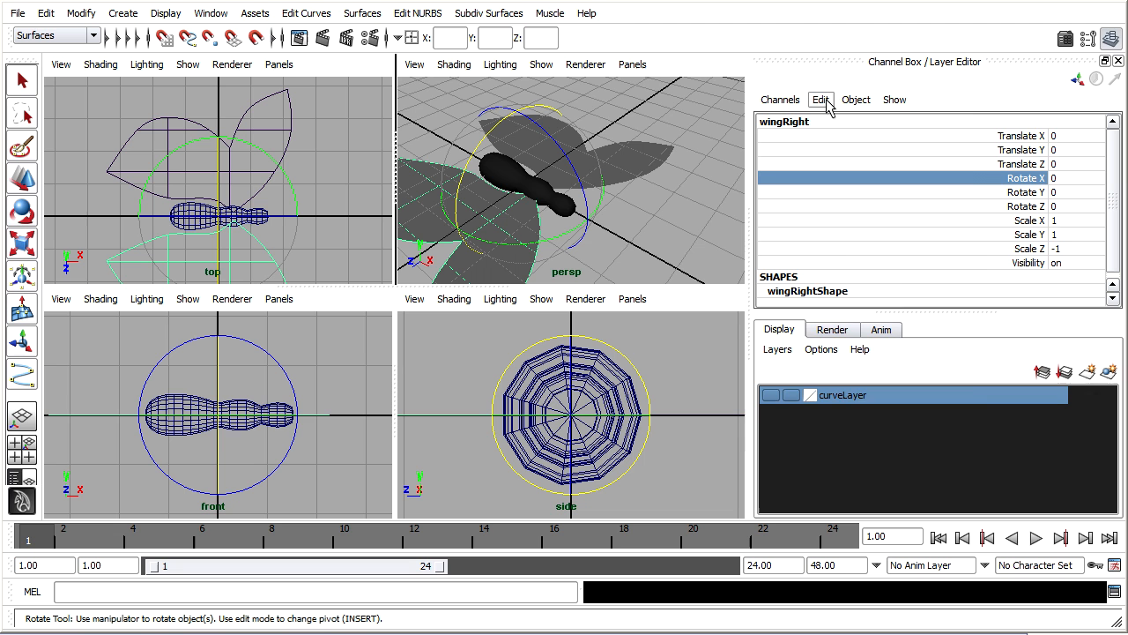
{"action": "left_click", "coordinate": [821, 99]}
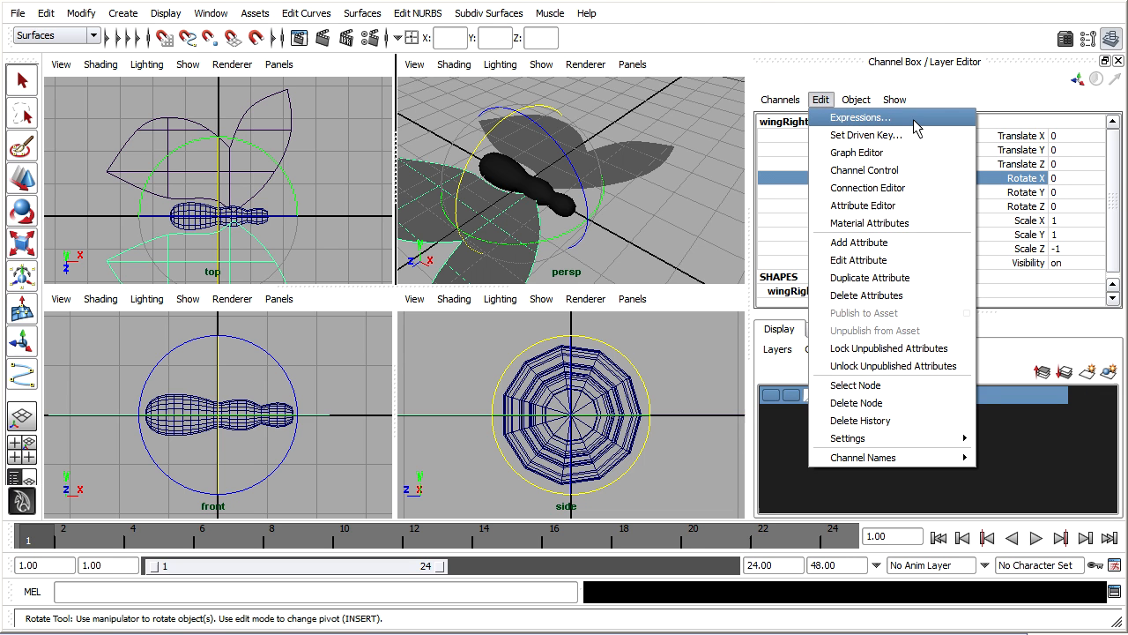
Create the expression wingRight.rotateX=wingLeft.rotateX; in the Expression Editor.
{"action": "left_click", "coordinate": [860, 116]}
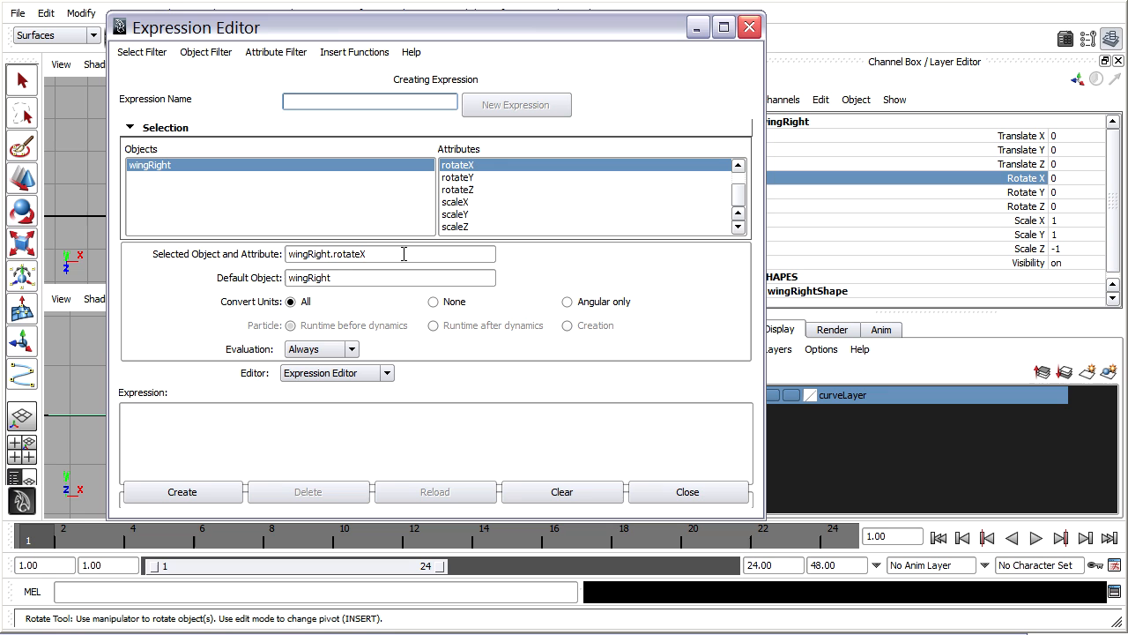
{"action": "triple_click", "coordinate": [387, 254]}
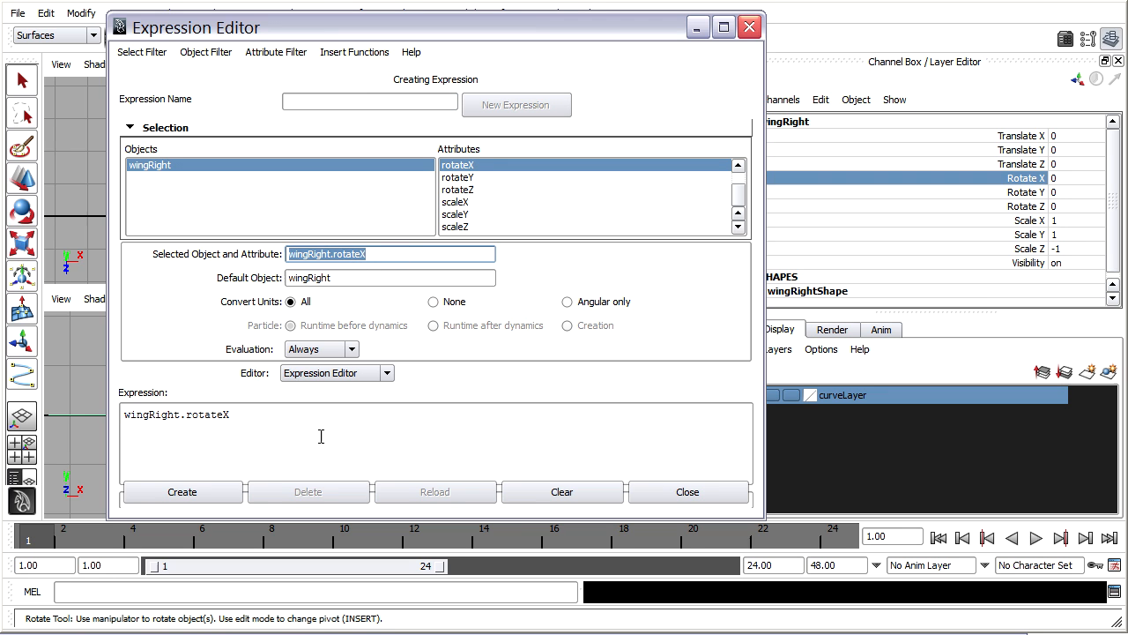
{"action": "mouse_move", "coordinate": [295, 441]}
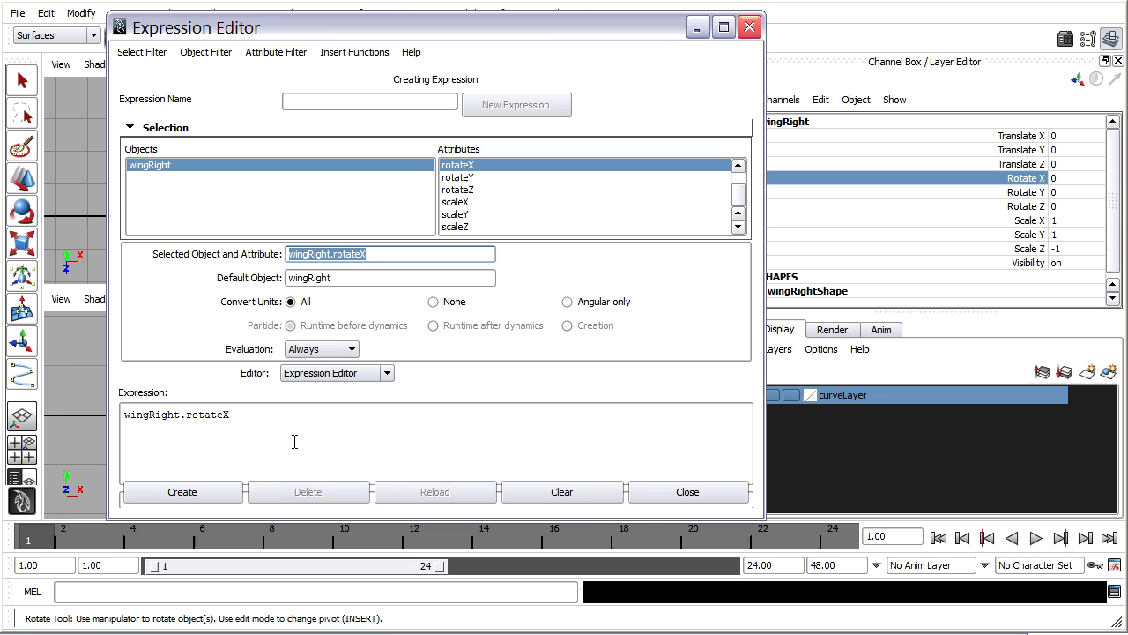
{"action": "left_click", "coordinate": [296, 441]}
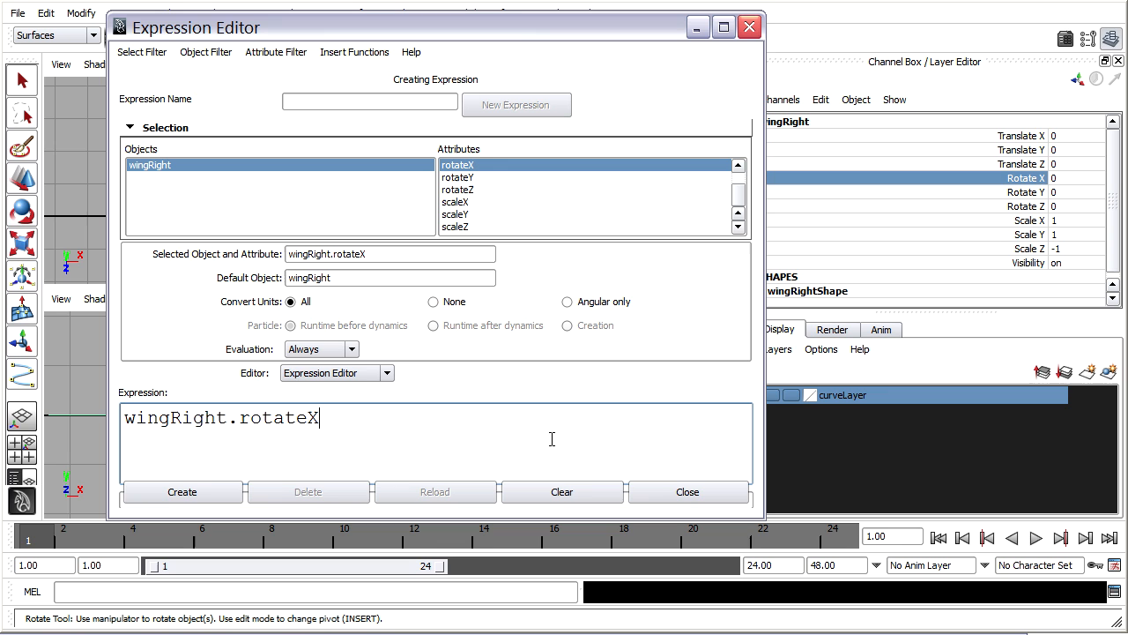
{"action": "type", "text": "=wing"}
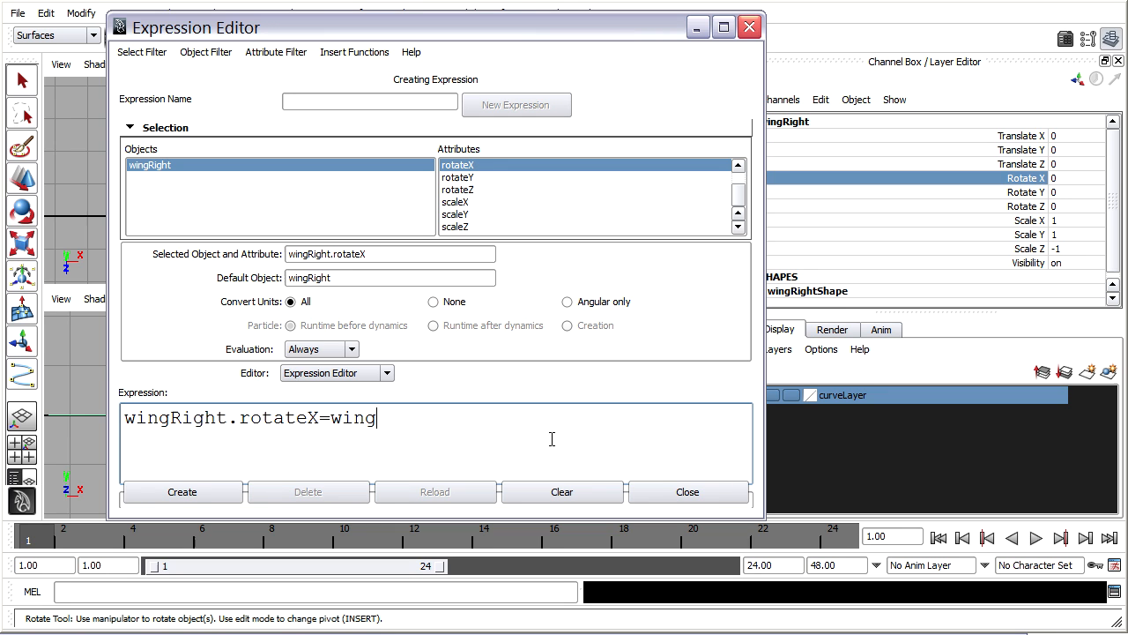
{"action": "type", "text": "Left"}
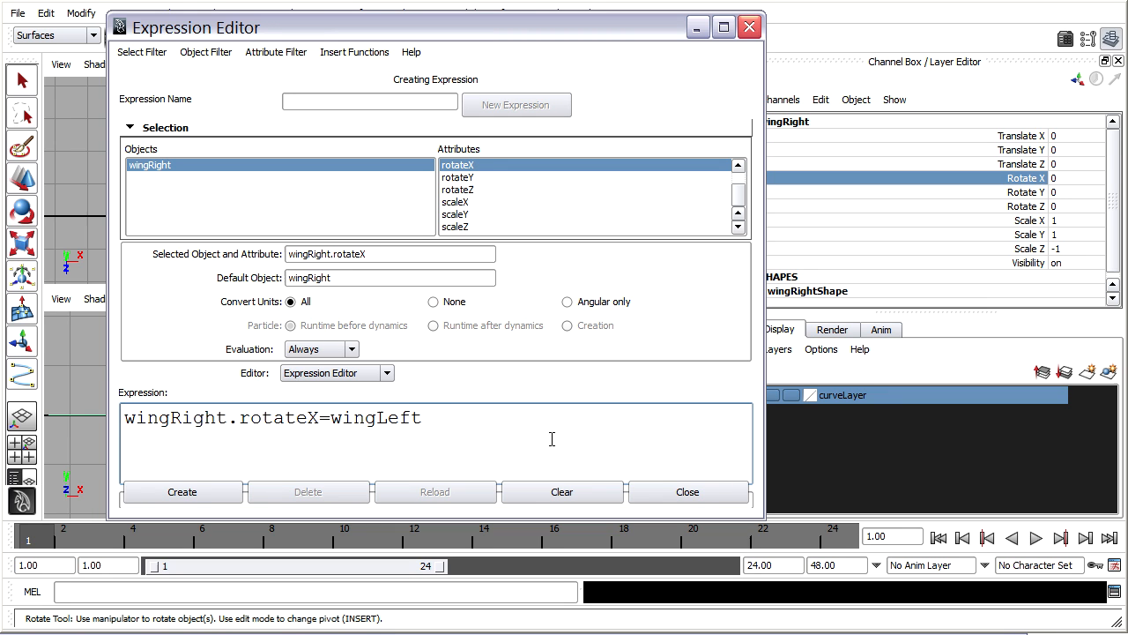
{"action": "type", "text": ".rot"}
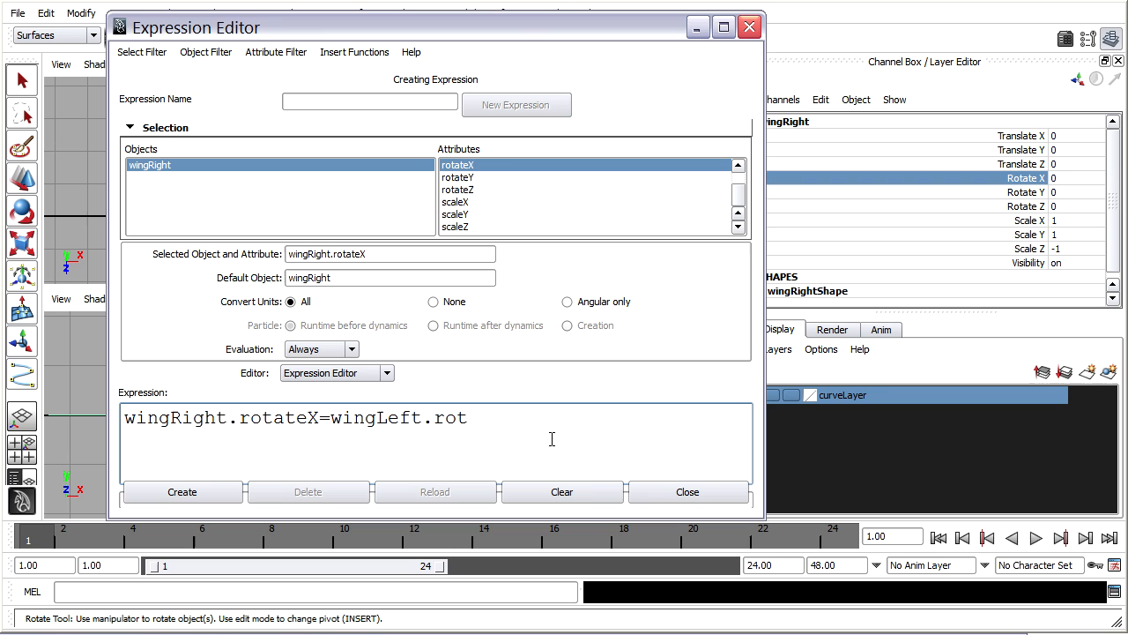
{"action": "type", "text": "ateX"}
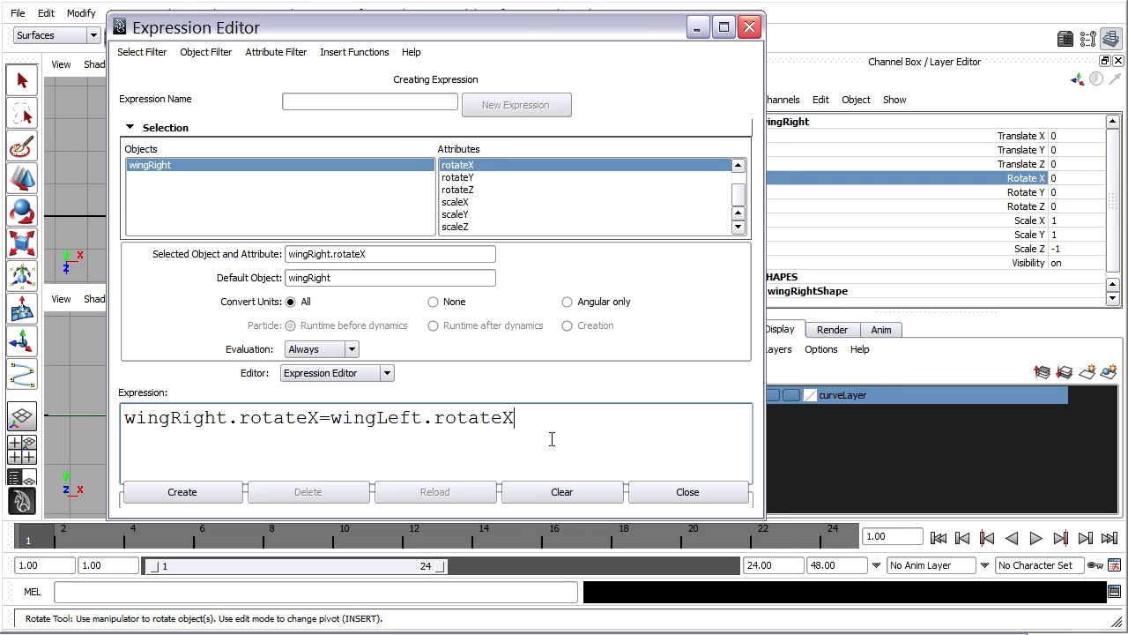
{"action": "type", "text": ";"}
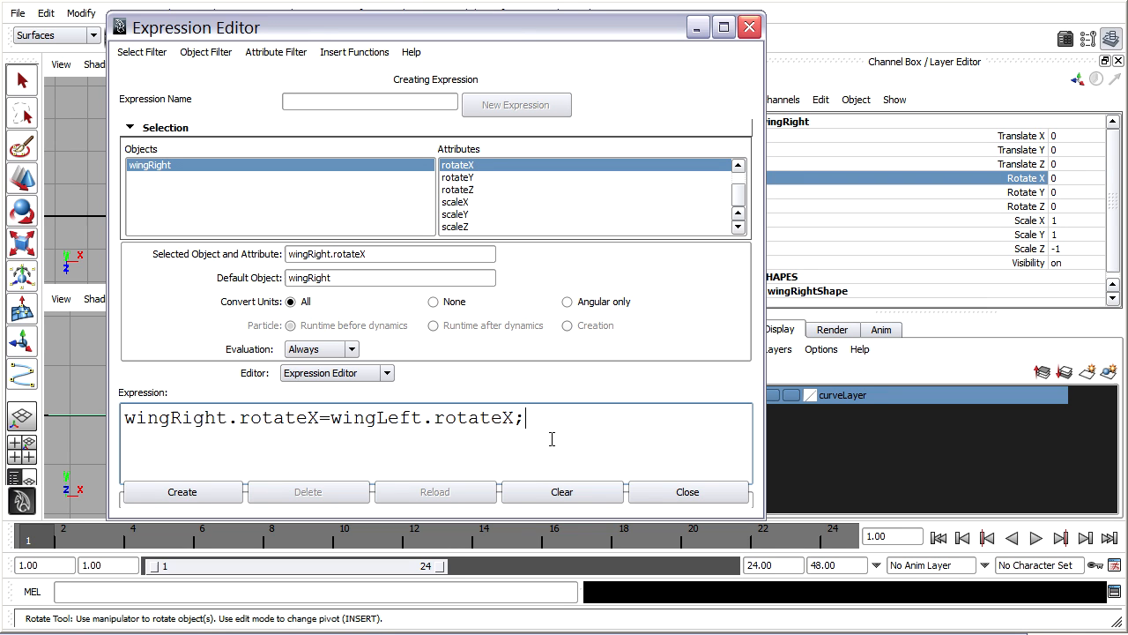
{"action": "mouse_move", "coordinate": [333, 436]}
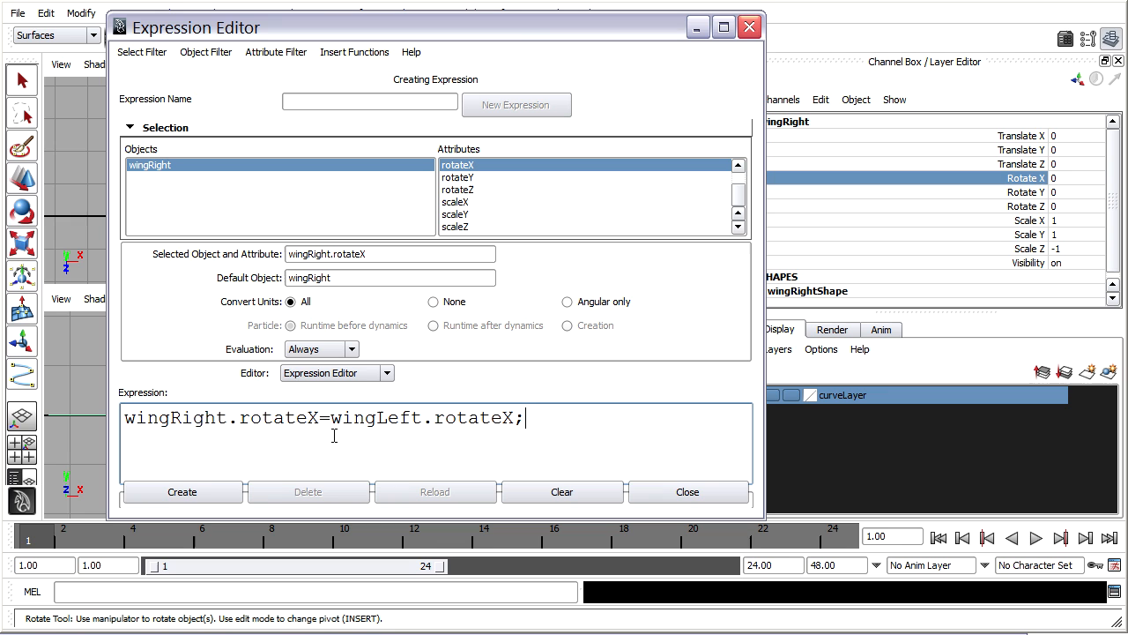
{"action": "mouse_move", "coordinate": [434, 430]}
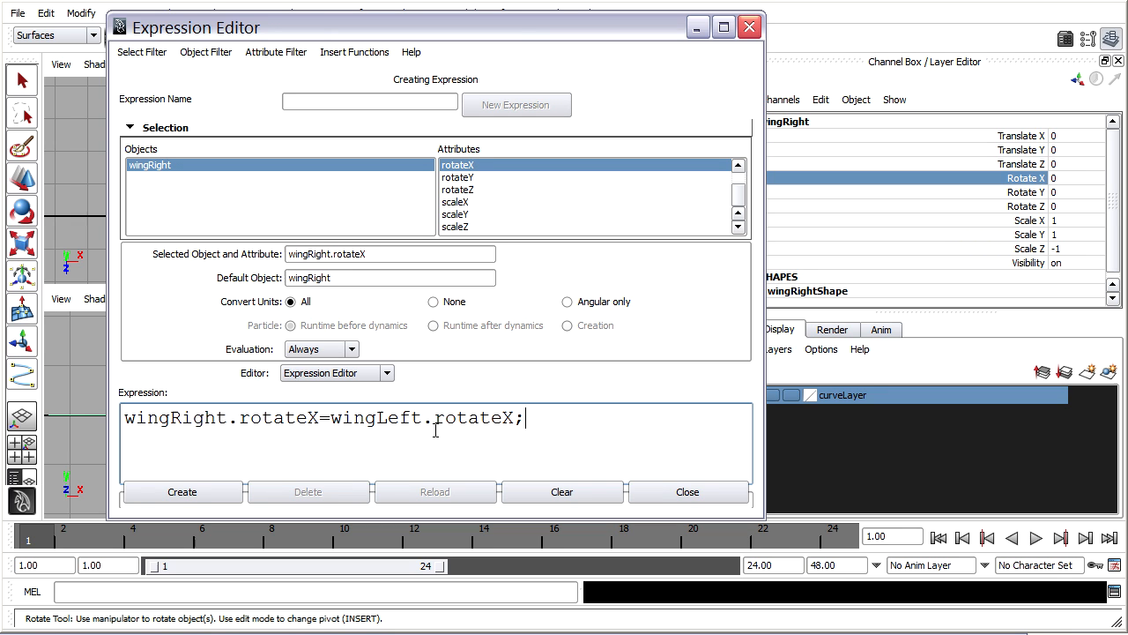
{"action": "mouse_move", "coordinate": [493, 443]}
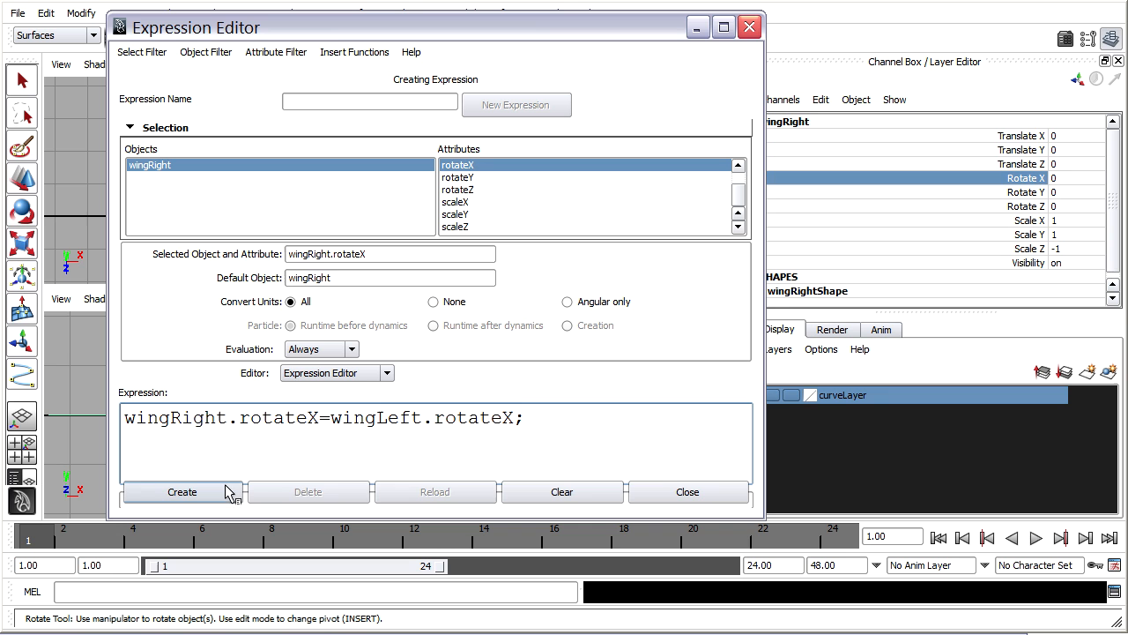
{"action": "left_click", "coordinate": [183, 491]}
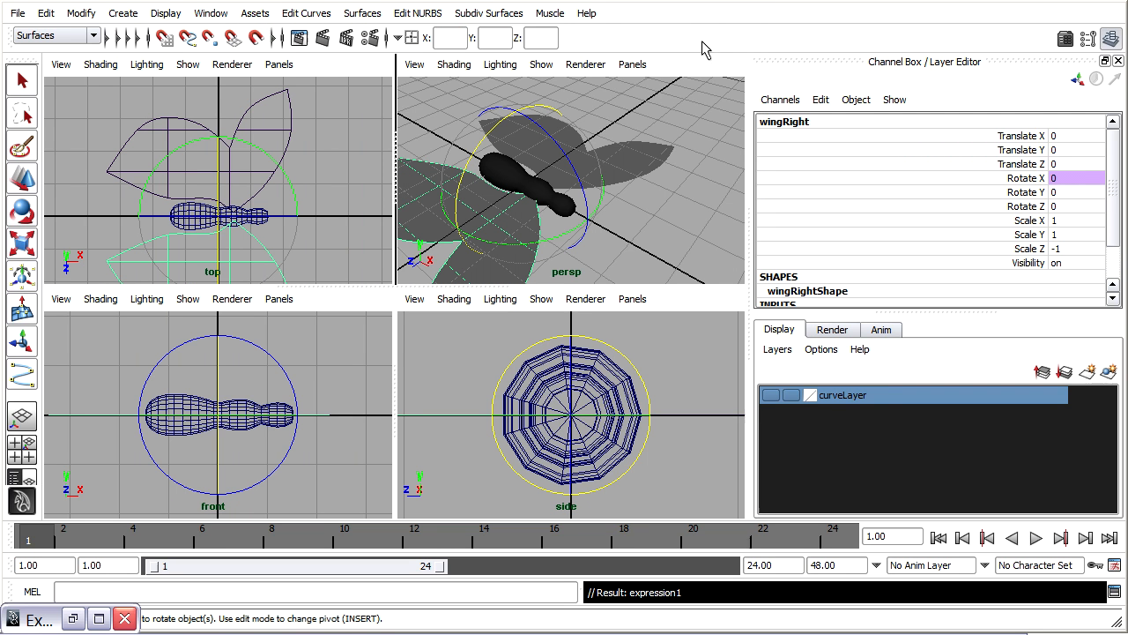
Rotate wingLeft to test the link, then reopen expression1 from wingRight's Rotate X.
{"action": "left_click", "coordinate": [657, 157]}
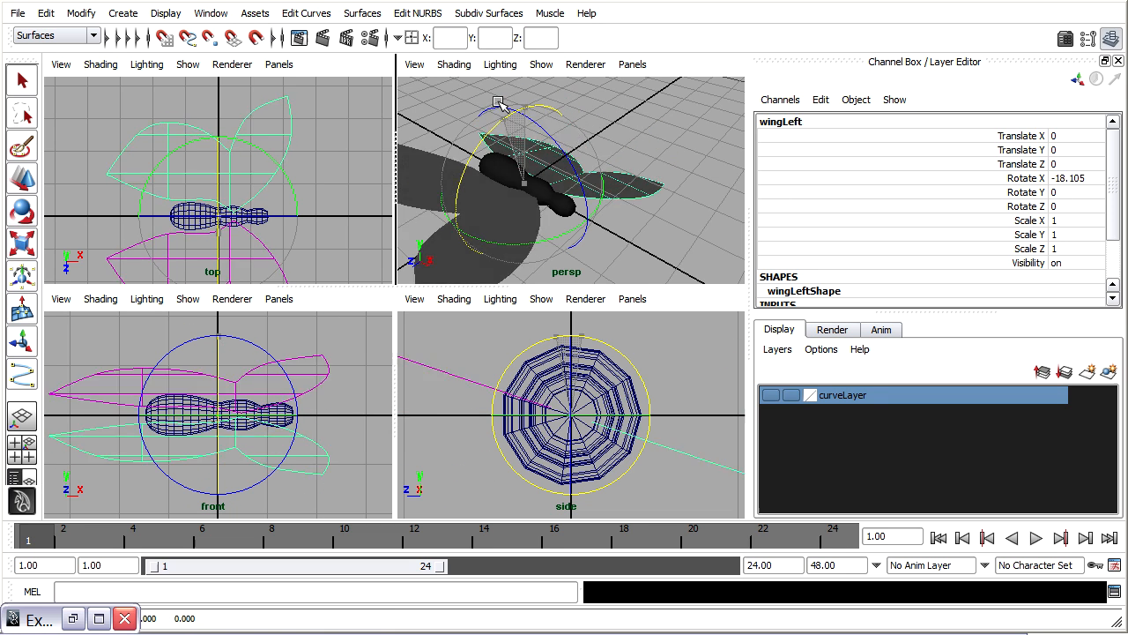
{"action": "left_click_drag", "start_coordinate": [529, 114], "coordinate": [480, 141]}
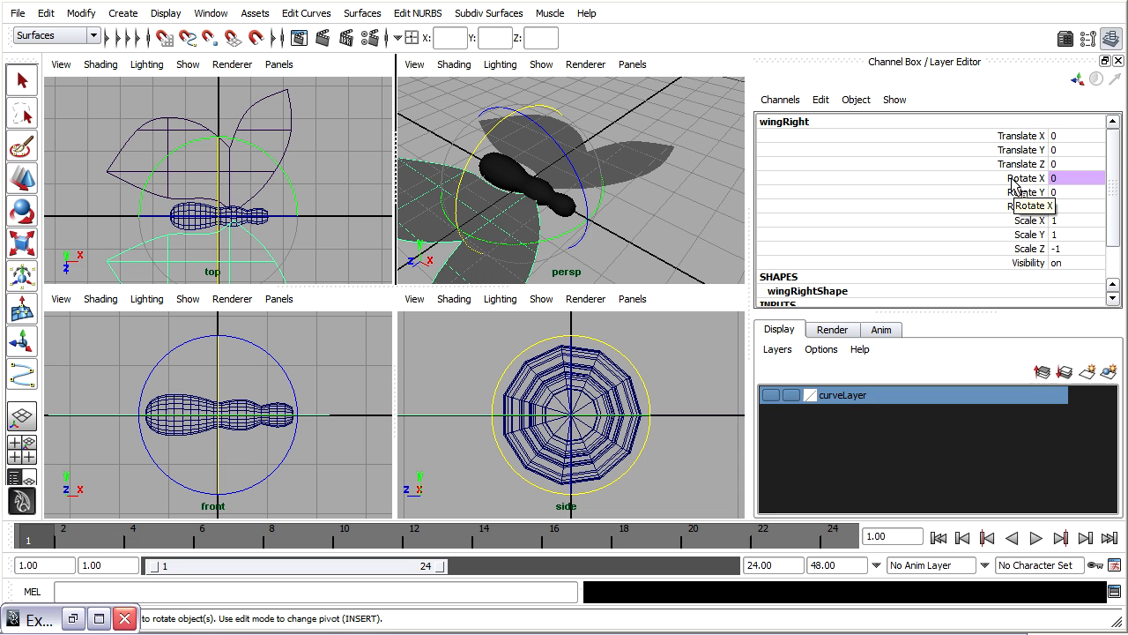
{"action": "left_click", "coordinate": [1023, 177]}
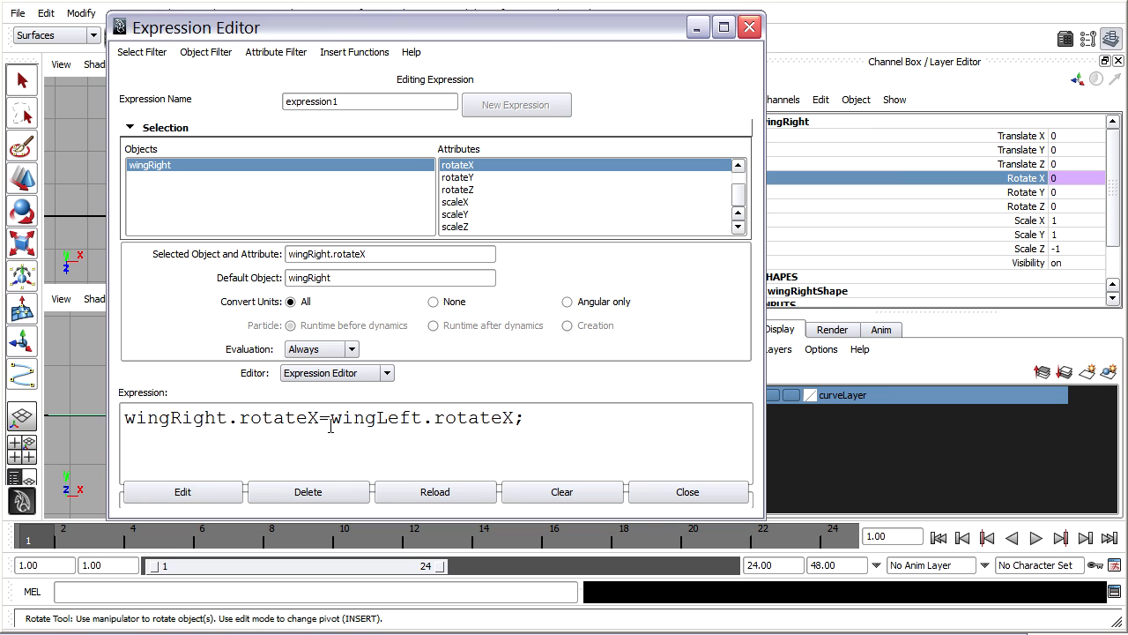
Change expression1 to wingRight.rotateX=-wingLeft.rotateX and apply the edit.
{"action": "type", "text": "-"}
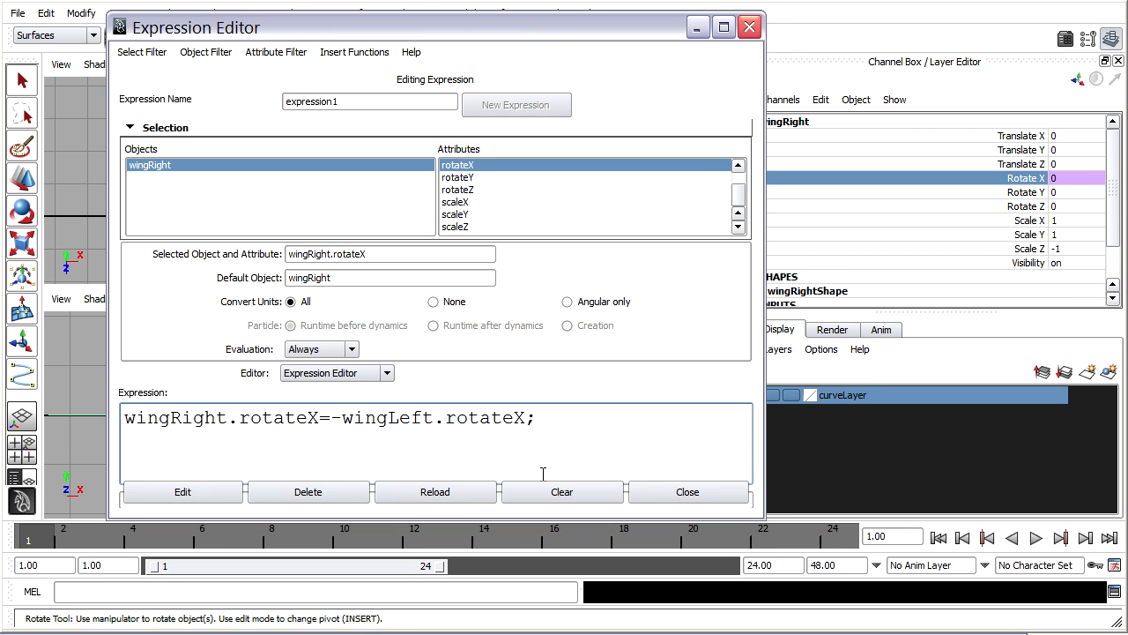
{"action": "left_click", "coordinate": [183, 492]}
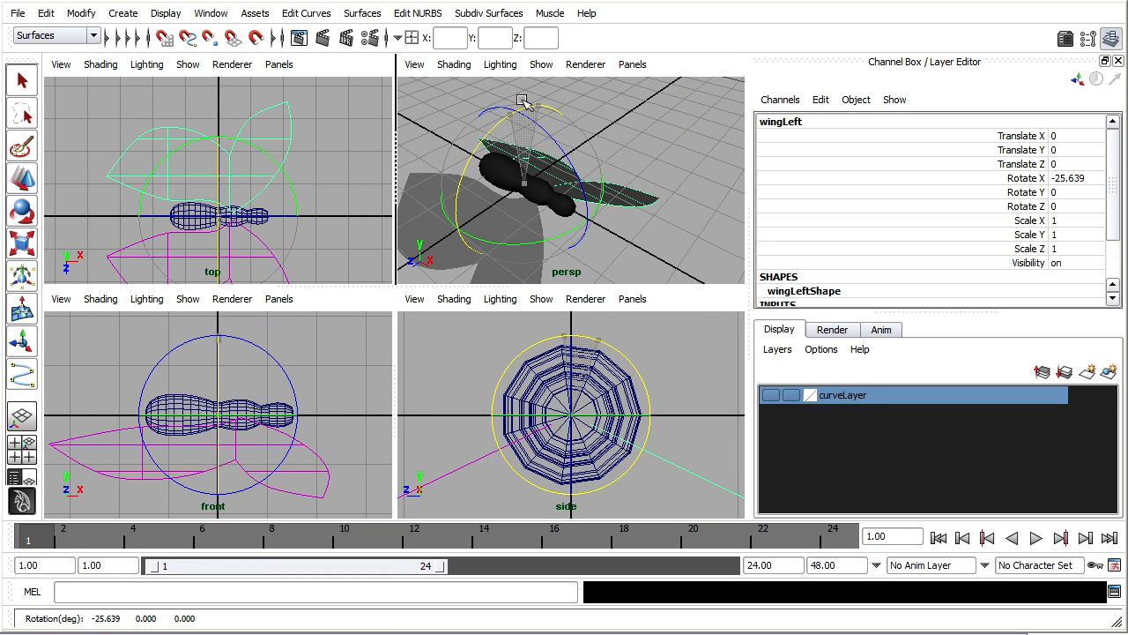
Rotate wingLeft up to about 46 degrees so wingRight mirrors at -46.
{"action": "left_click_drag", "start_coordinate": [525, 101], "coordinate": [529, 128]}
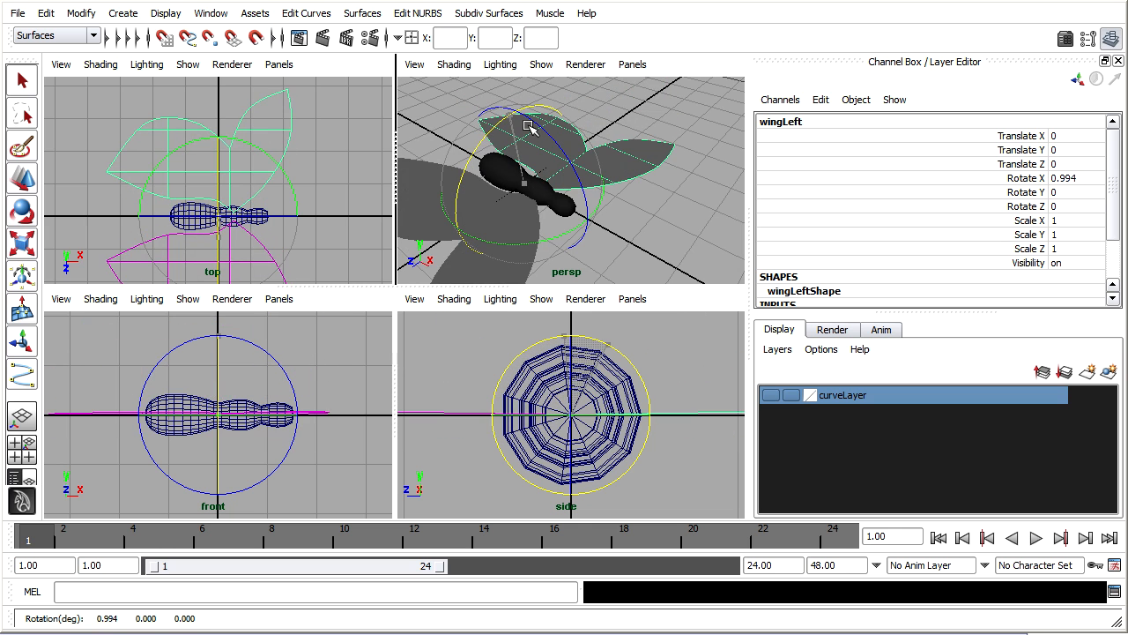
{"action": "left_click_drag", "start_coordinate": [529, 128], "coordinate": [498, 190]}
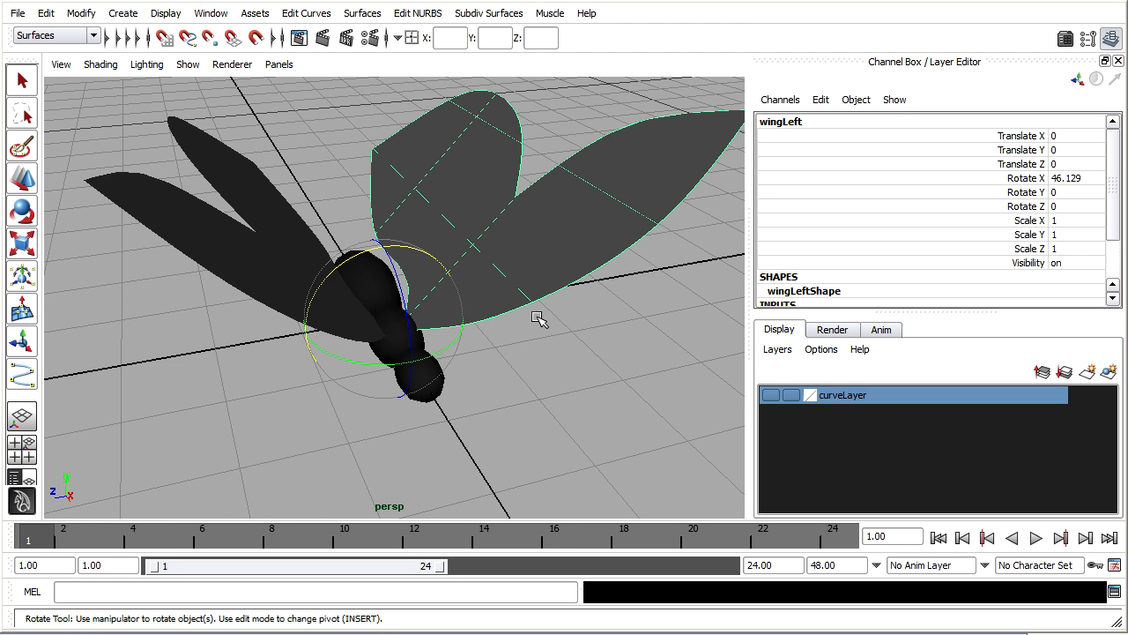
{"action": "mouse_move", "coordinate": [494, 291]}
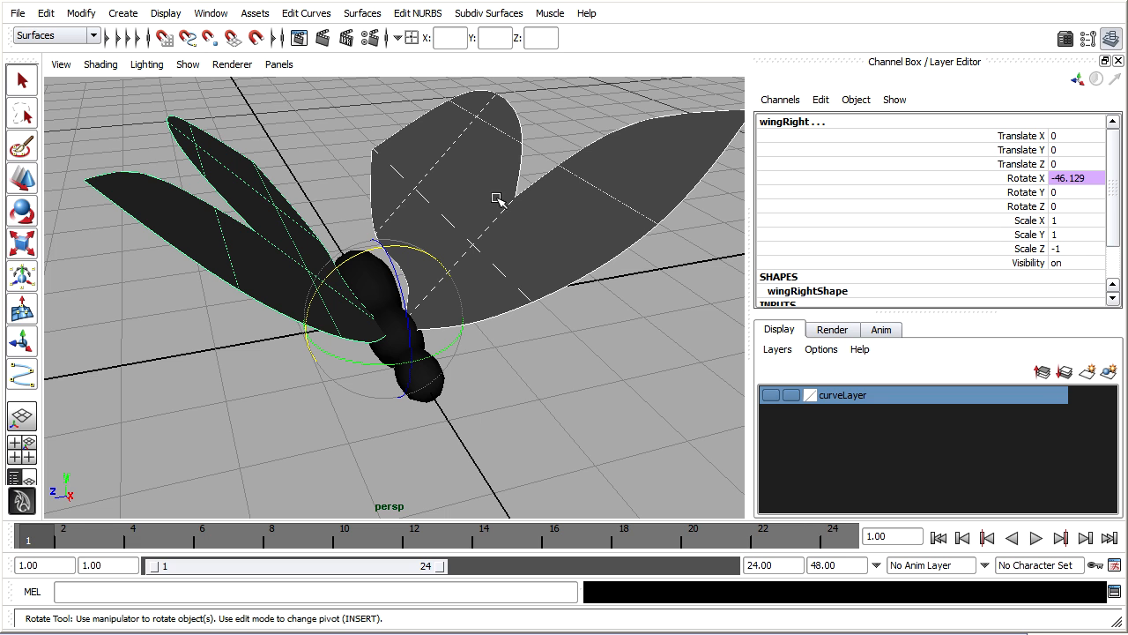
Assign the wings a new Lambert named wingShader and set its colour to bright blue.
{"action": "right_click", "coordinate": [496, 198]}
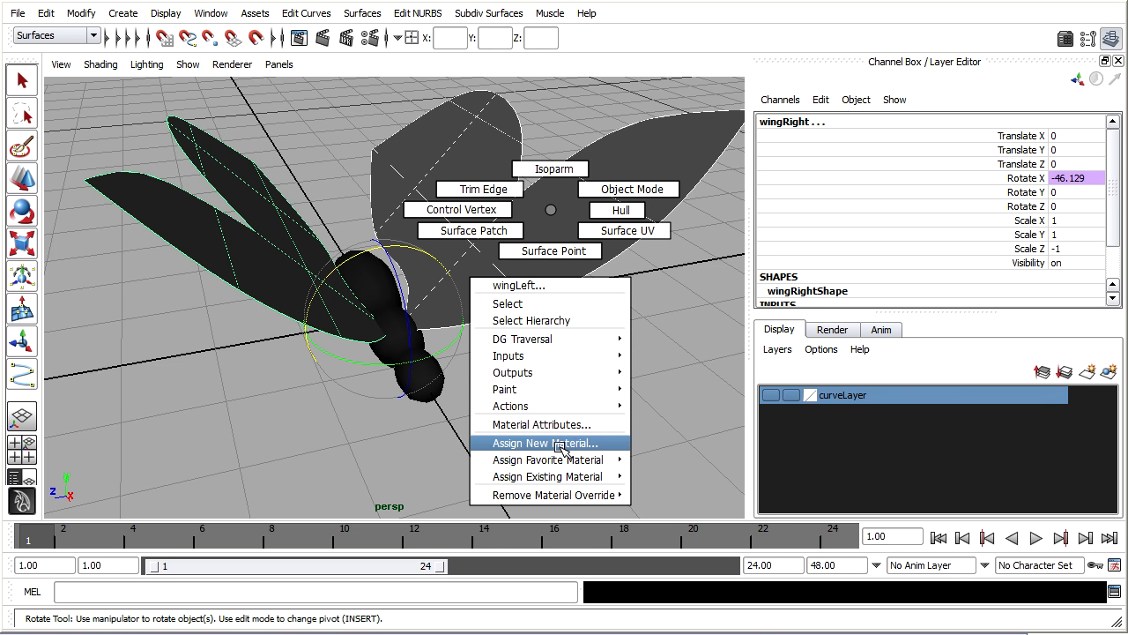
{"action": "left_click", "coordinate": [546, 442]}
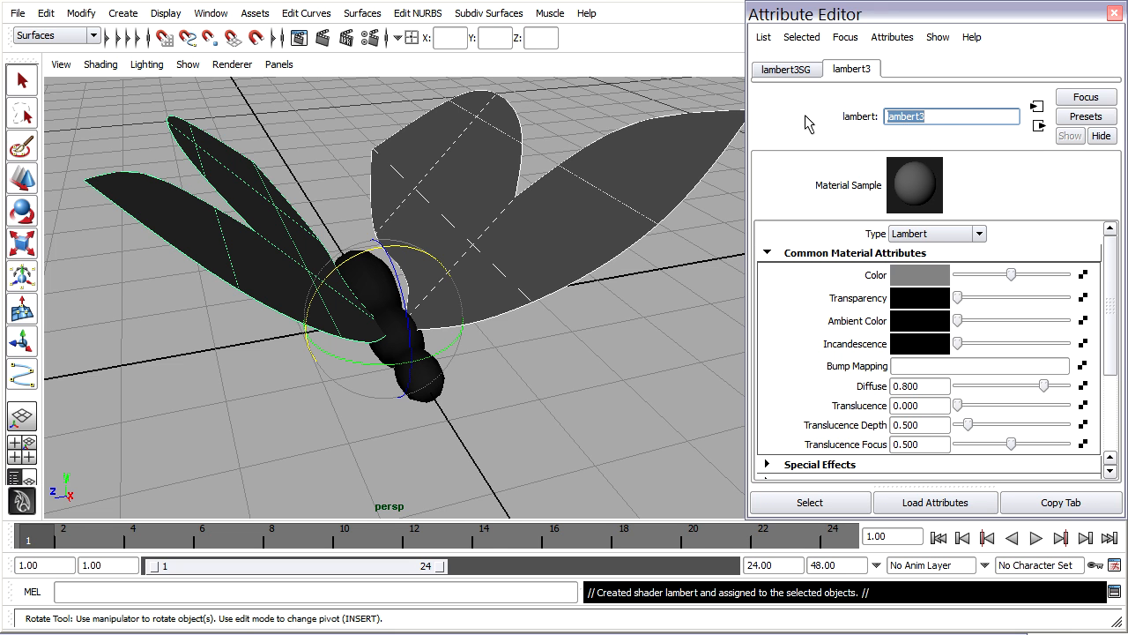
{"action": "type", "text": "wingShader"}
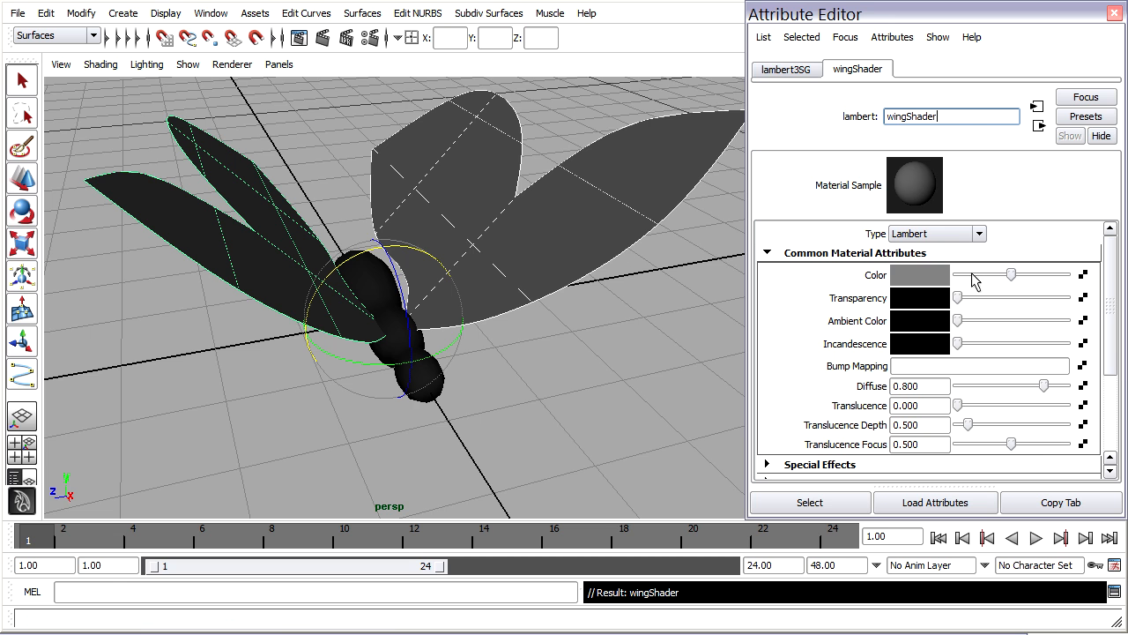
{"action": "left_click", "coordinate": [920, 274]}
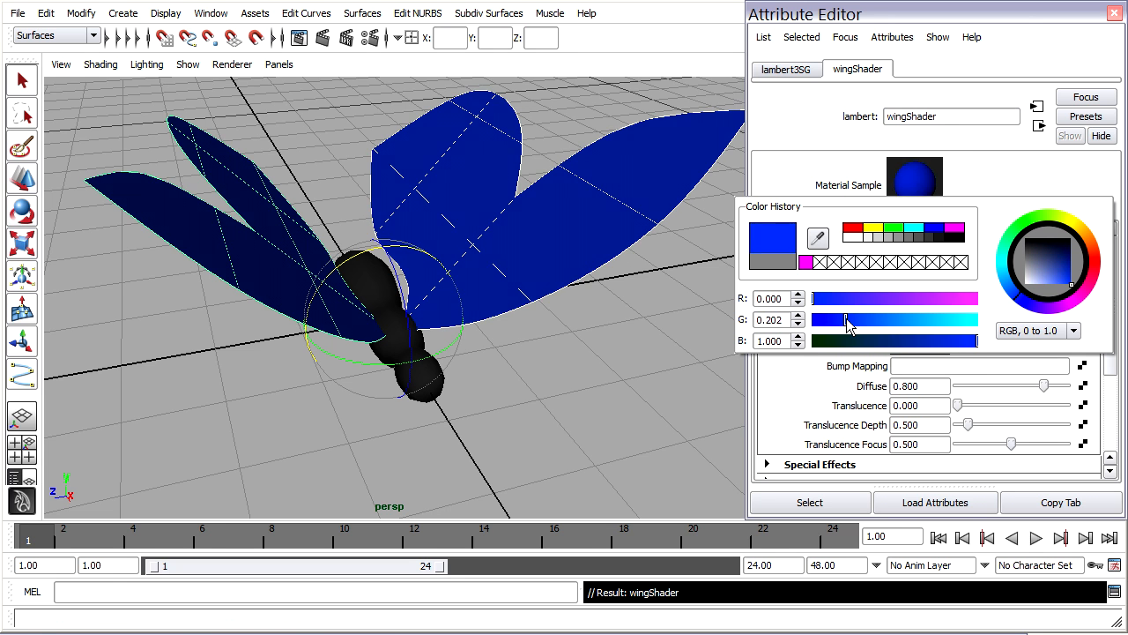
{"action": "left_click_drag", "start_coordinate": [849, 319], "coordinate": [883, 319]}
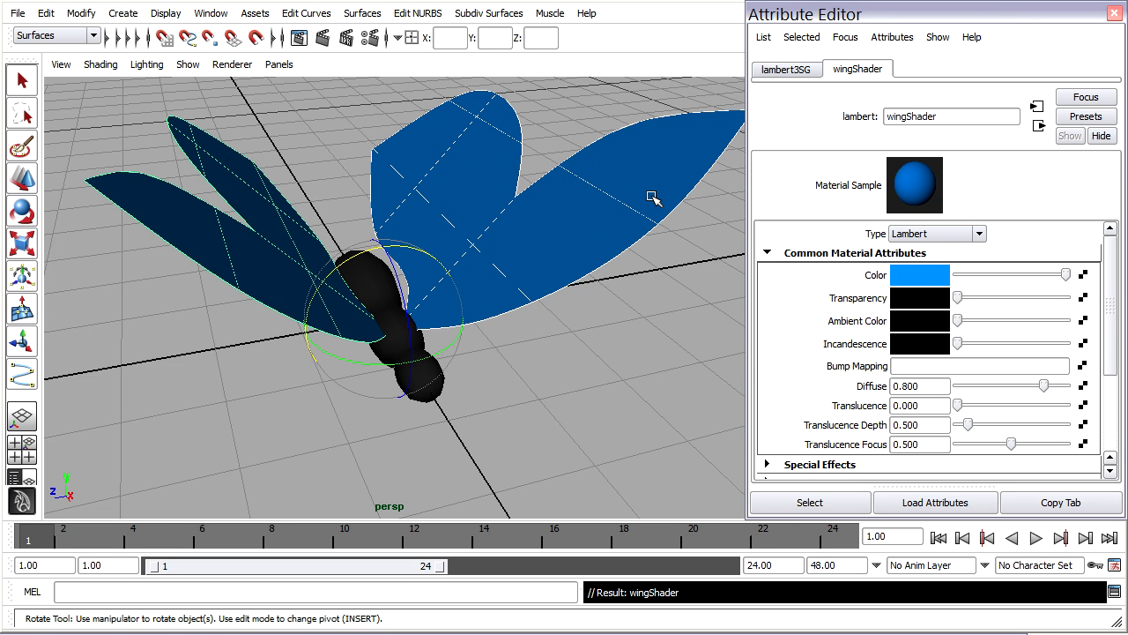
{"action": "left_click_drag", "start_coordinate": [652, 197], "coordinate": [370, 339]}
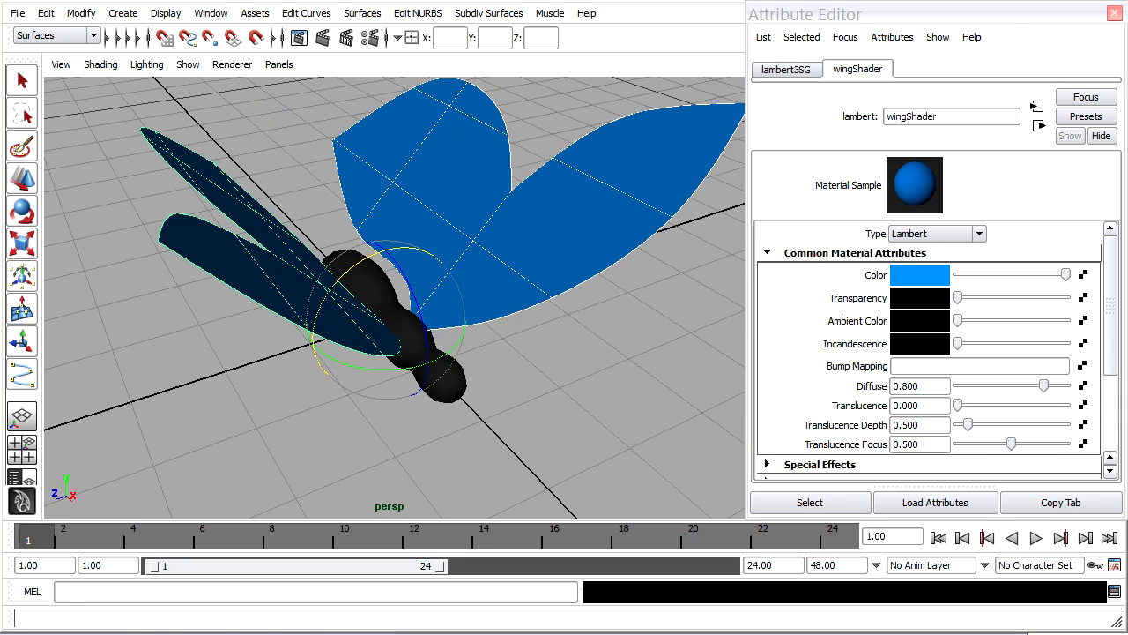
{"action": "left_click", "coordinate": [1111, 37]}
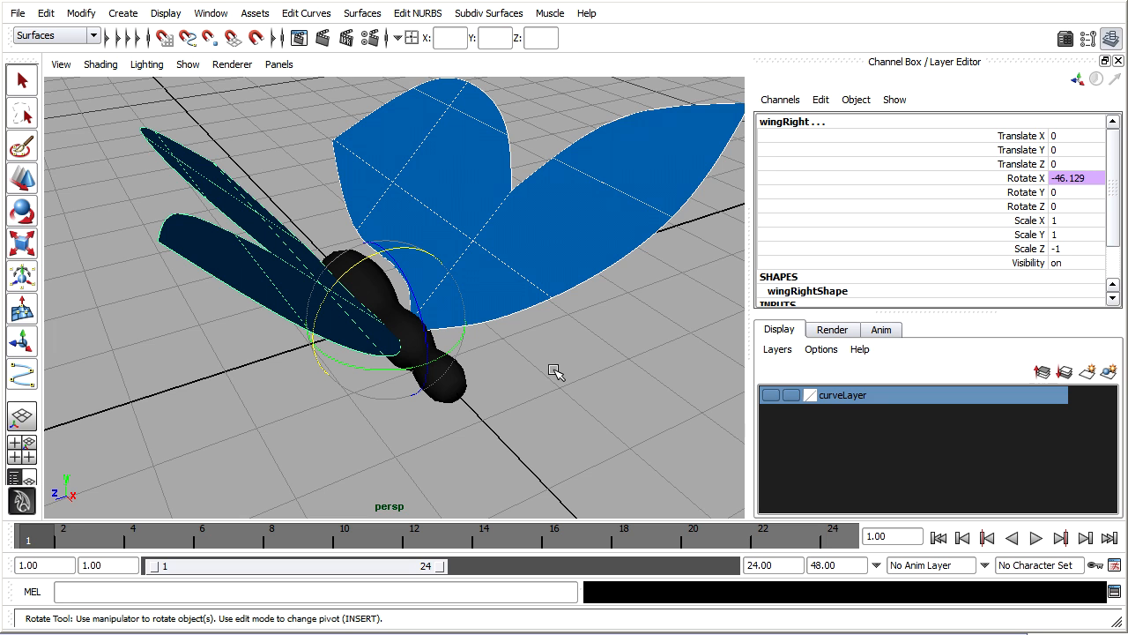
{"action": "mouse_move", "coordinate": [330, 454]}
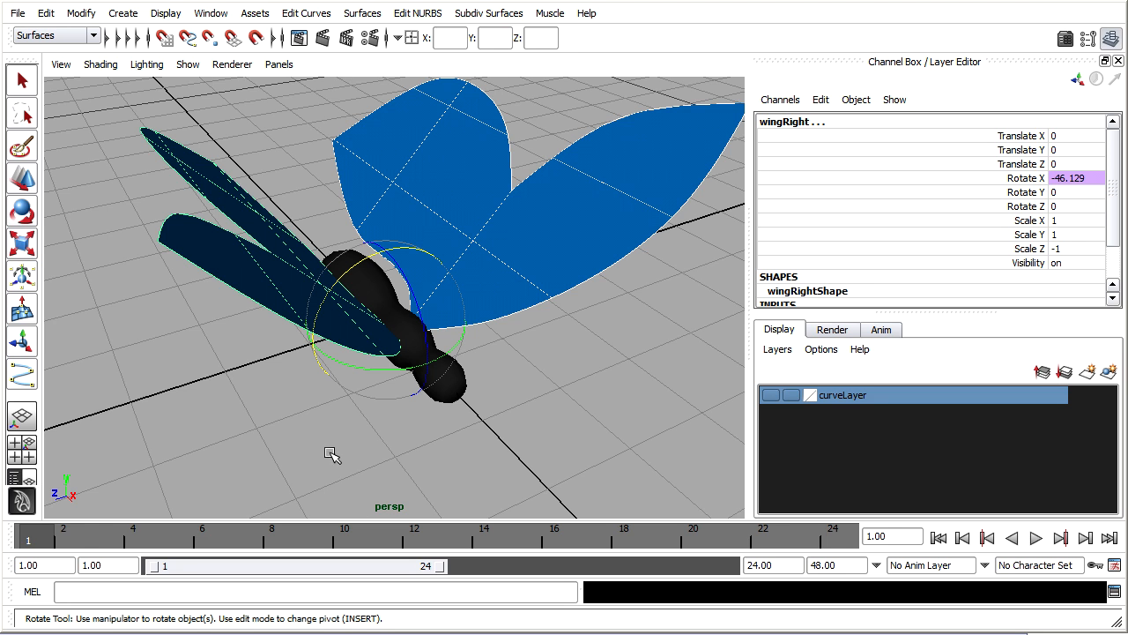
{"action": "mouse_move", "coordinate": [79, 551]}
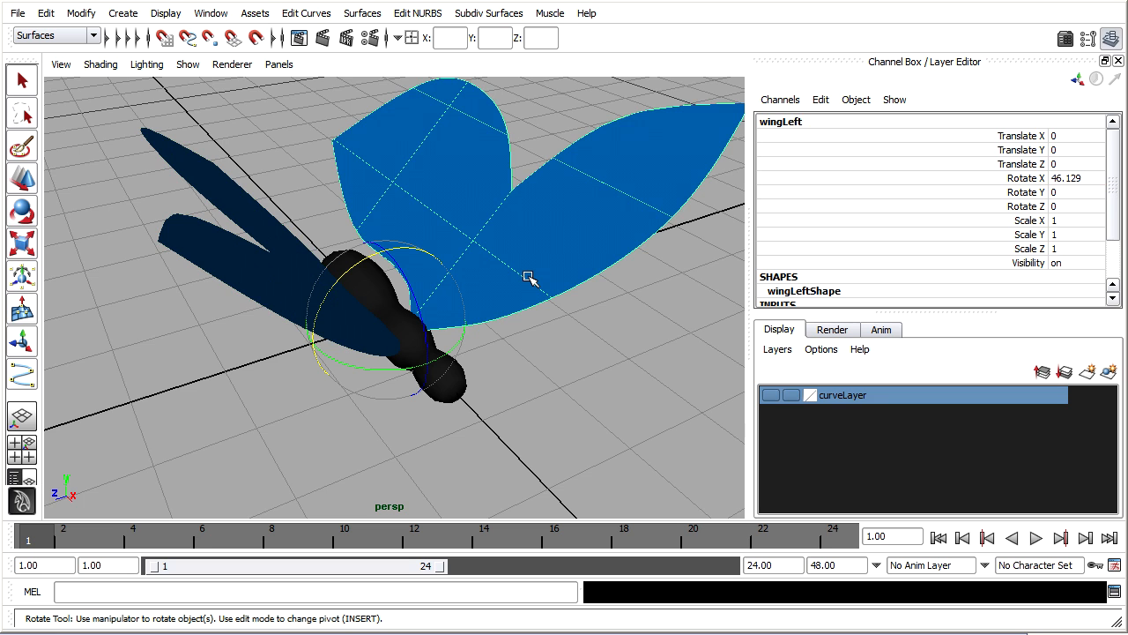
{"action": "mouse_move", "coordinate": [35, 538]}
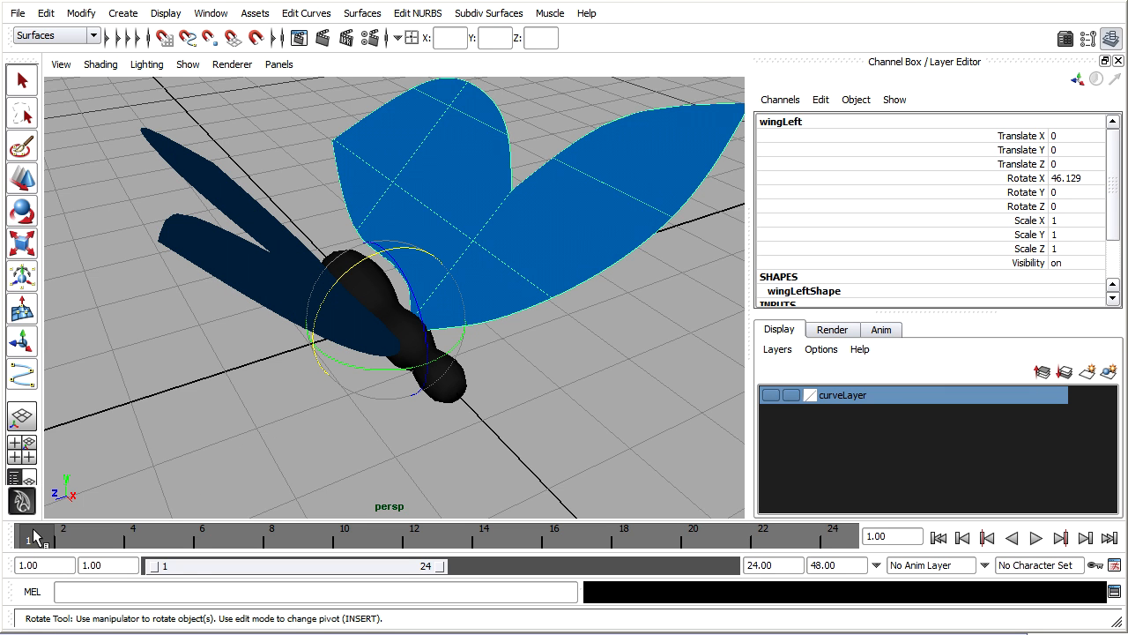
On frame 1, raise wingLeft to Rotate X 60 and key that channel.
{"action": "left_click", "coordinate": [21, 179]}
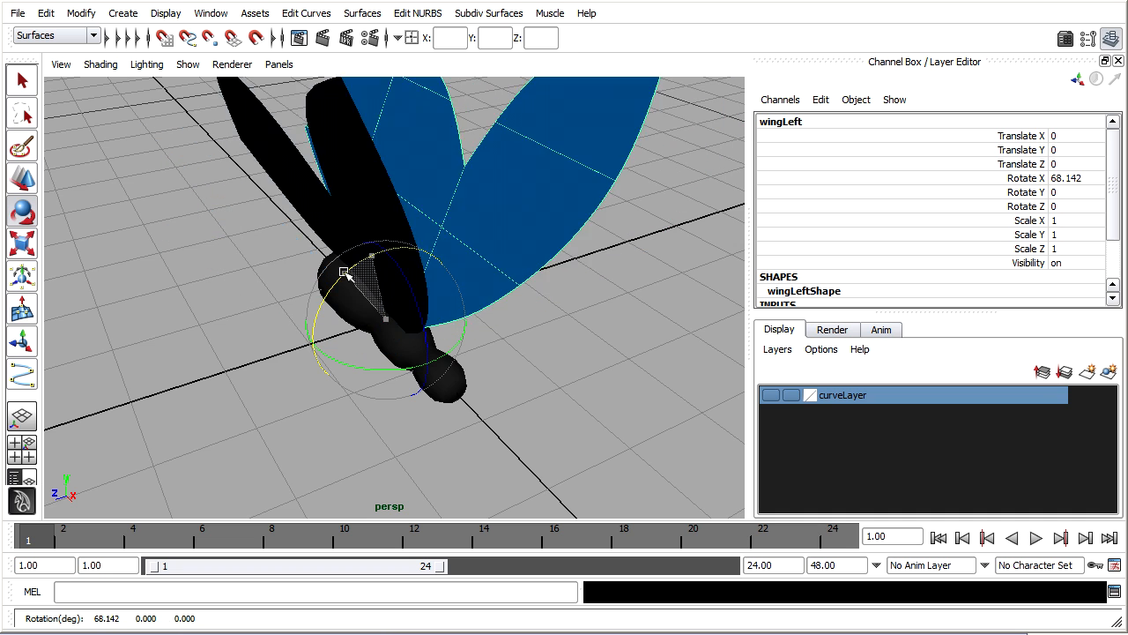
{"action": "left_click_drag", "start_coordinate": [370, 256], "coordinate": [357, 260]}
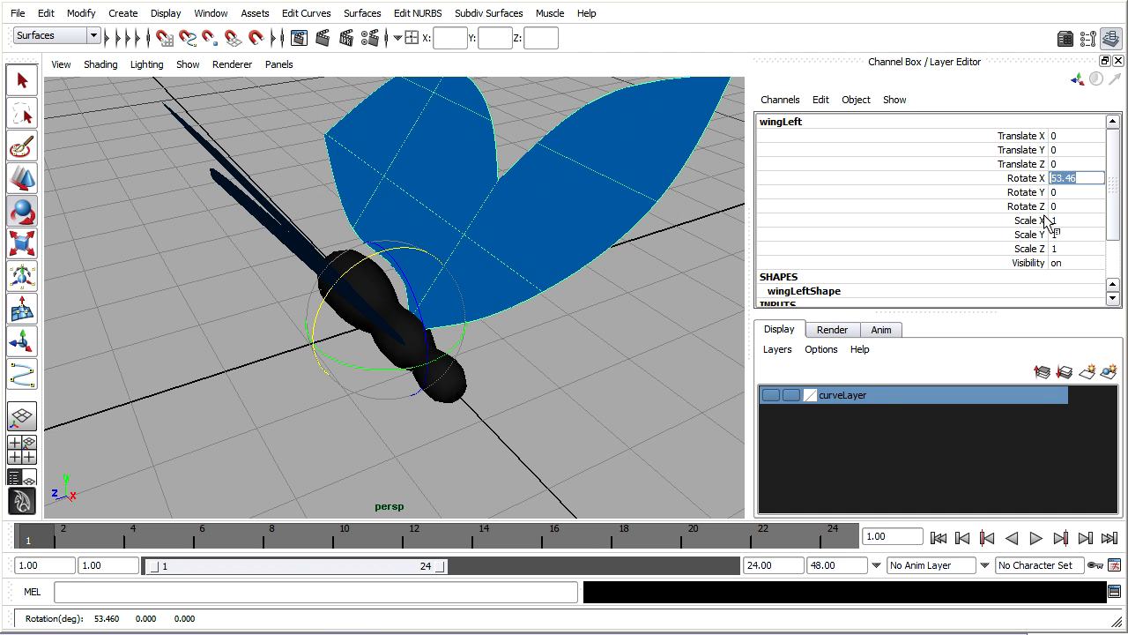
{"action": "type", "text": "60"}
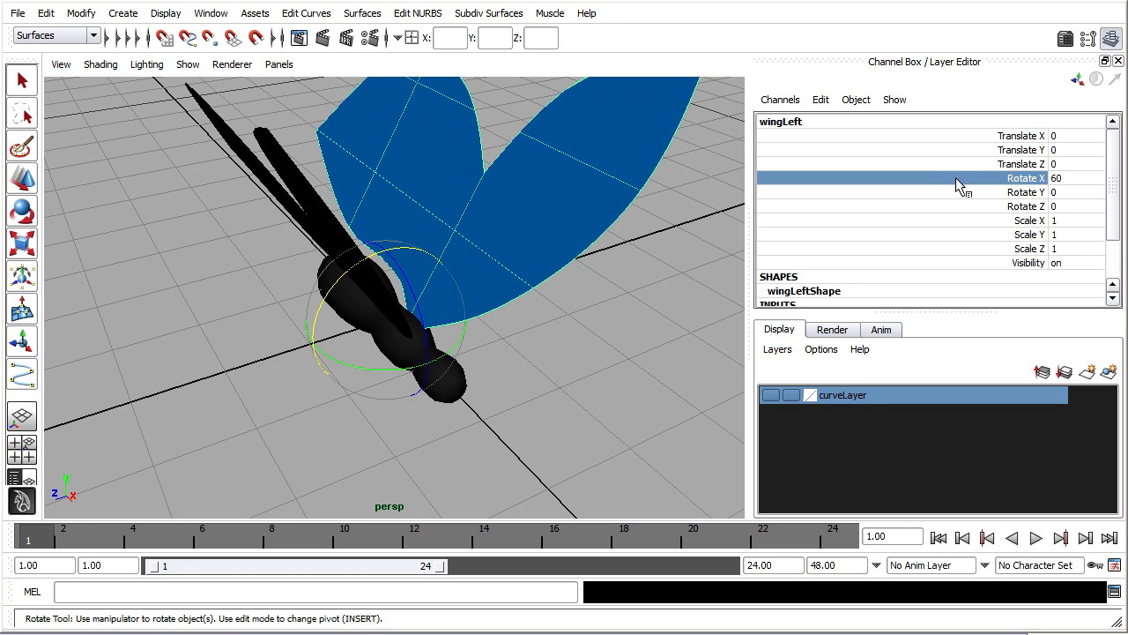
{"action": "right_click", "coordinate": [961, 178]}
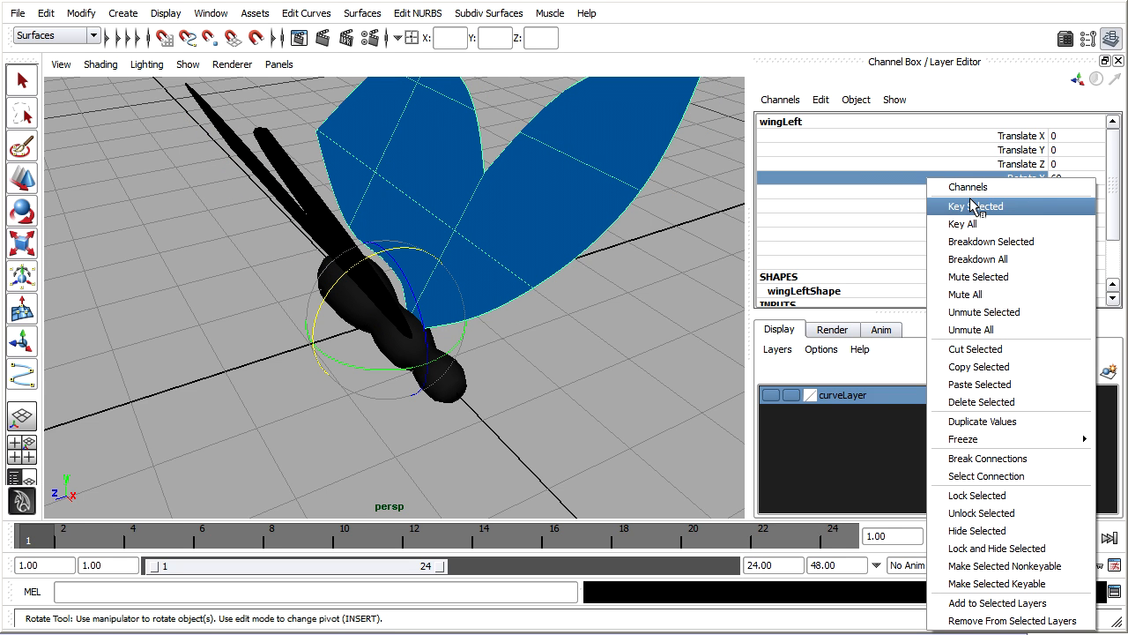
{"action": "left_click", "coordinate": [974, 205]}
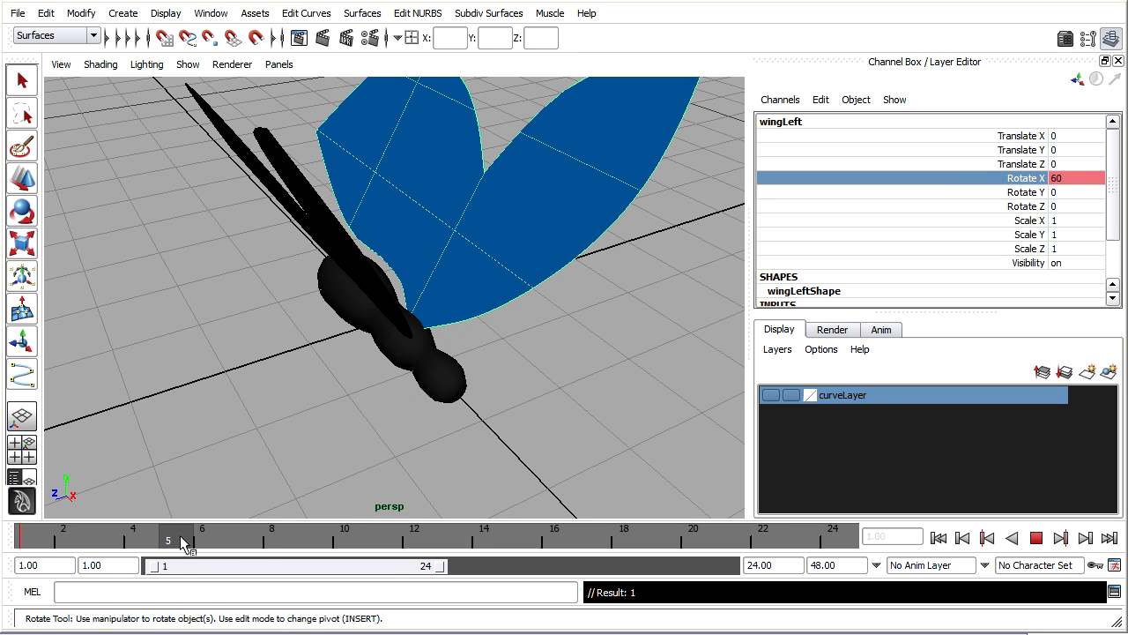
On frame 7, swing wingLeft down to Rotate X -40 and key it.
{"action": "left_click", "coordinate": [237, 538]}
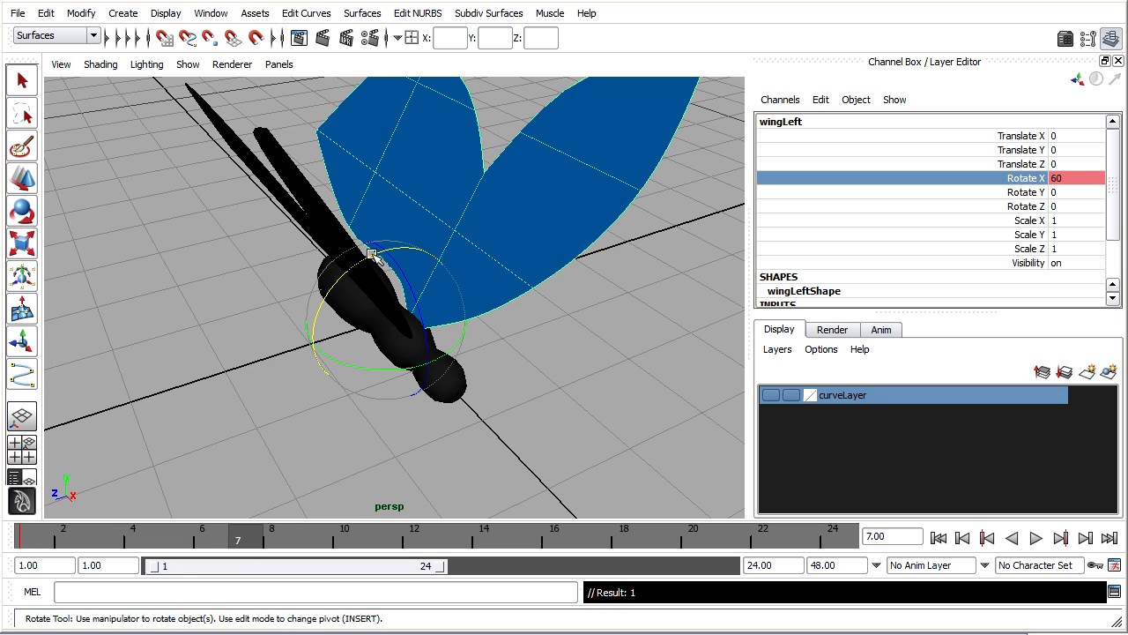
{"action": "left_click_drag", "start_coordinate": [370, 255], "coordinate": [502, 273]}
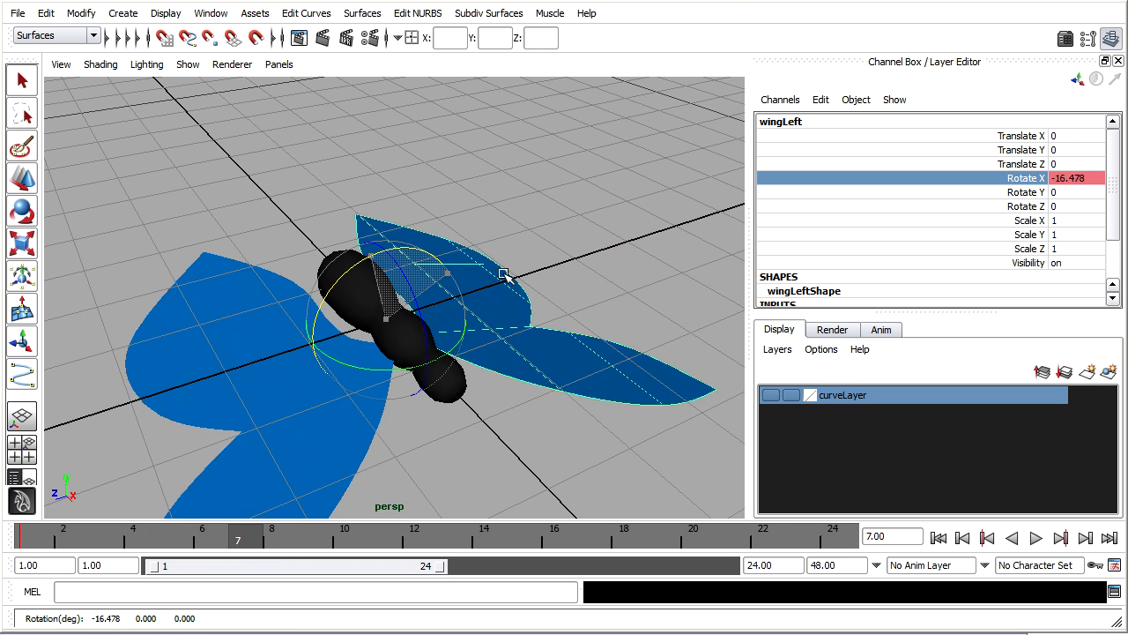
{"action": "left_click_drag", "start_coordinate": [507, 274], "coordinate": [503, 333]}
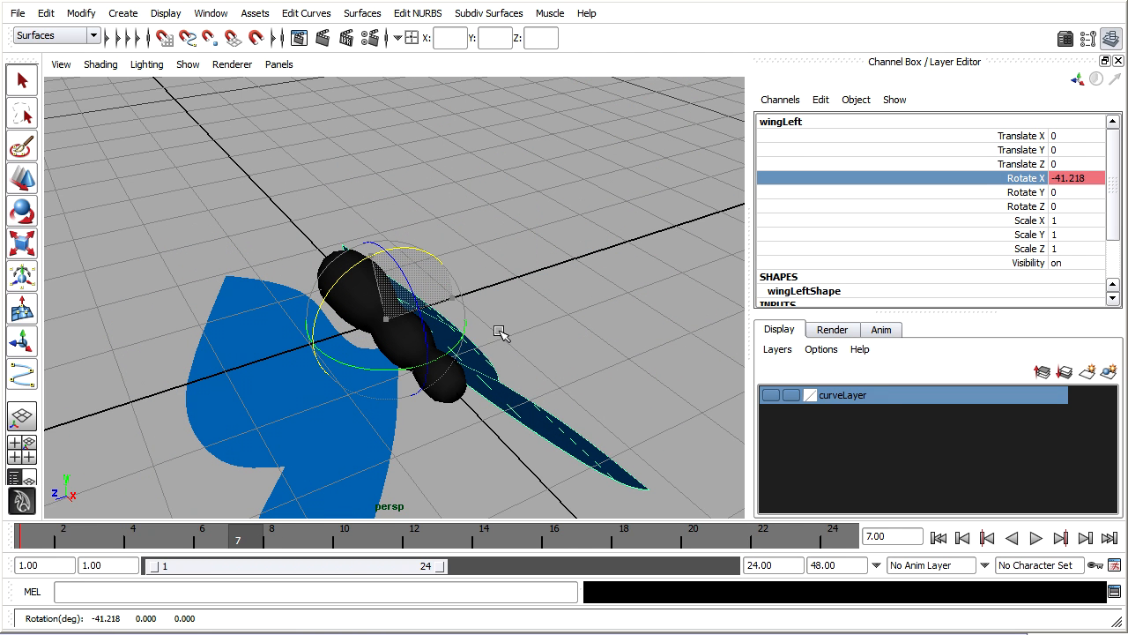
{"action": "left_click", "coordinate": [1069, 177]}
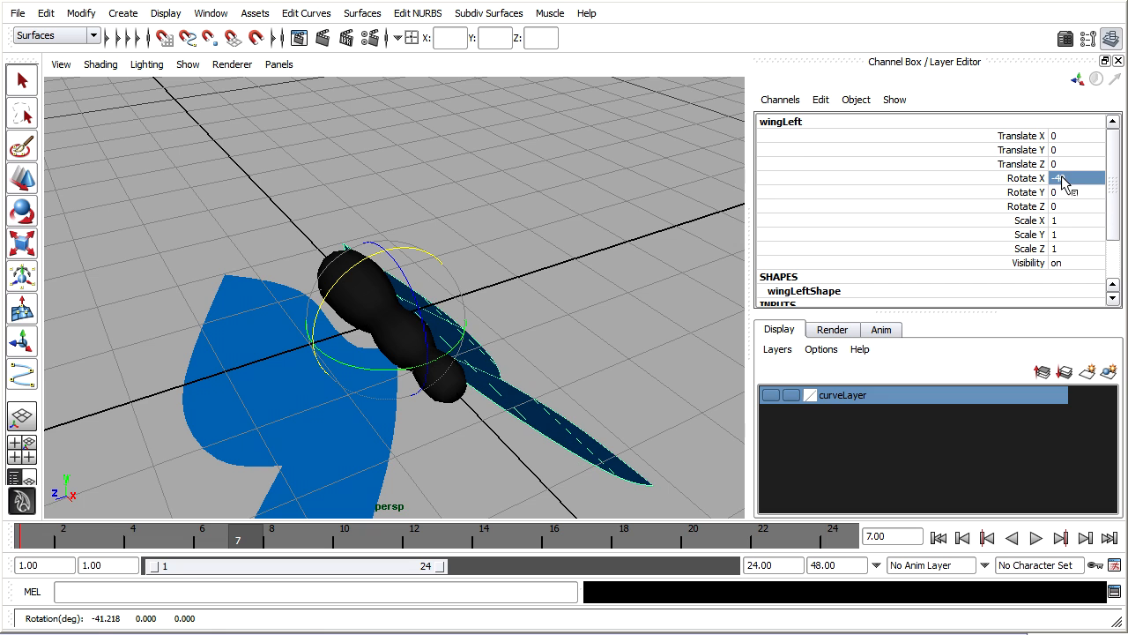
{"action": "right_click", "coordinate": [1067, 177]}
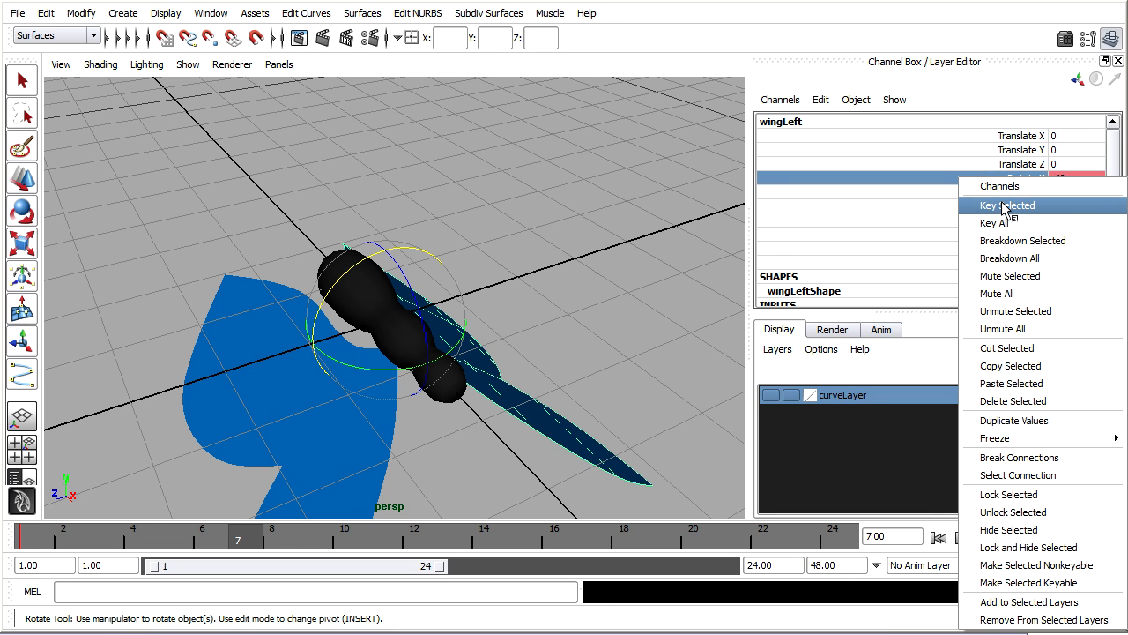
{"action": "left_click", "coordinate": [1007, 204]}
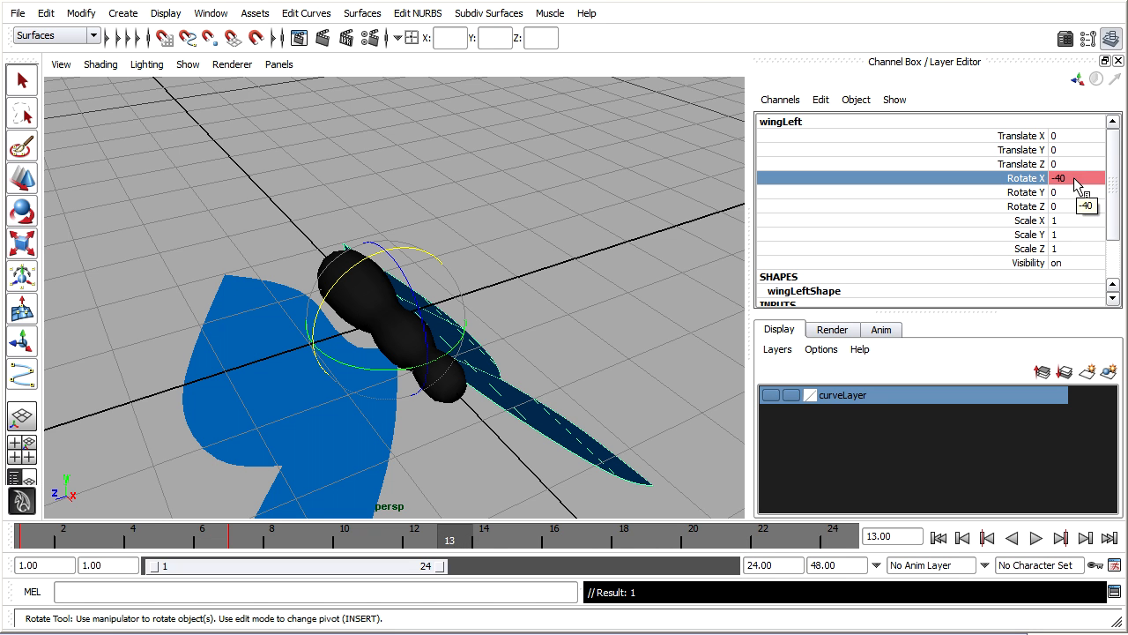
Enter Rotate X 60 and key it on frame 13.
{"action": "type", "text": "60"}
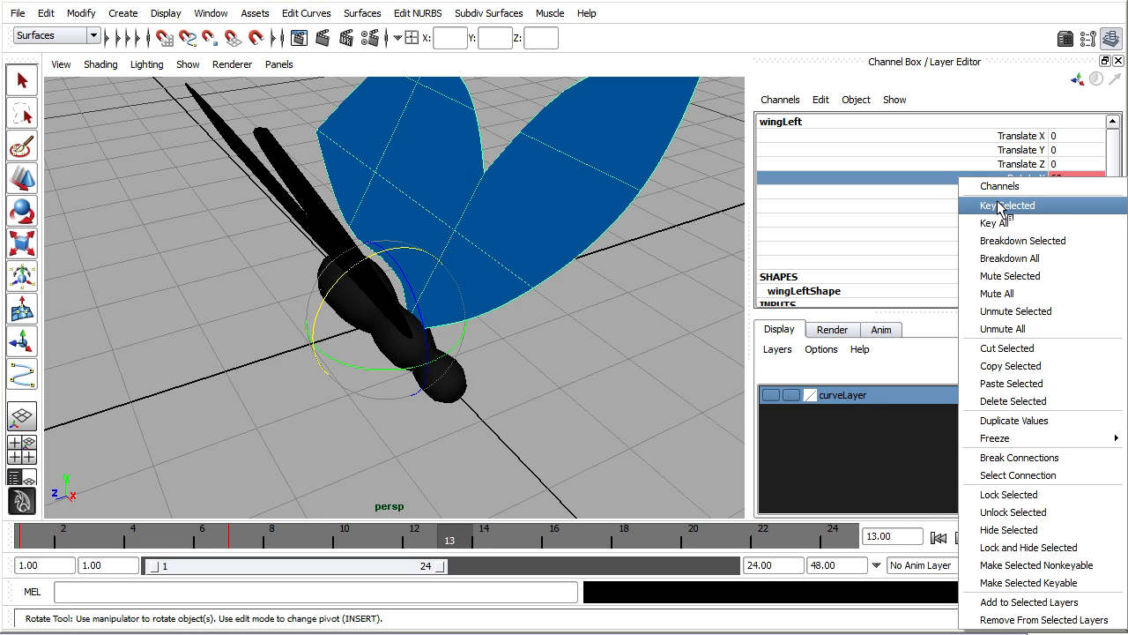
{"action": "left_click", "coordinate": [1007, 205]}
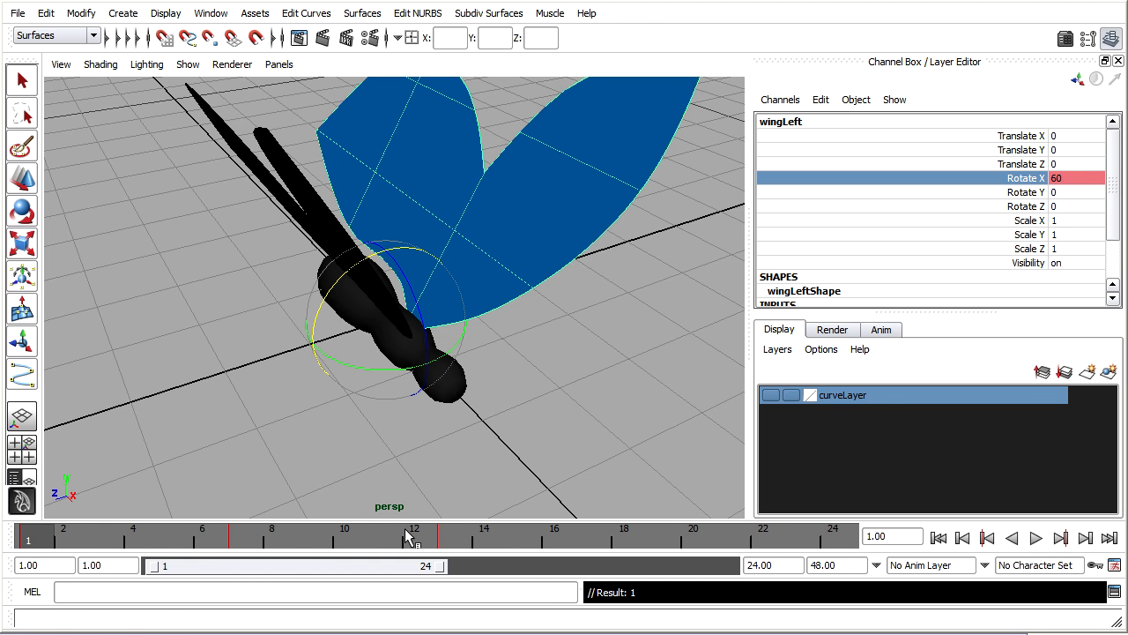
{"action": "mouse_move", "coordinate": [773, 566]}
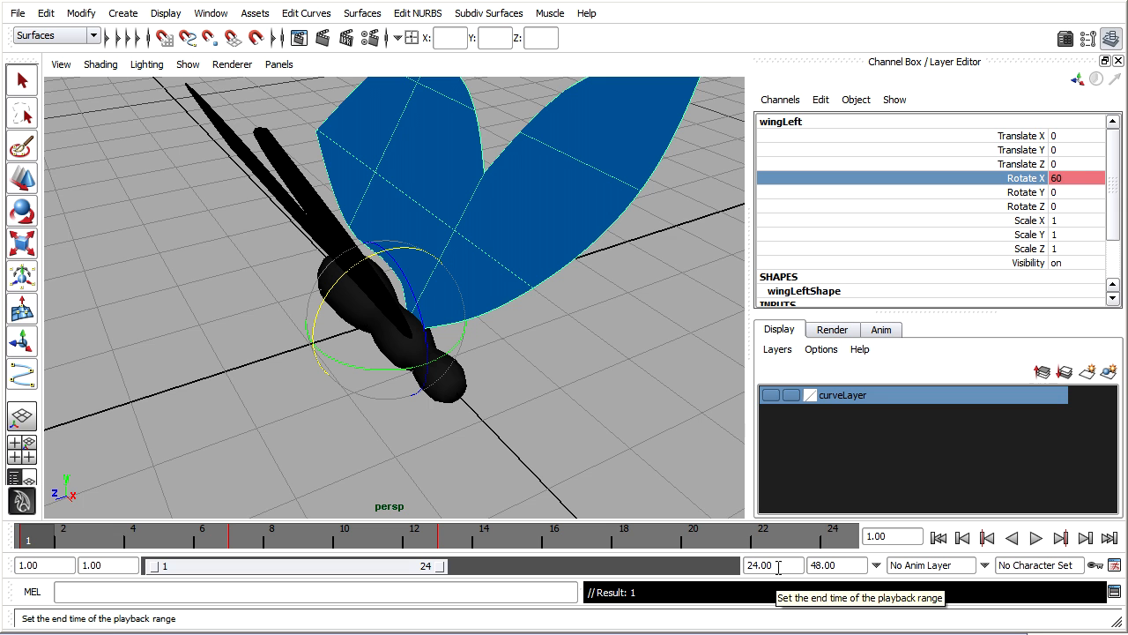
Set the playback end to frame 12, then play and stop the wing-flap preview.
{"action": "triple_click", "coordinate": [773, 565]}
{"action": "type", "text": "12"}
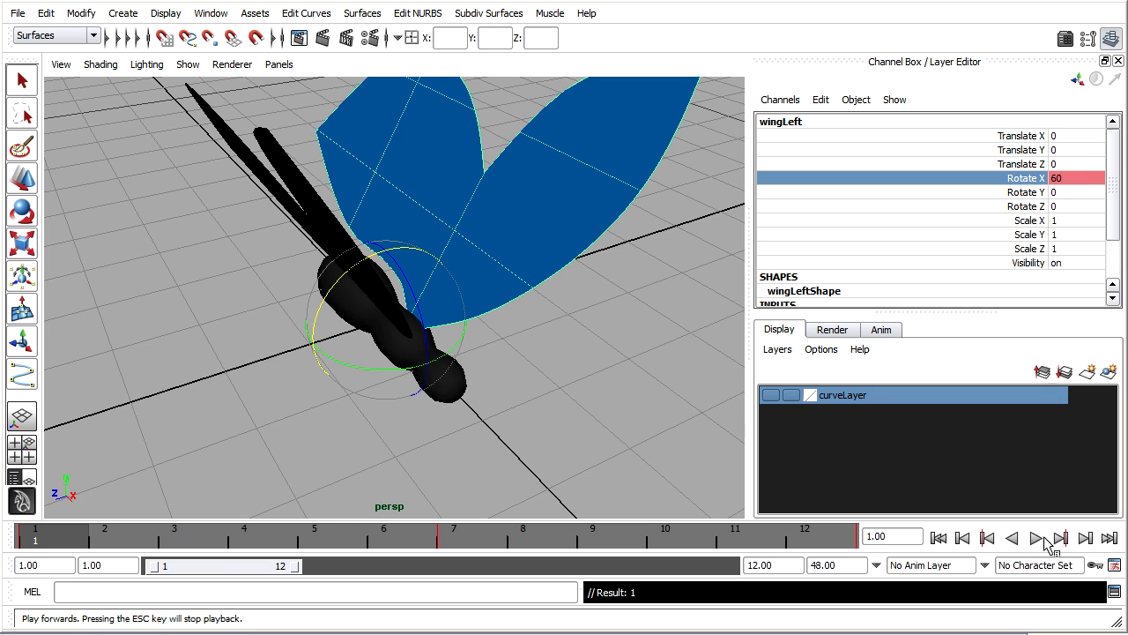
{"action": "left_click", "coordinate": [1040, 538]}
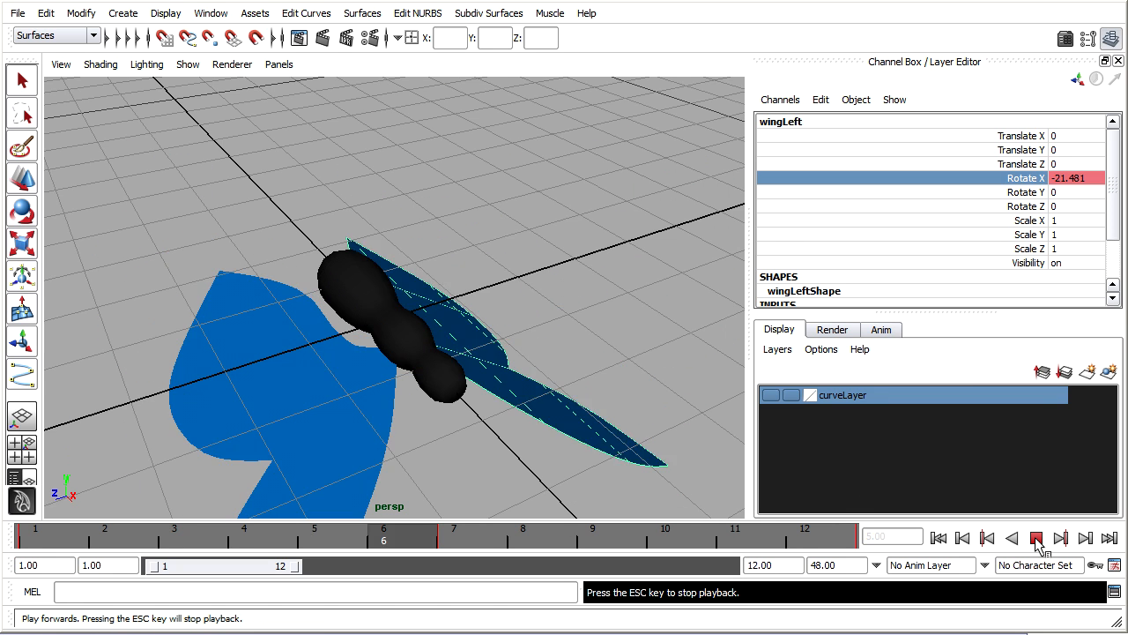
{"action": "left_click", "coordinate": [1036, 538]}
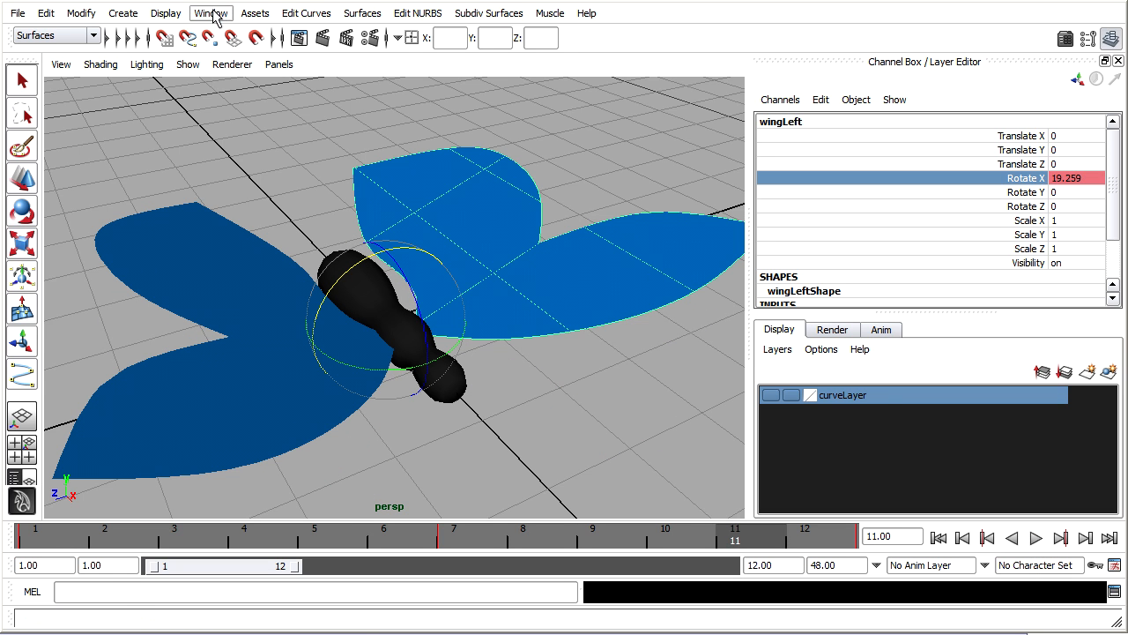
In the Graph Editor, make the three wingLeft Rotate X keys' tangents flat.
{"action": "left_click", "coordinate": [211, 12]}
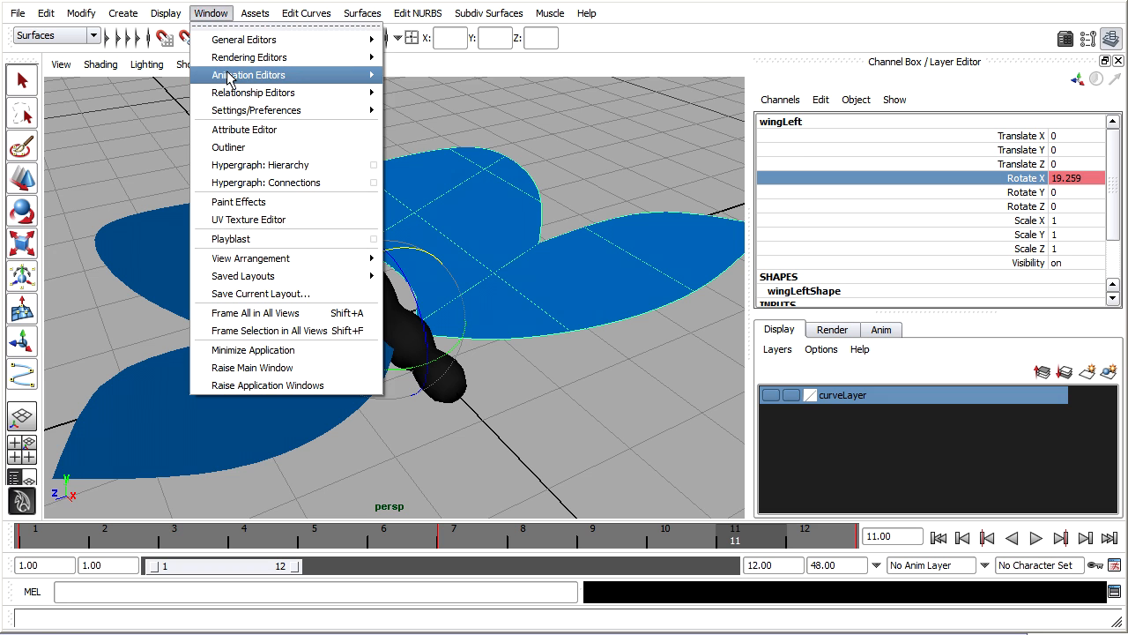
{"action": "left_click", "coordinate": [248, 75]}
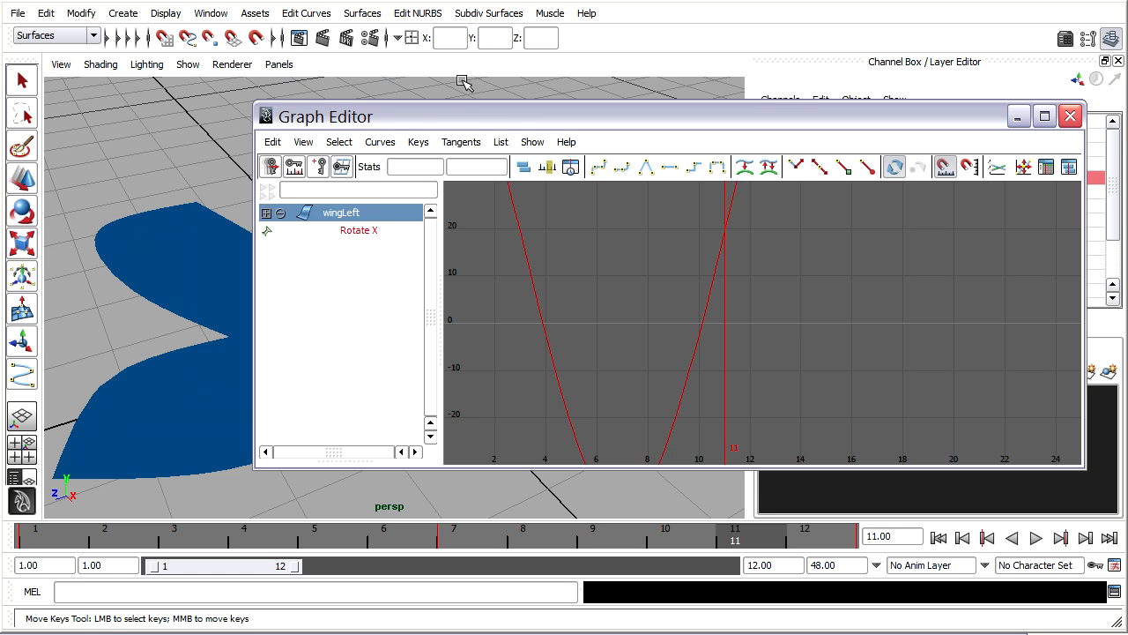
{"action": "left_click", "coordinate": [357, 230]}
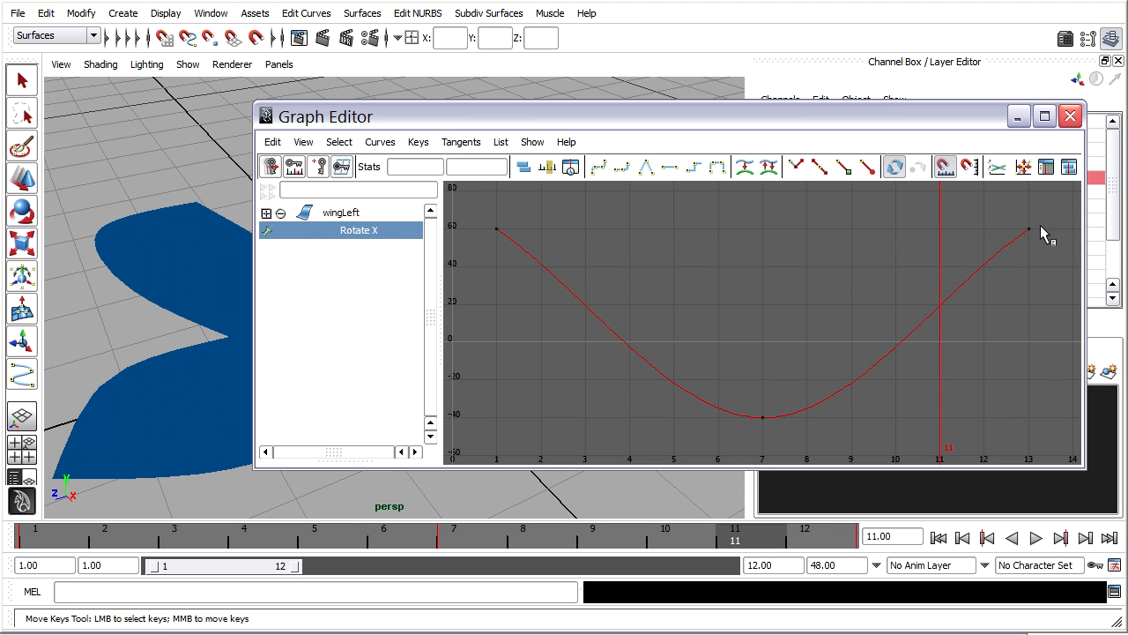
{"action": "mouse_move", "coordinate": [1055, 220]}
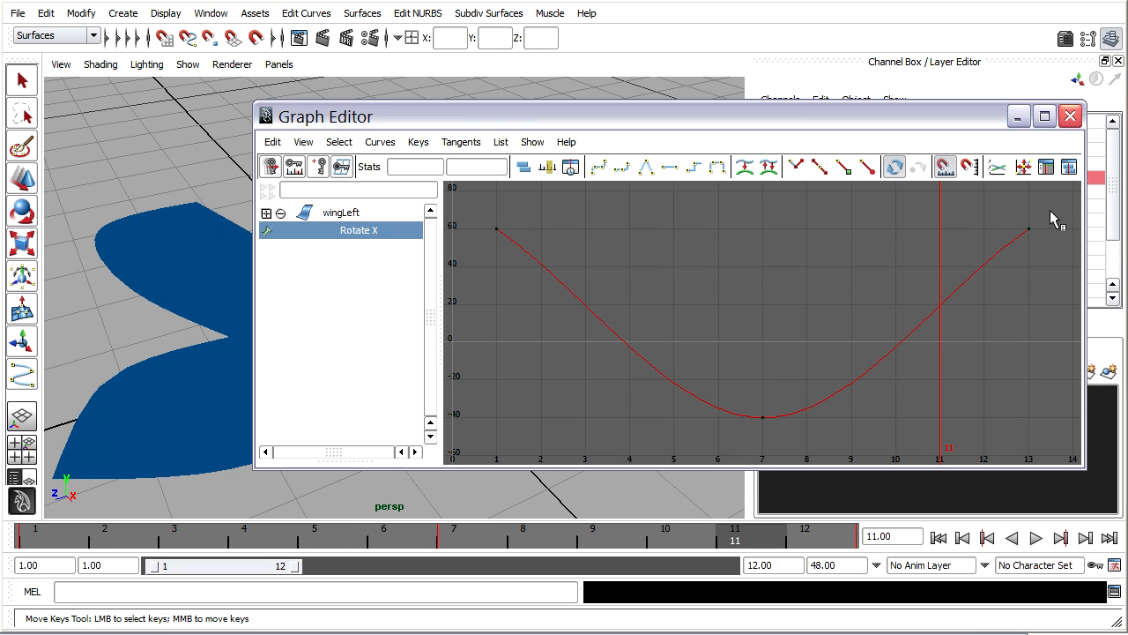
{"action": "mouse_move", "coordinate": [475, 434]}
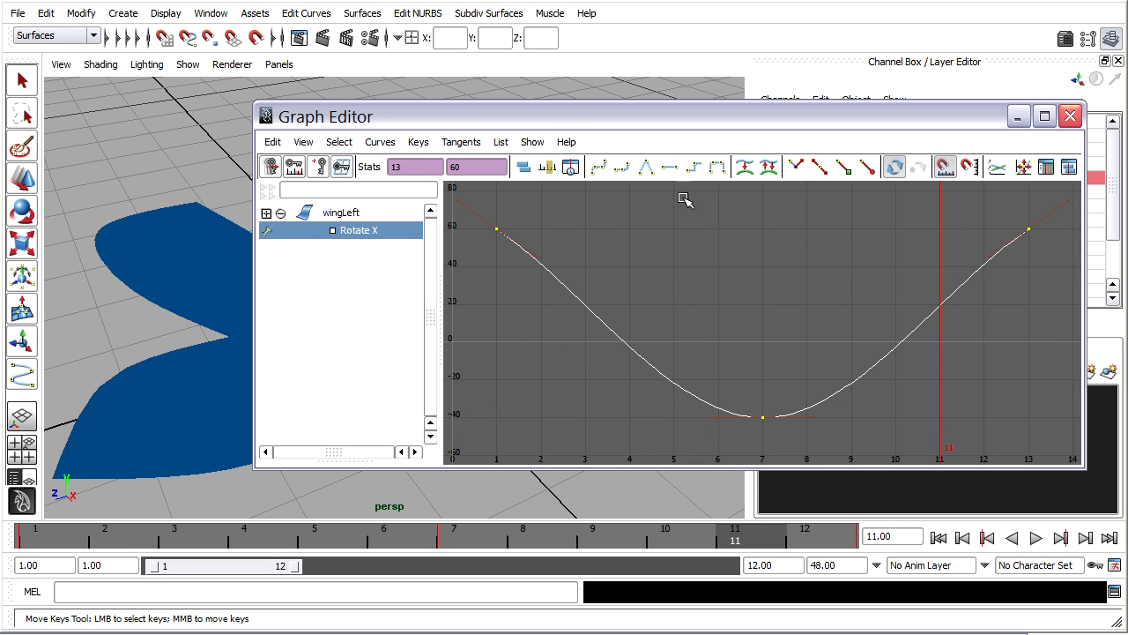
{"action": "mouse_move", "coordinate": [670, 167]}
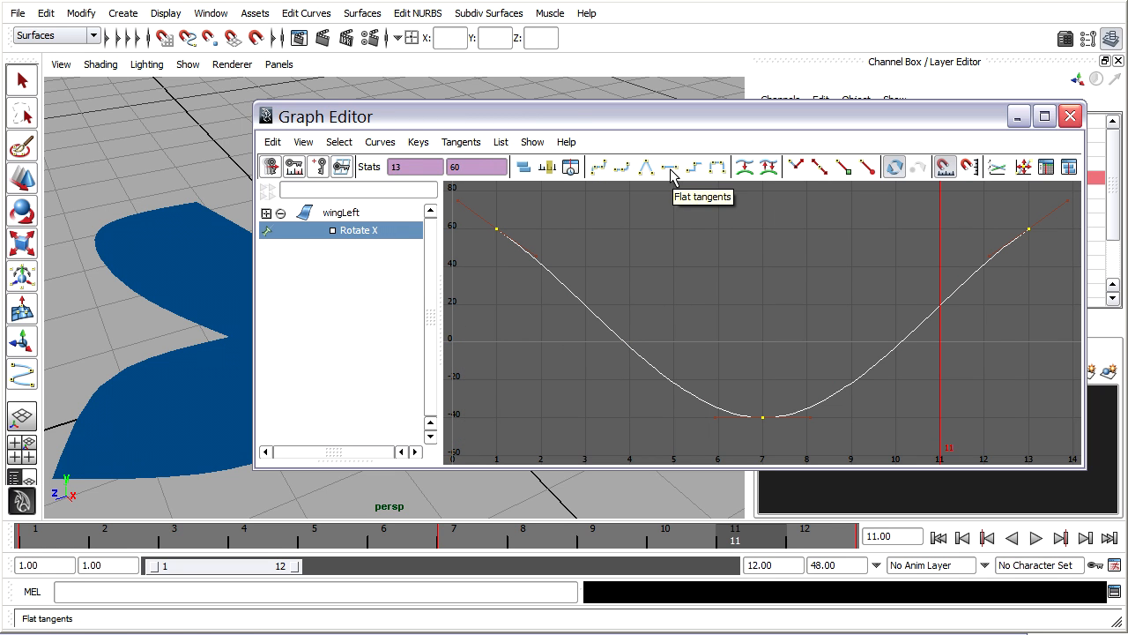
{"action": "left_click", "coordinate": [670, 167]}
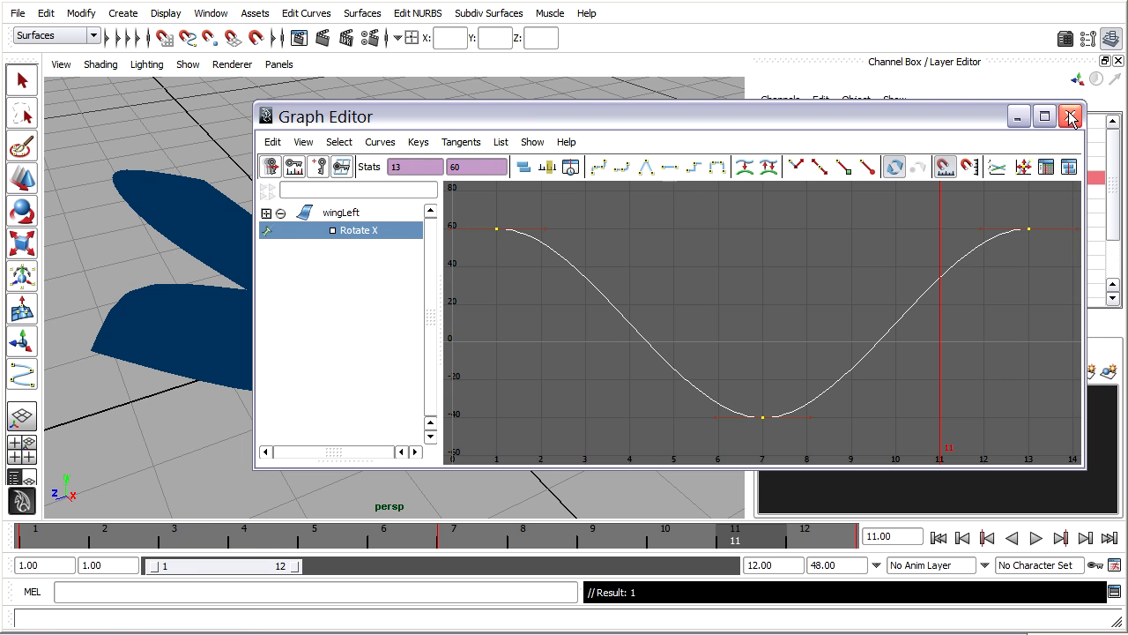
{"action": "left_click", "coordinate": [1071, 115]}
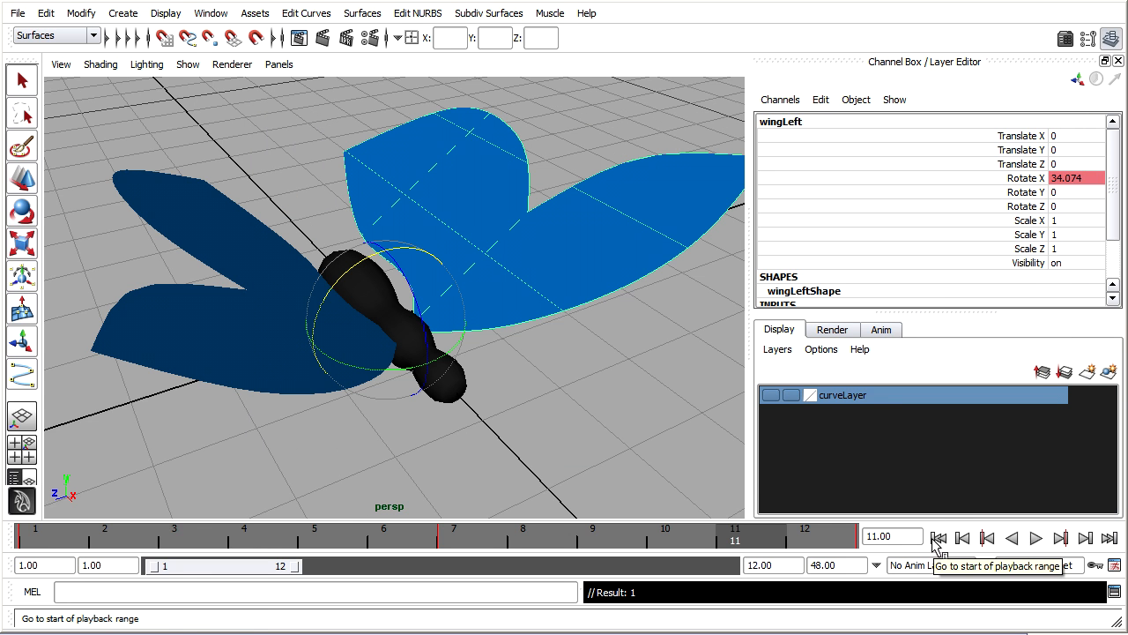
Replay the eased wing flap from the range start and stop it at frame 11.
{"action": "left_click", "coordinate": [1035, 538]}
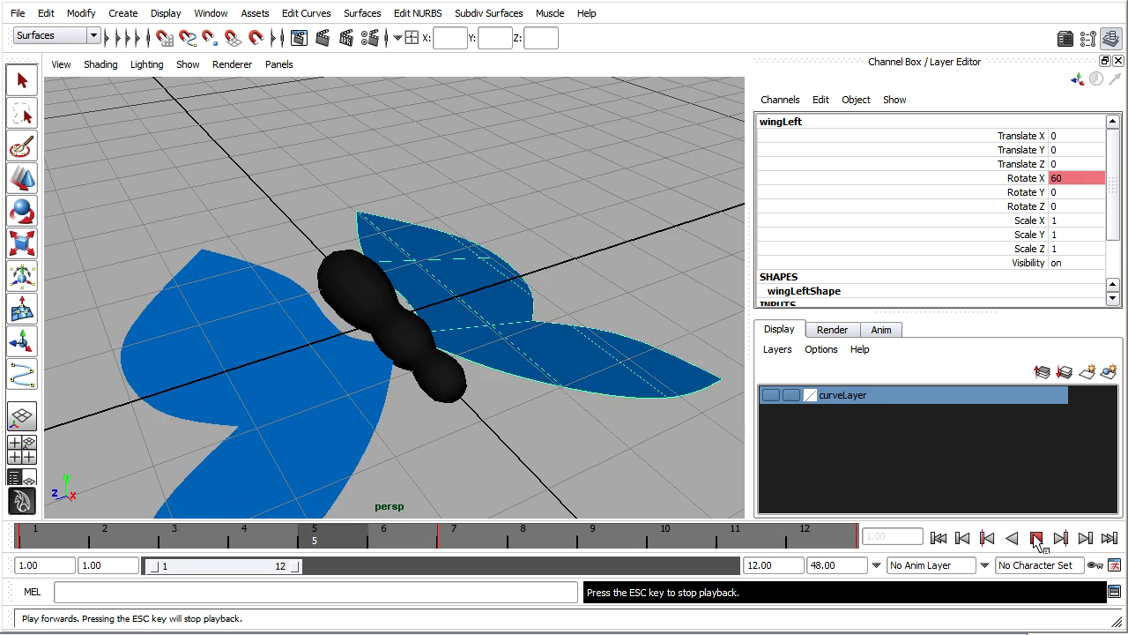
{"action": "left_click", "coordinate": [1037, 538]}
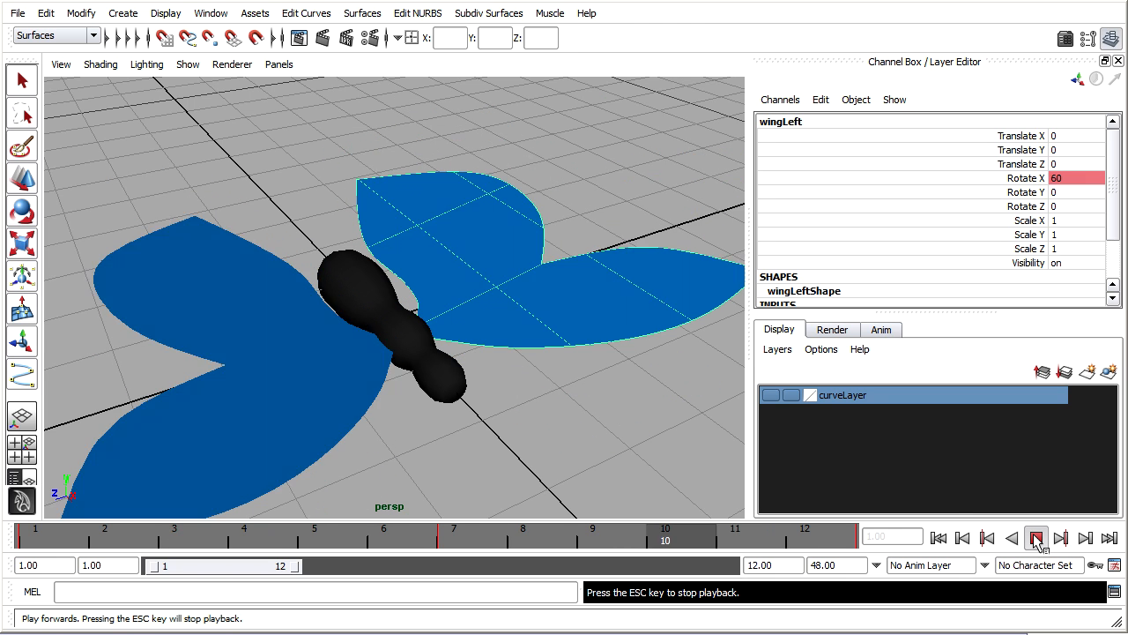
{"action": "left_click", "coordinate": [1037, 538]}
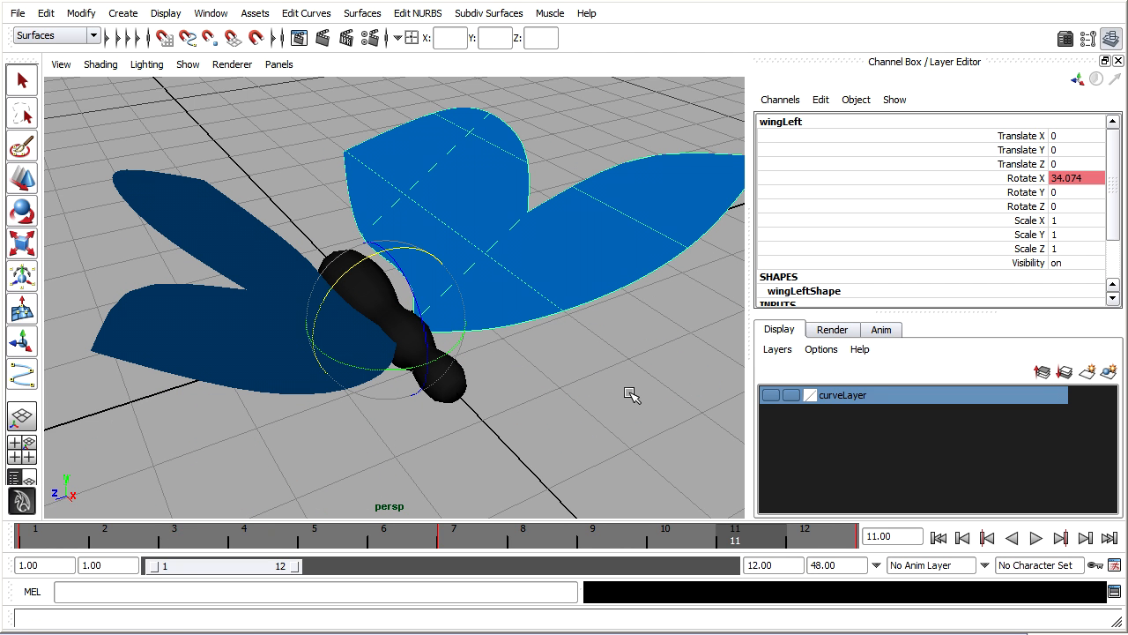
{"action": "left_click", "coordinate": [17, 13]}
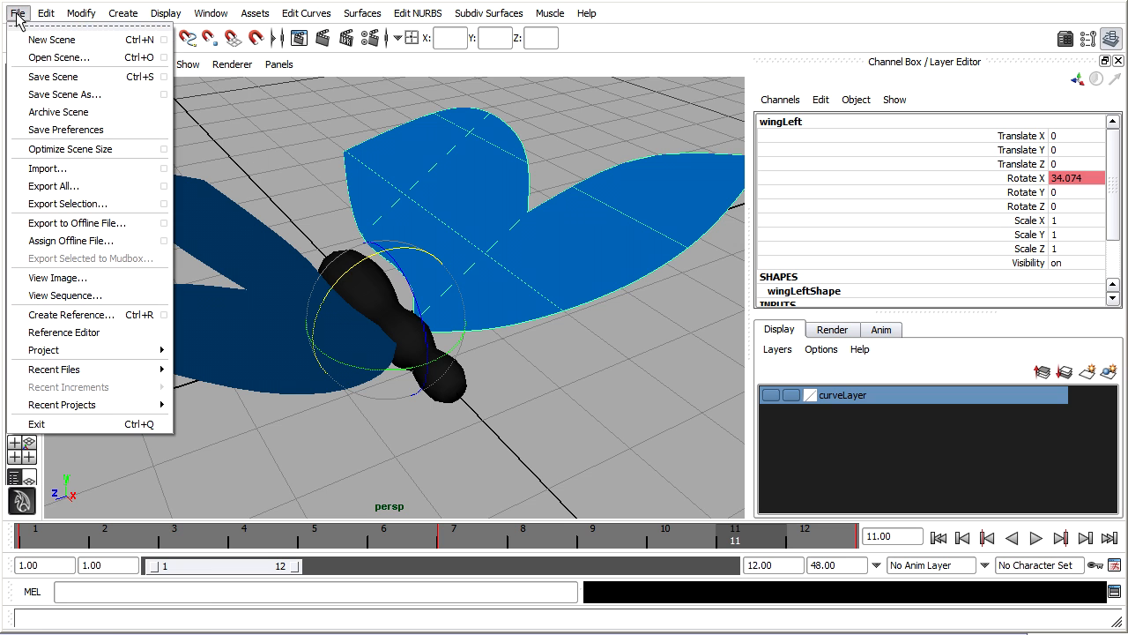
Save the scene as butterfly03.ma in butterfly_project's scenes folder.
{"action": "left_click", "coordinate": [65, 94]}
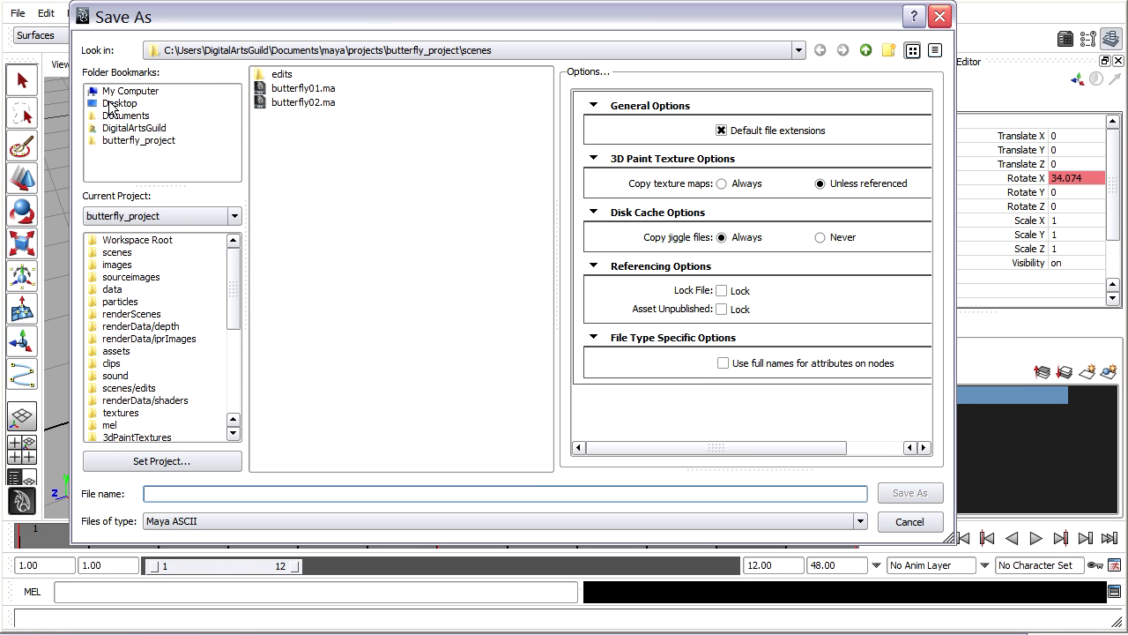
{"action": "left_click", "coordinate": [303, 101]}
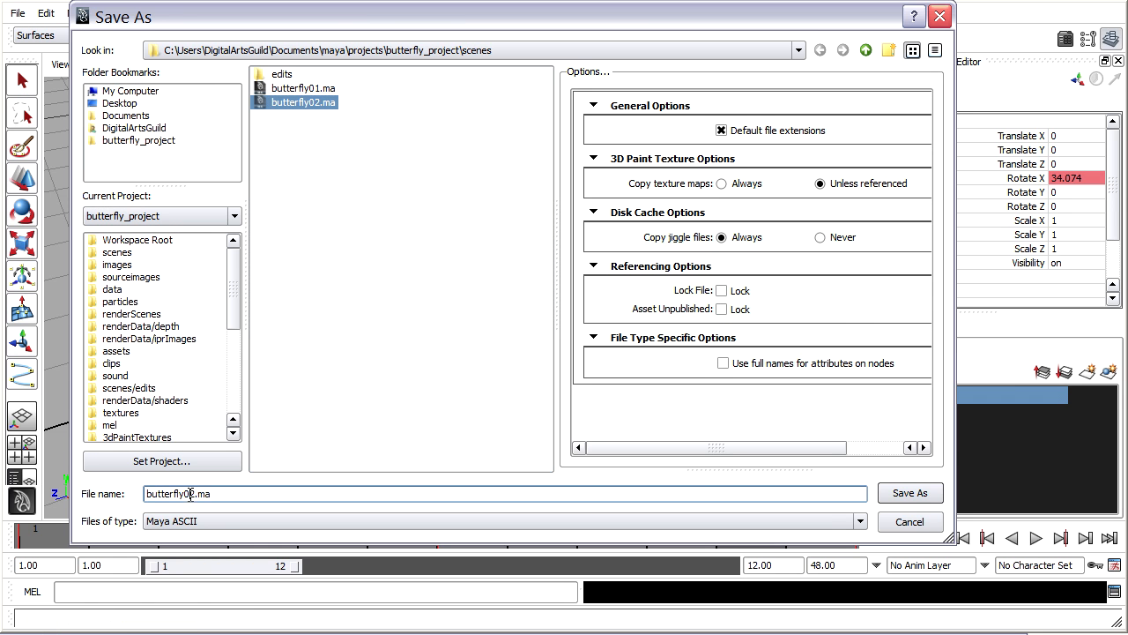
{"action": "type", "text": "butterfly03.ma"}
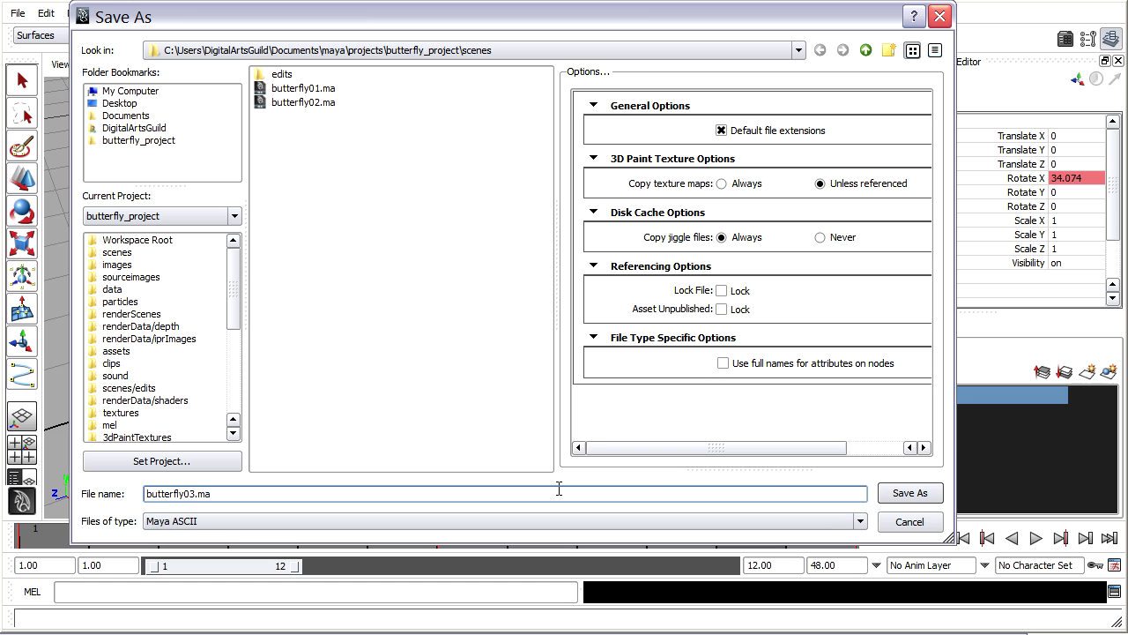
{"action": "left_click", "coordinate": [910, 493]}
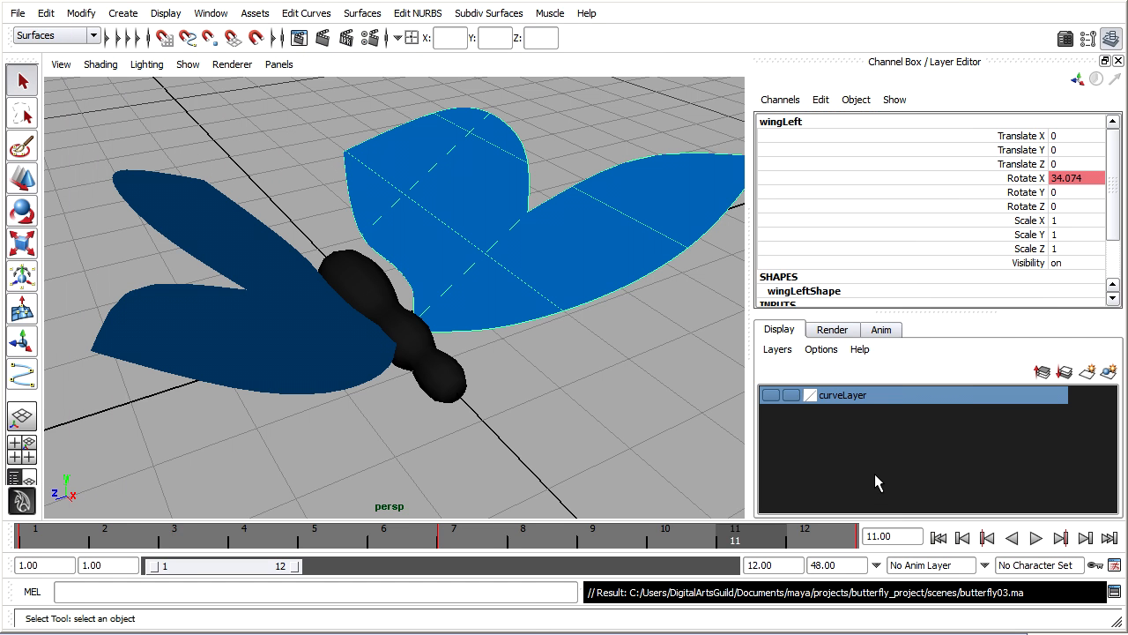